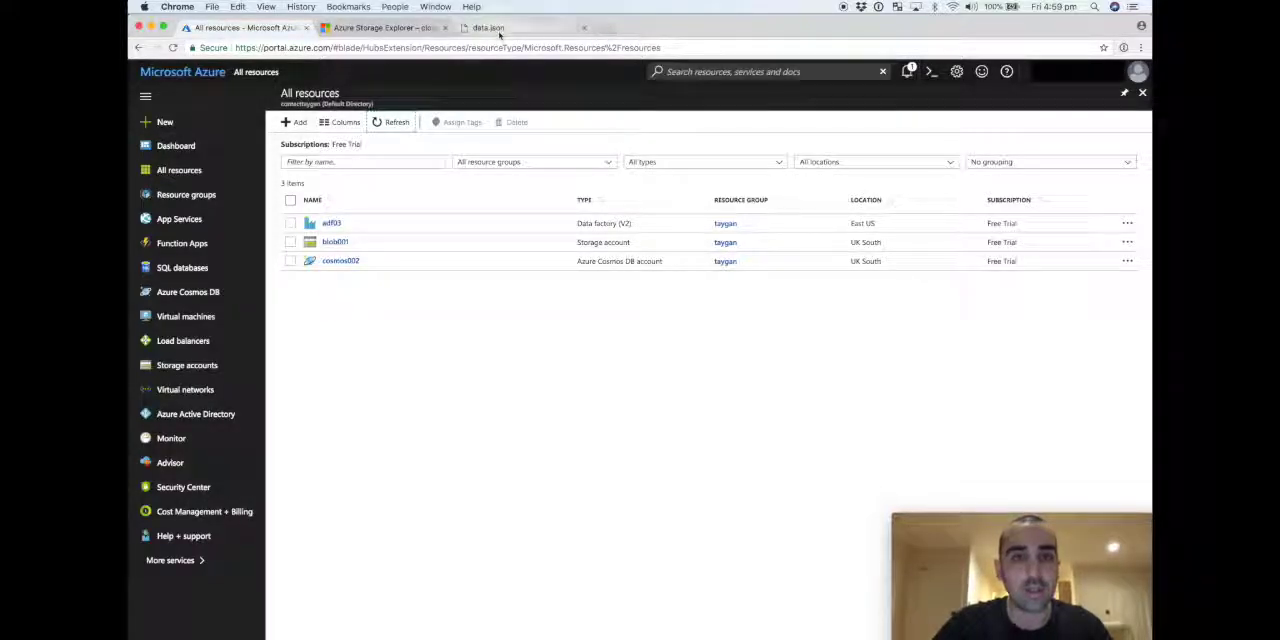
Step: Review the local data.json price data, then switch to the Azure Storage Explorer page
{"action": "left_click", "coordinate": [520, 27]}
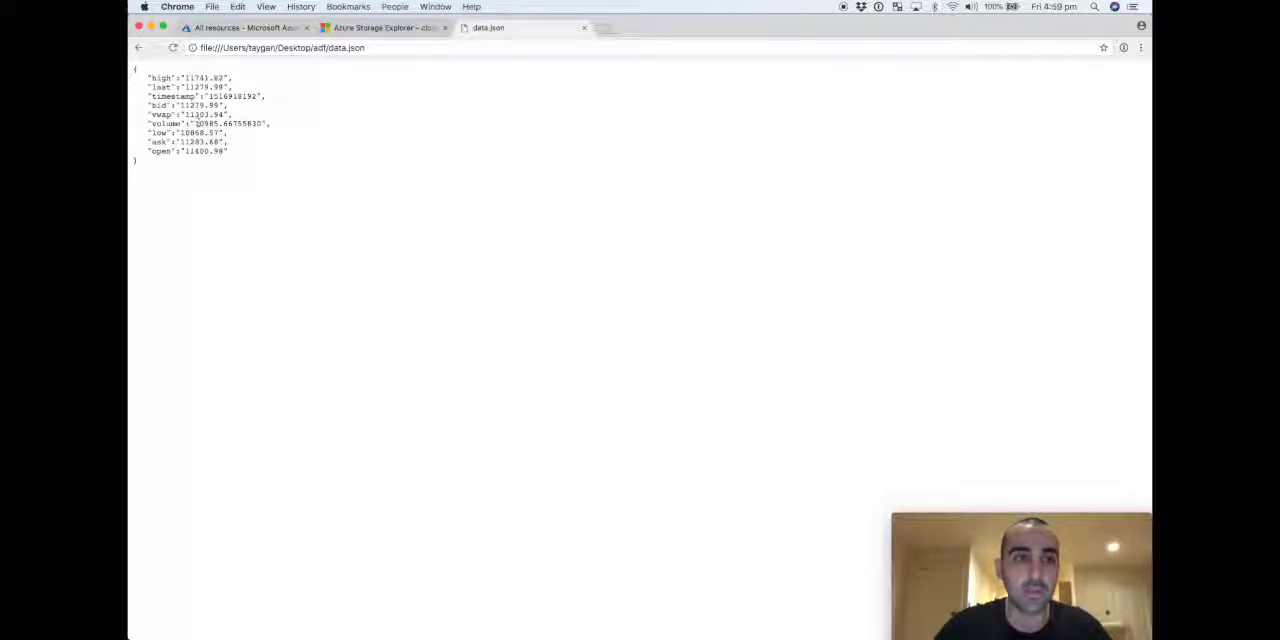
{"action": "left_click", "coordinate": [383, 27]}
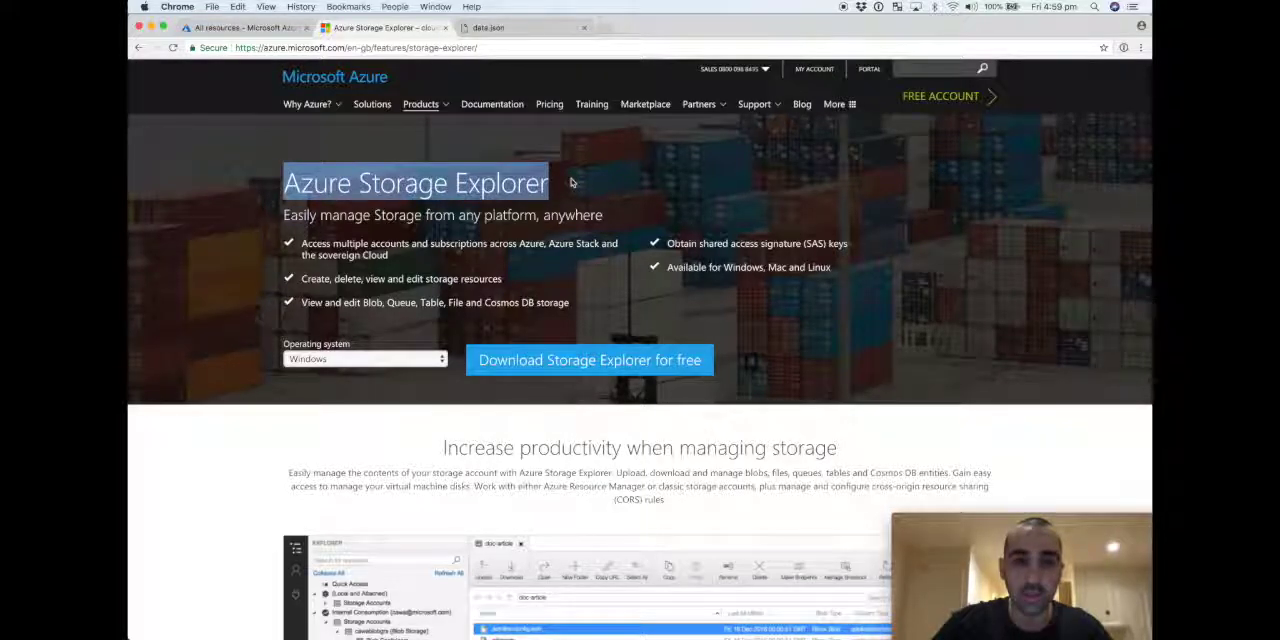
Step: Open the adf blob container under the blob001 storage account in Storage Explorer
{"action": "left_click", "coordinate": [365, 359]}
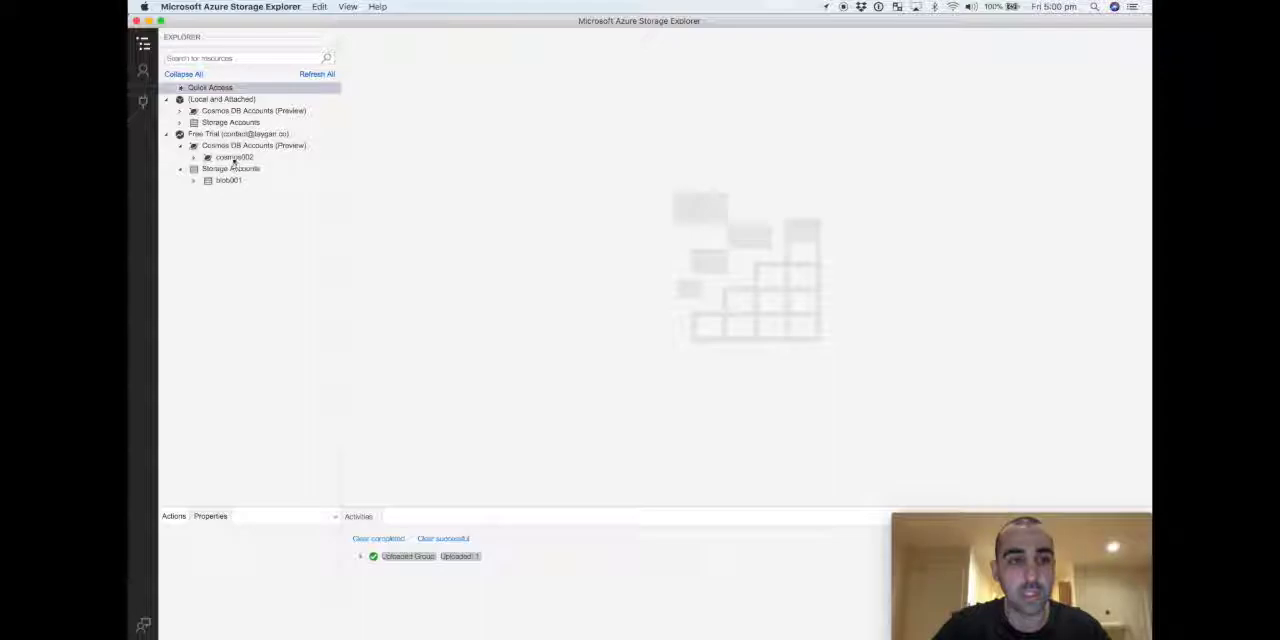
{"action": "left_click", "coordinate": [228, 180]}
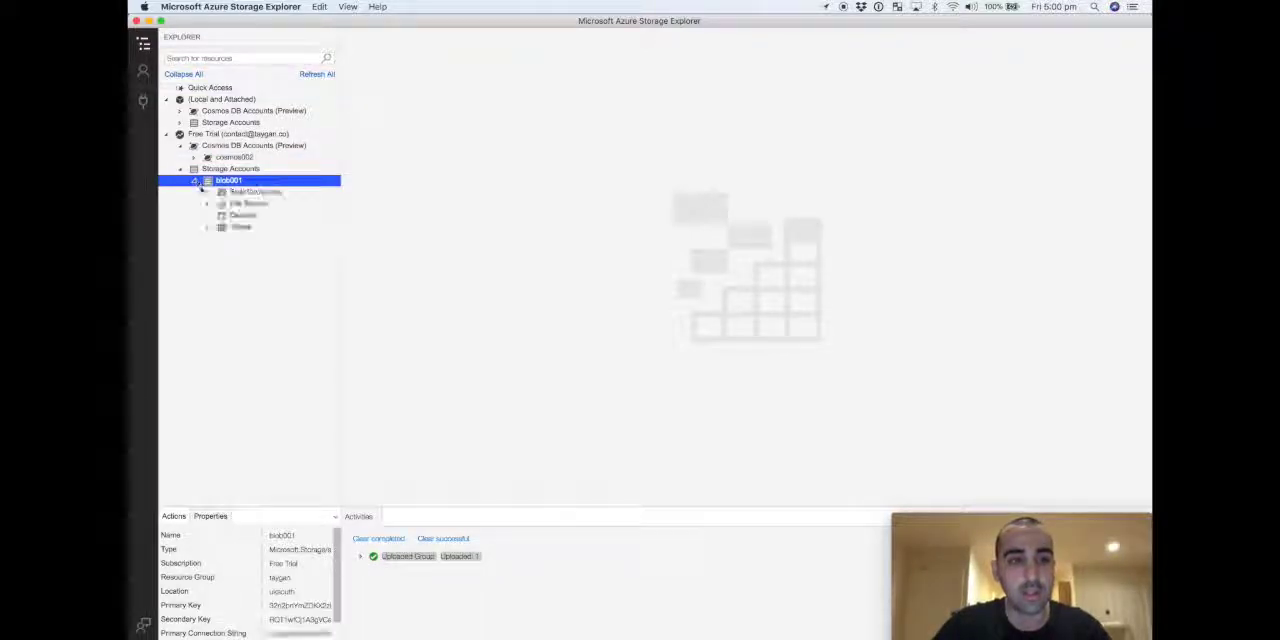
{"action": "left_click", "coordinate": [257, 192]}
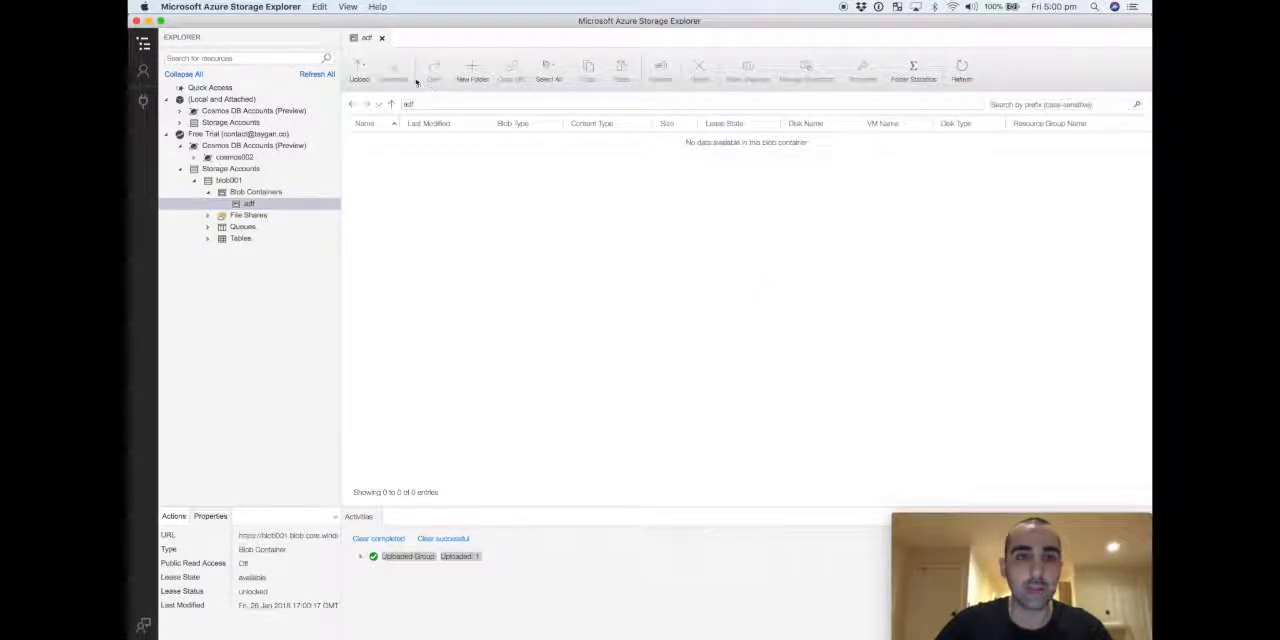
Step: Choose Upload Files for the adf container and browse the computer for the file
{"action": "left_click", "coordinate": [471, 67]}
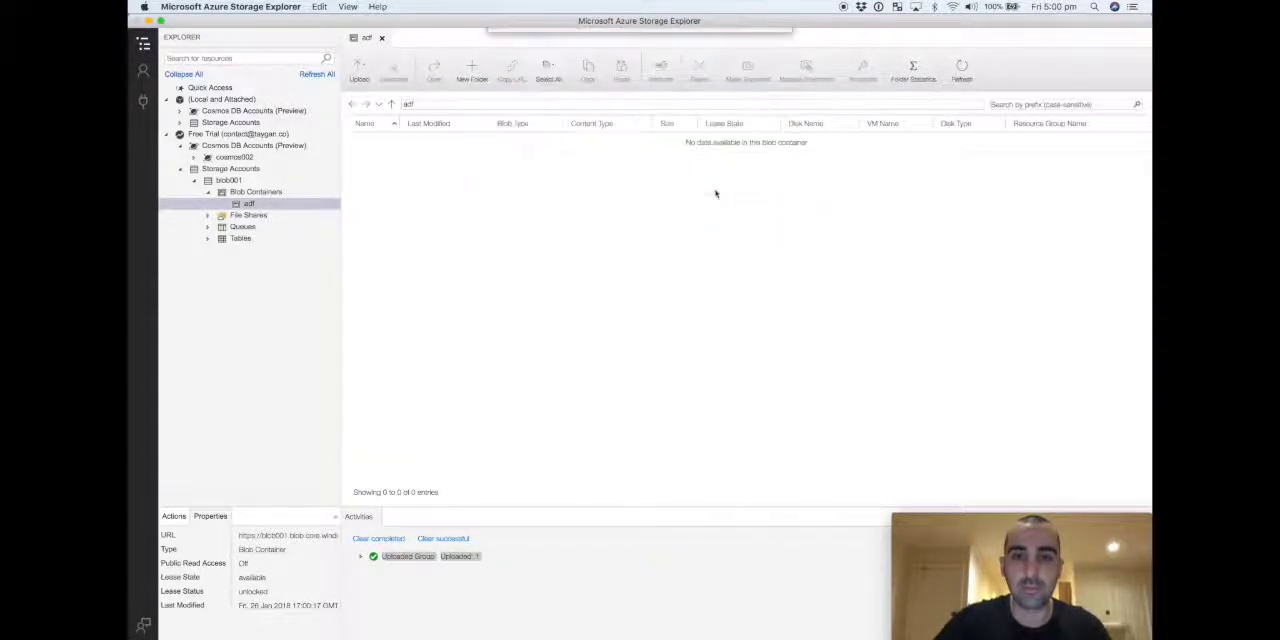
{"action": "left_click", "coordinate": [359, 67]}
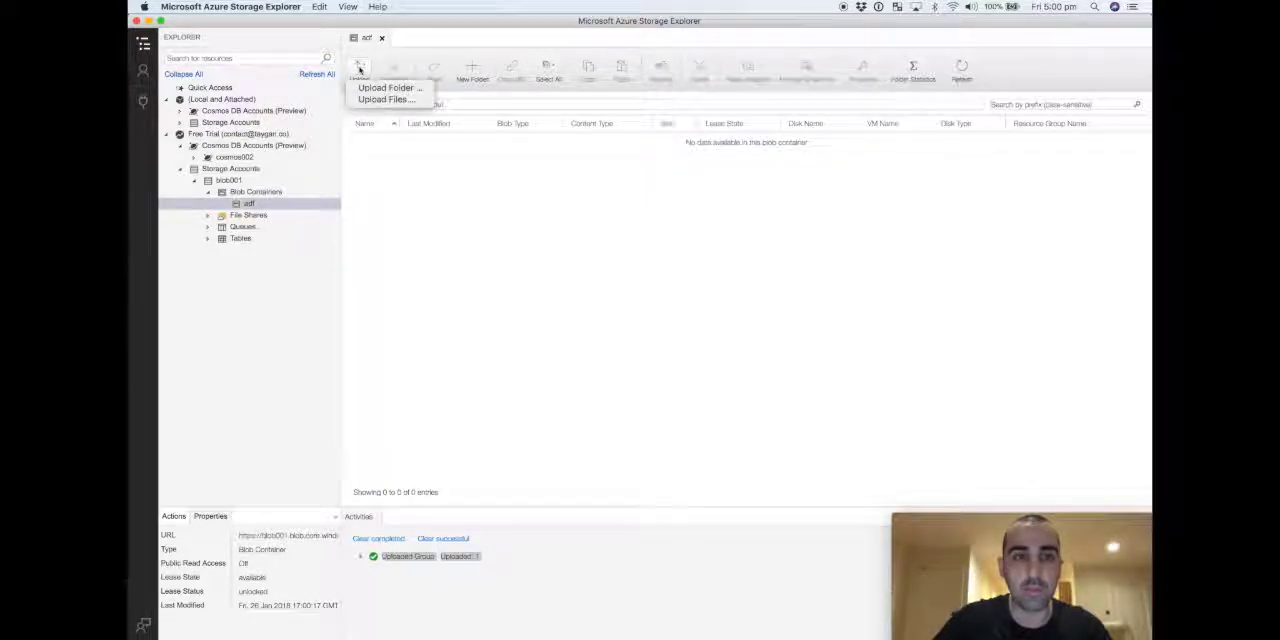
{"action": "left_click", "coordinate": [386, 99]}
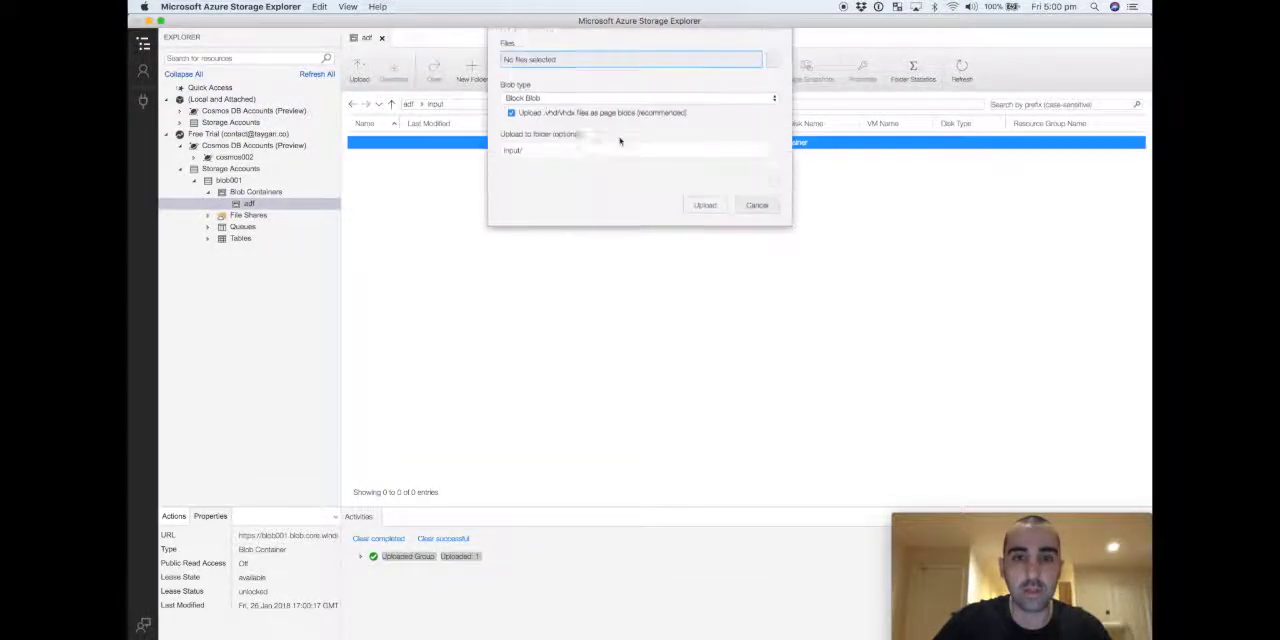
{"action": "left_click", "coordinate": [630, 59]}
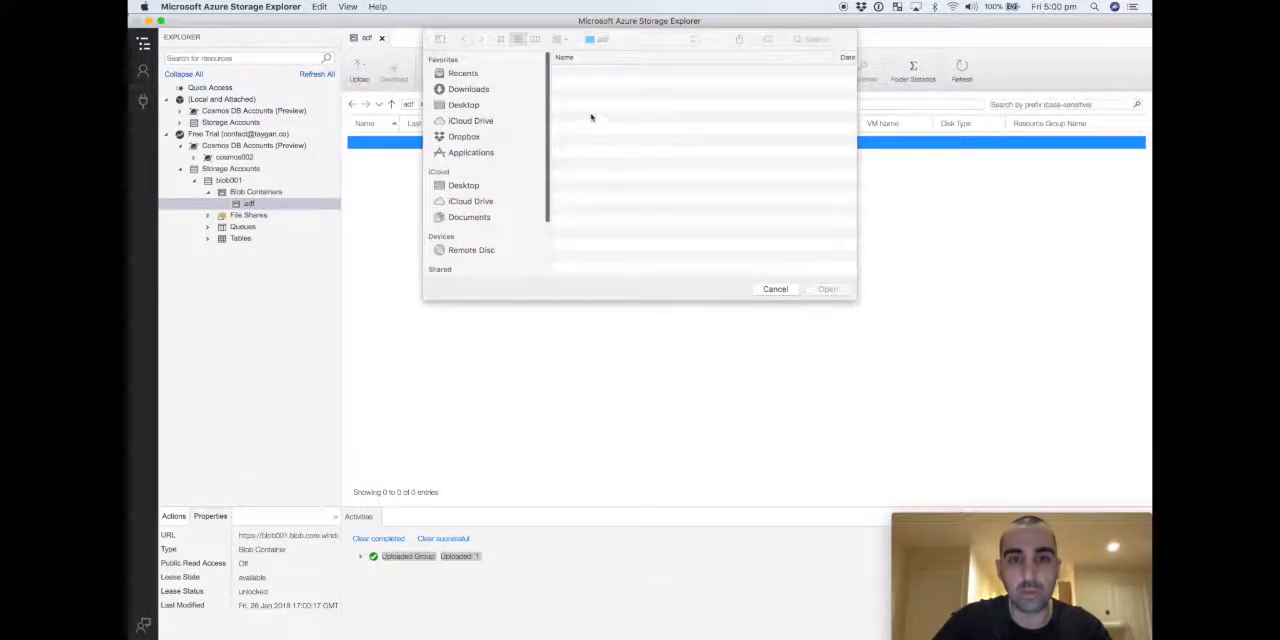
{"action": "left_click", "coordinate": [775, 289]}
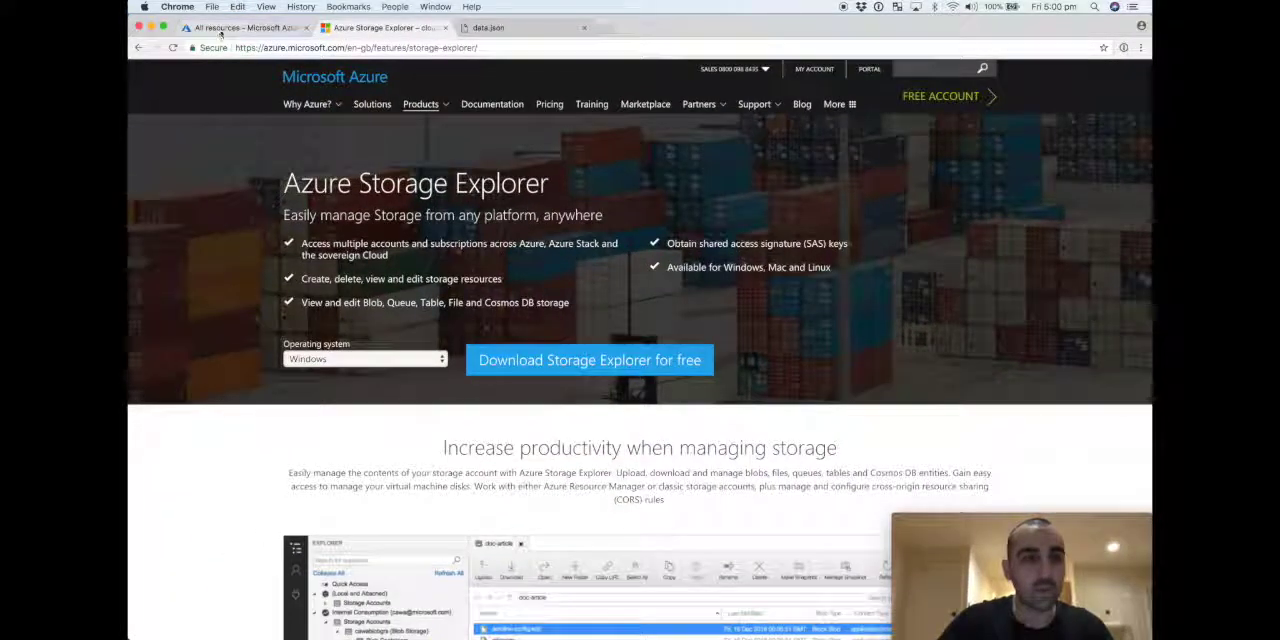
Step: Open cosmos002 from All resources and launch its Data Explorer
{"action": "left_click", "coordinate": [245, 27]}
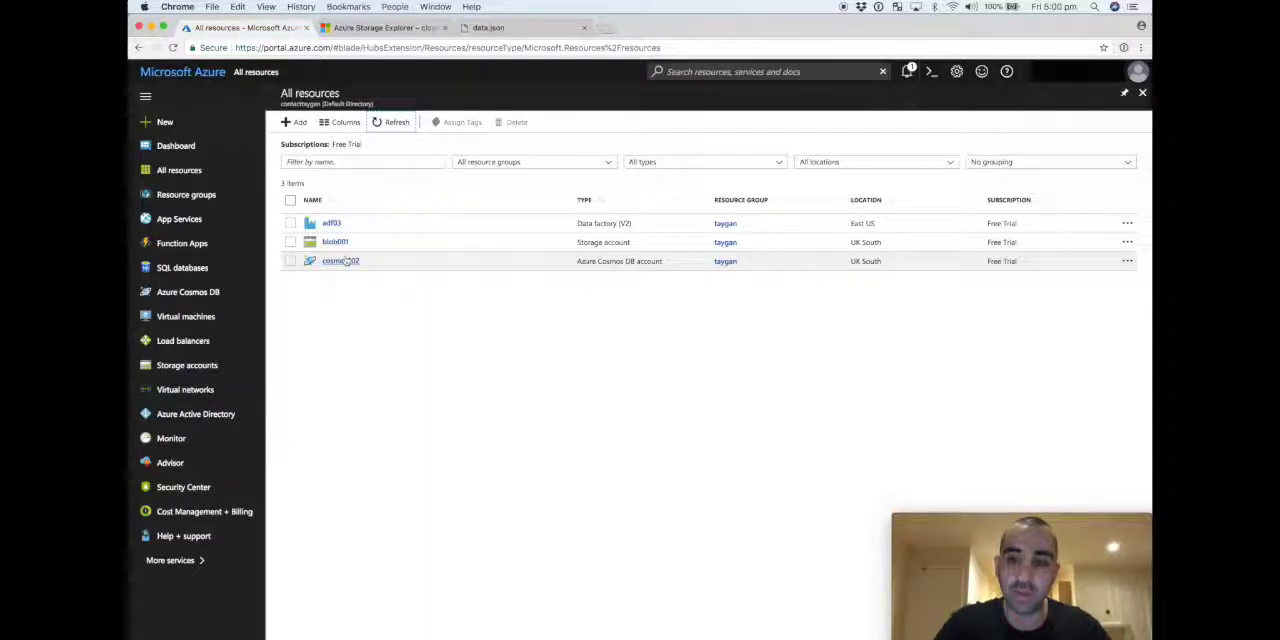
{"action": "left_click", "coordinate": [340, 261]}
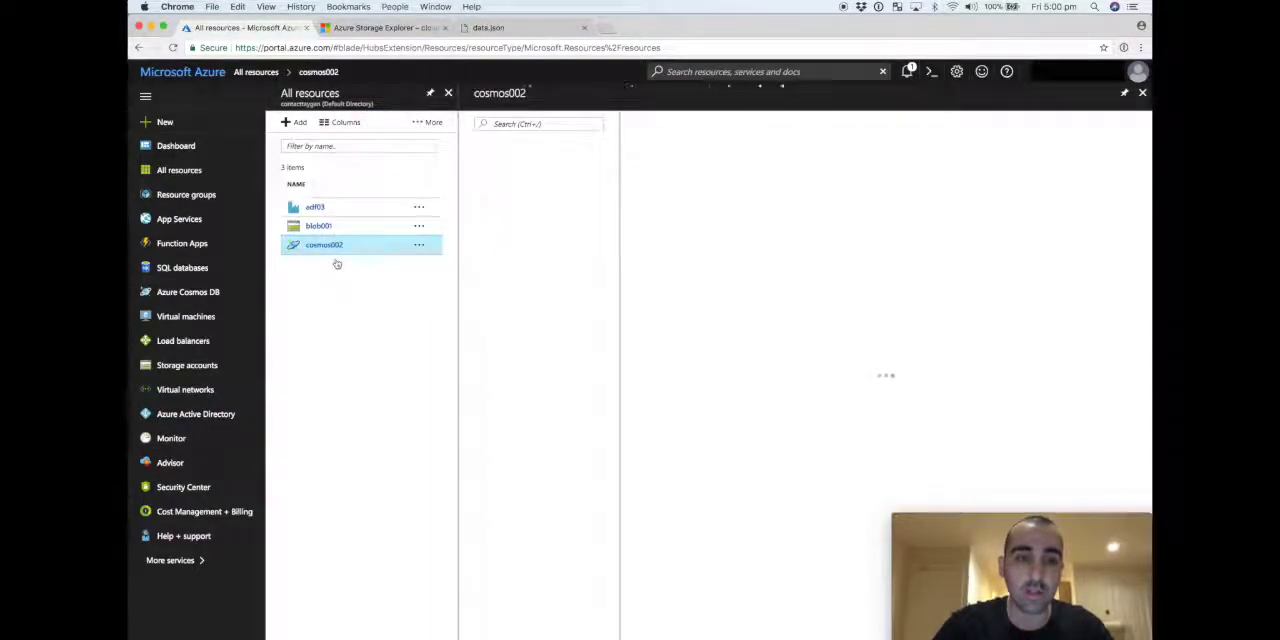
{"action": "left_click", "coordinate": [323, 244]}
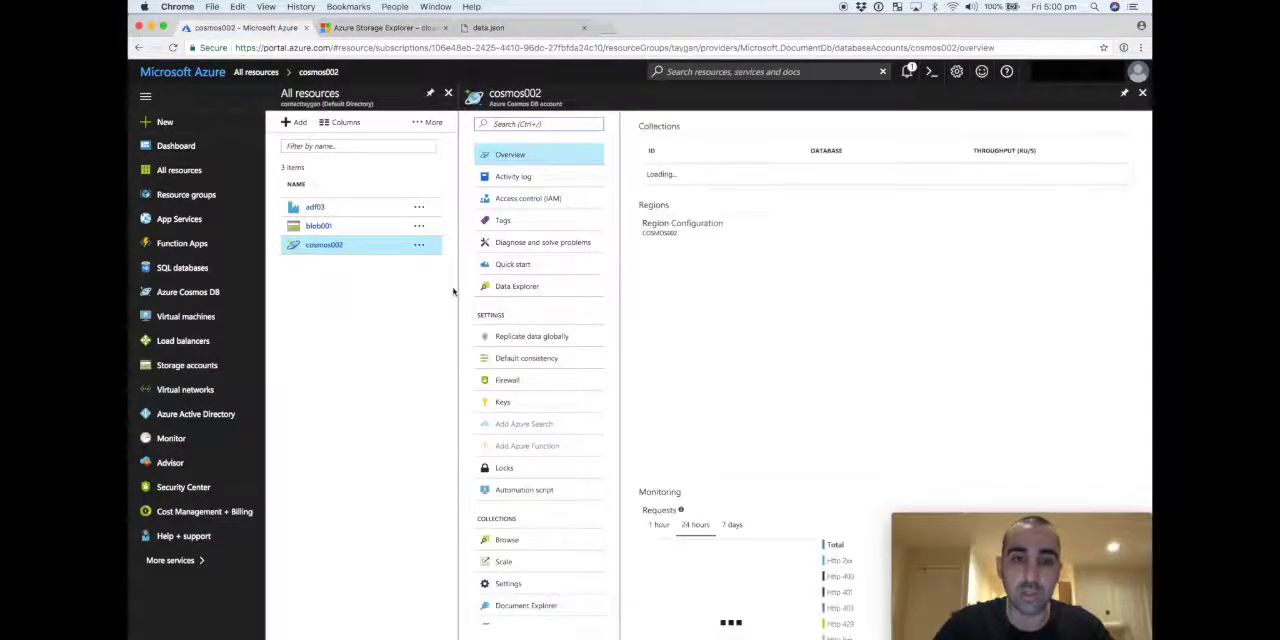
{"action": "left_click", "coordinate": [517, 286]}
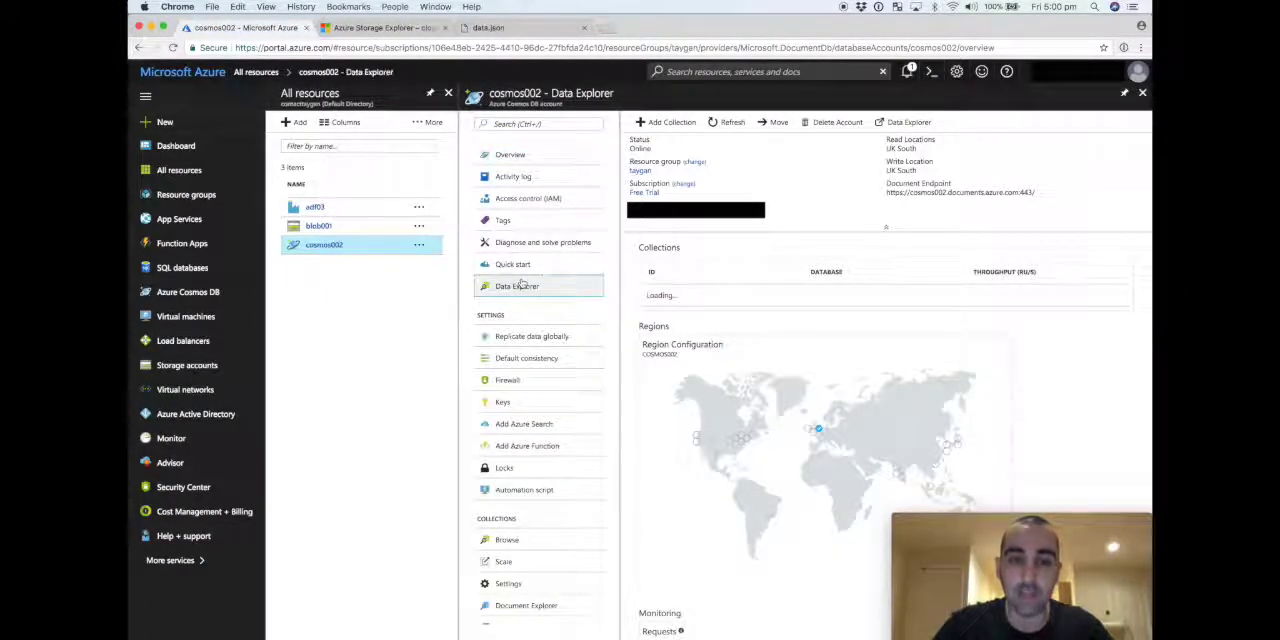
{"action": "left_click", "coordinate": [517, 285]}
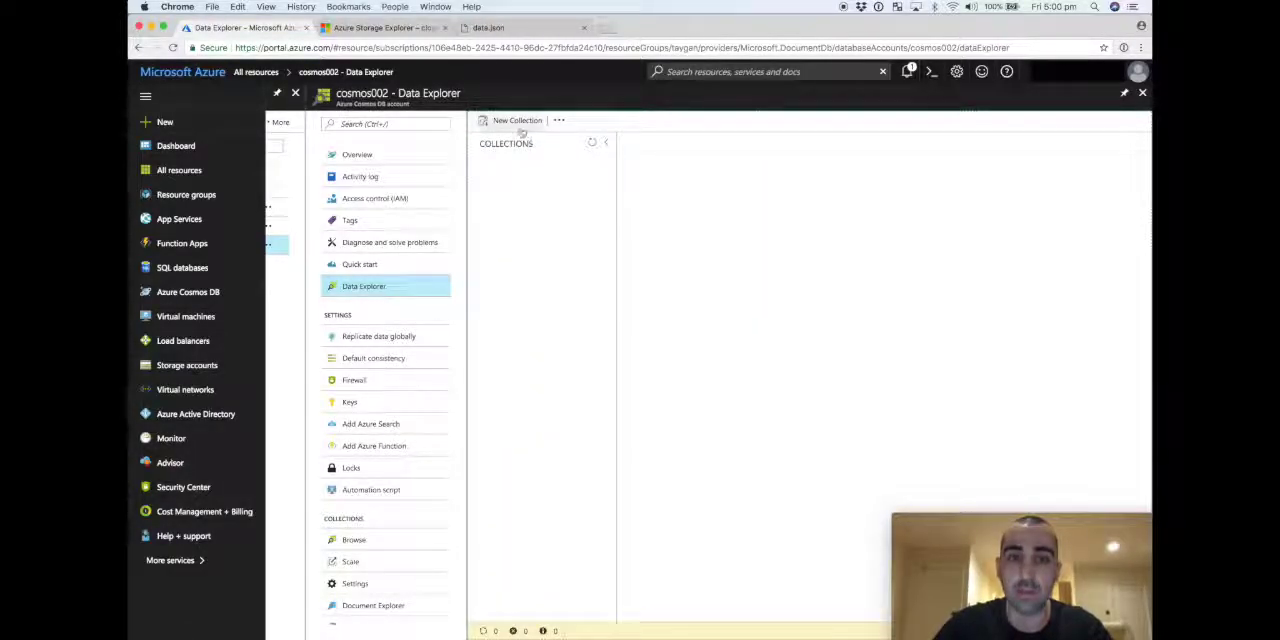
Step: Create database cosmosDb with collection cosmosCollection at 400 RU/s throughput
{"action": "left_click", "coordinate": [513, 120]}
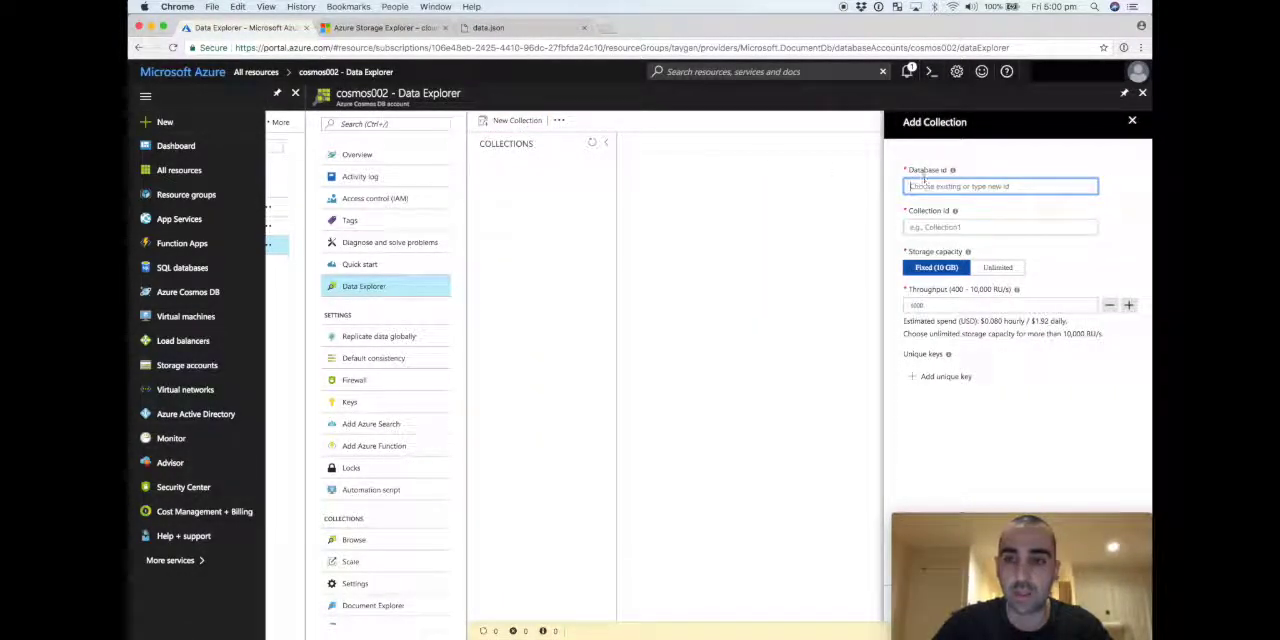
{"action": "type", "text": "cosmosDb"}
{"action": "left_click", "coordinate": [1000, 227]}
{"action": "type", "text": "cosmosCollection"}
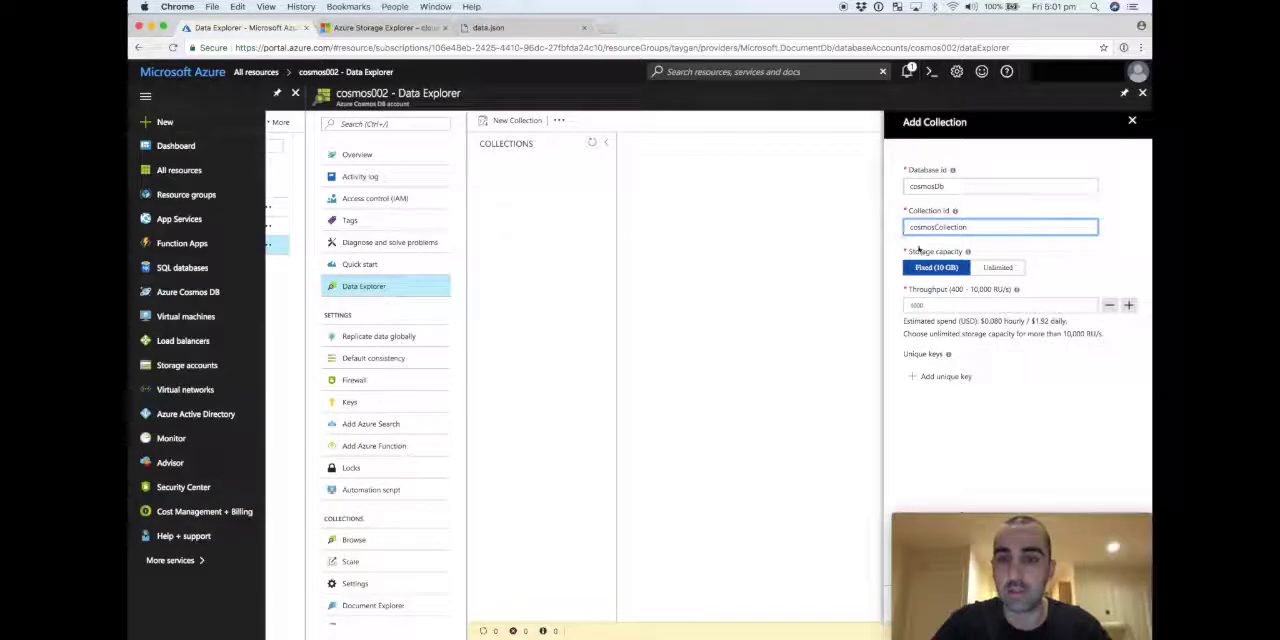
{"action": "left_click", "coordinate": [1000, 305]}
{"action": "type", "text": "4"}
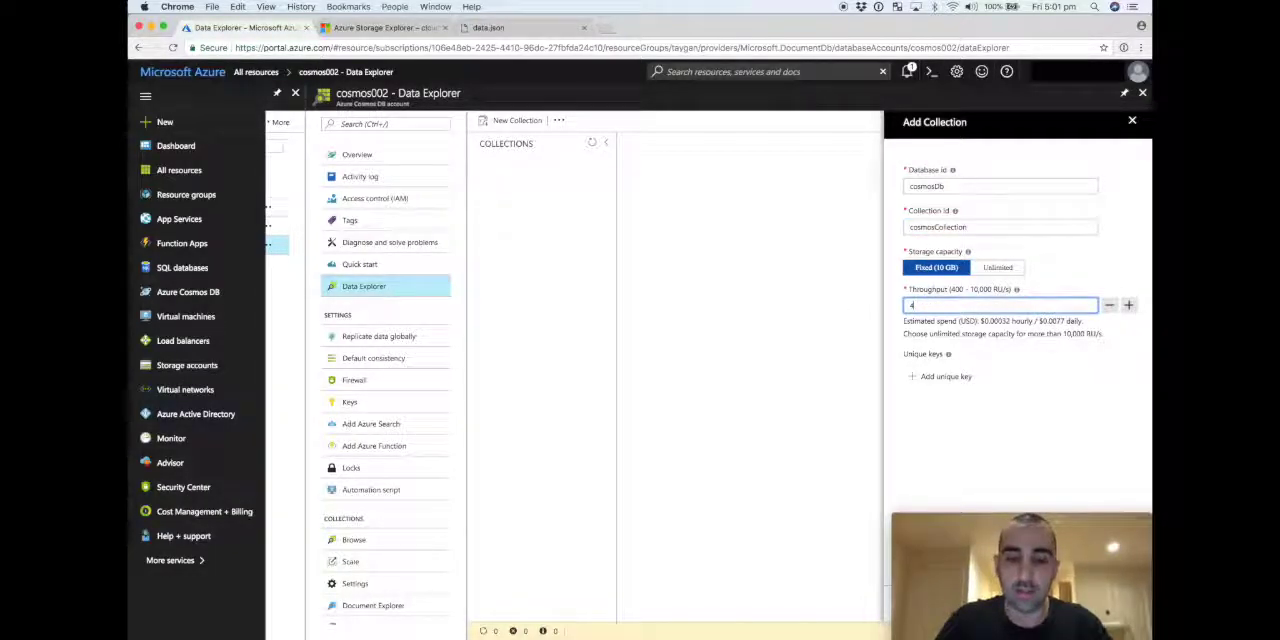
{"action": "type", "text": "00"}
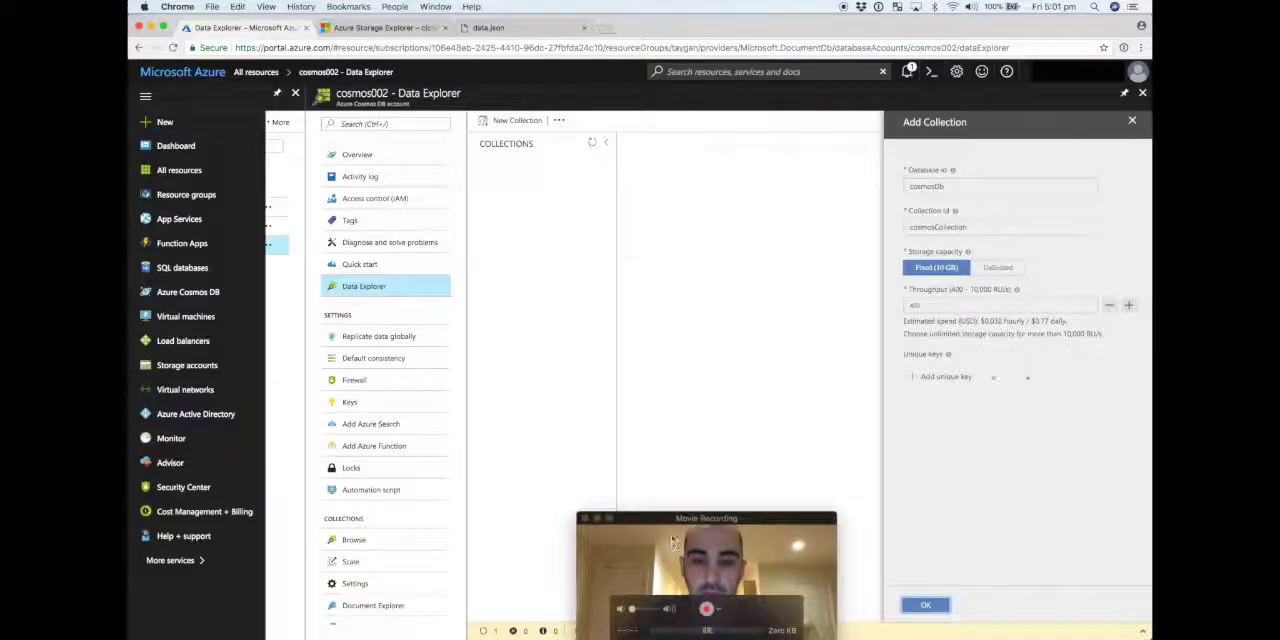
{"action": "left_click", "coordinate": [925, 605]}
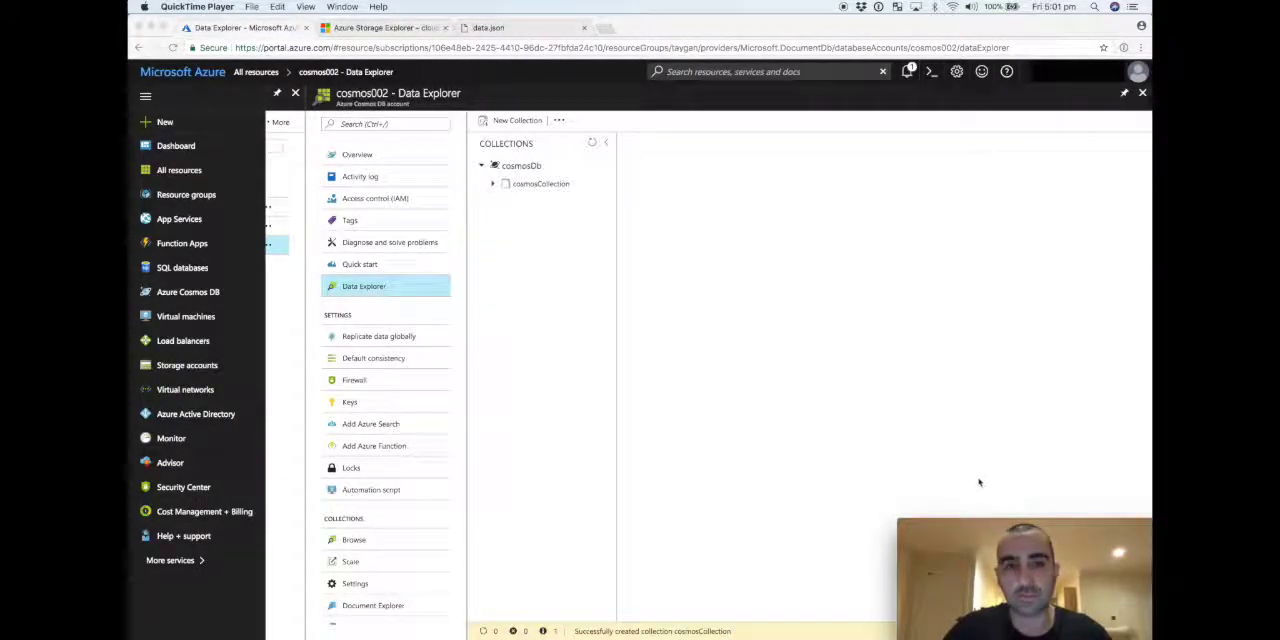
Step: Check cosmosCollection's empty Documents list, then return to All resources
{"action": "left_click", "coordinate": [492, 184]}
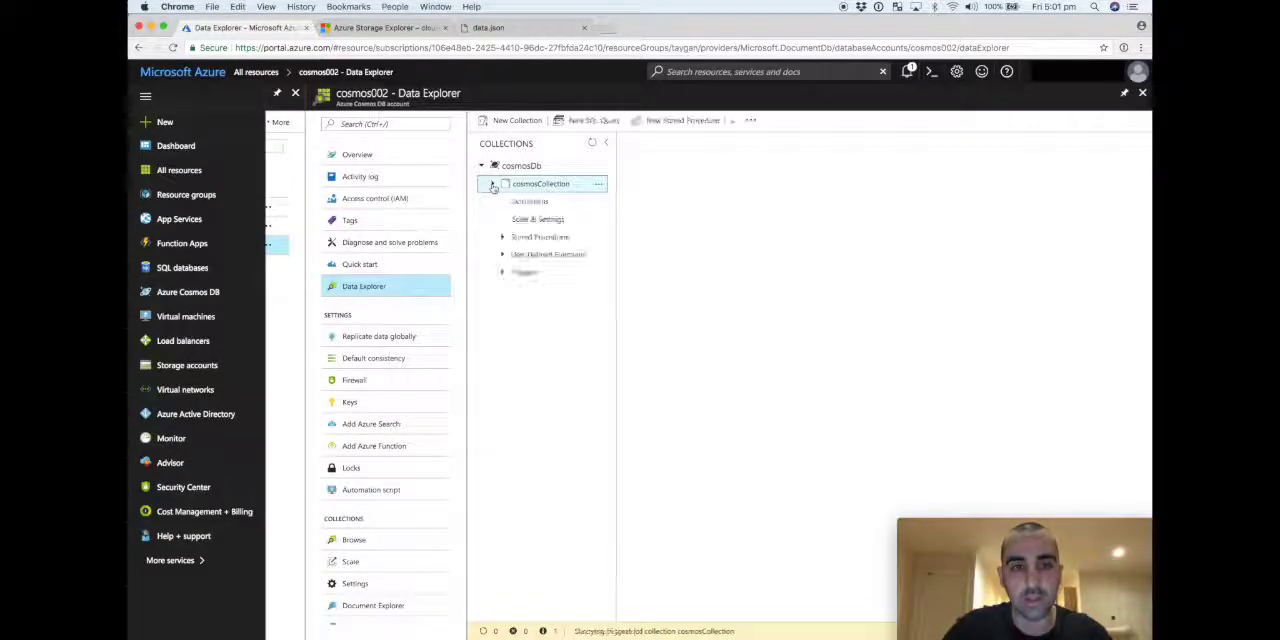
{"action": "left_click", "coordinate": [529, 201]}
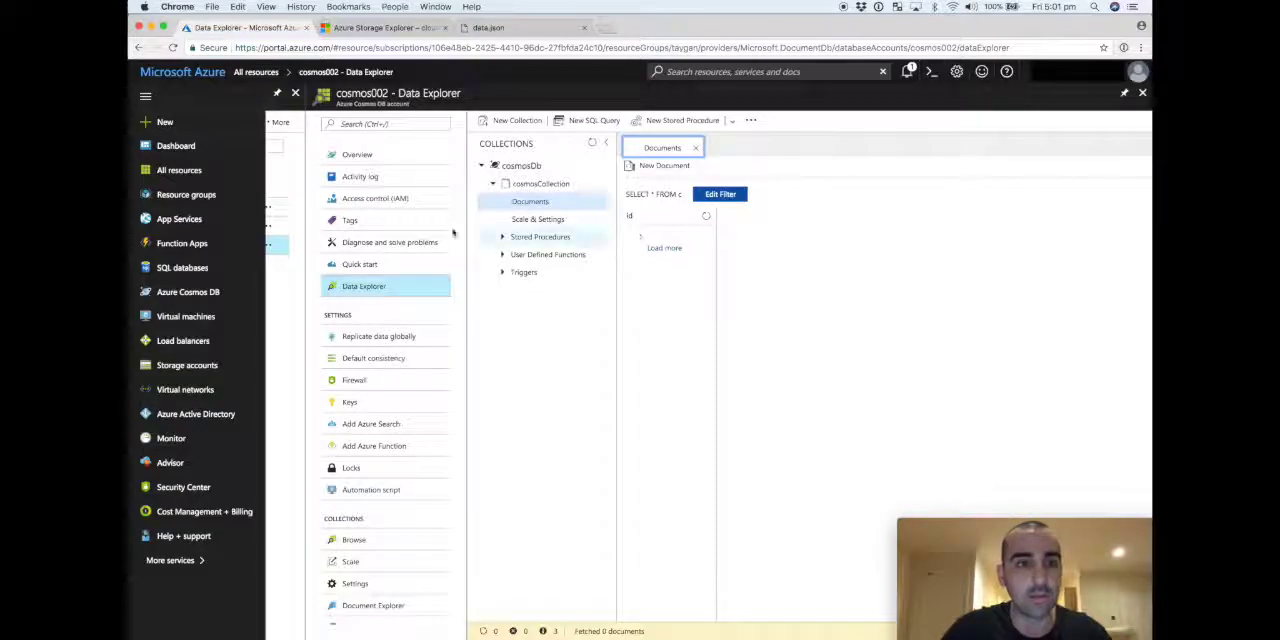
{"action": "left_click", "coordinate": [179, 170]}
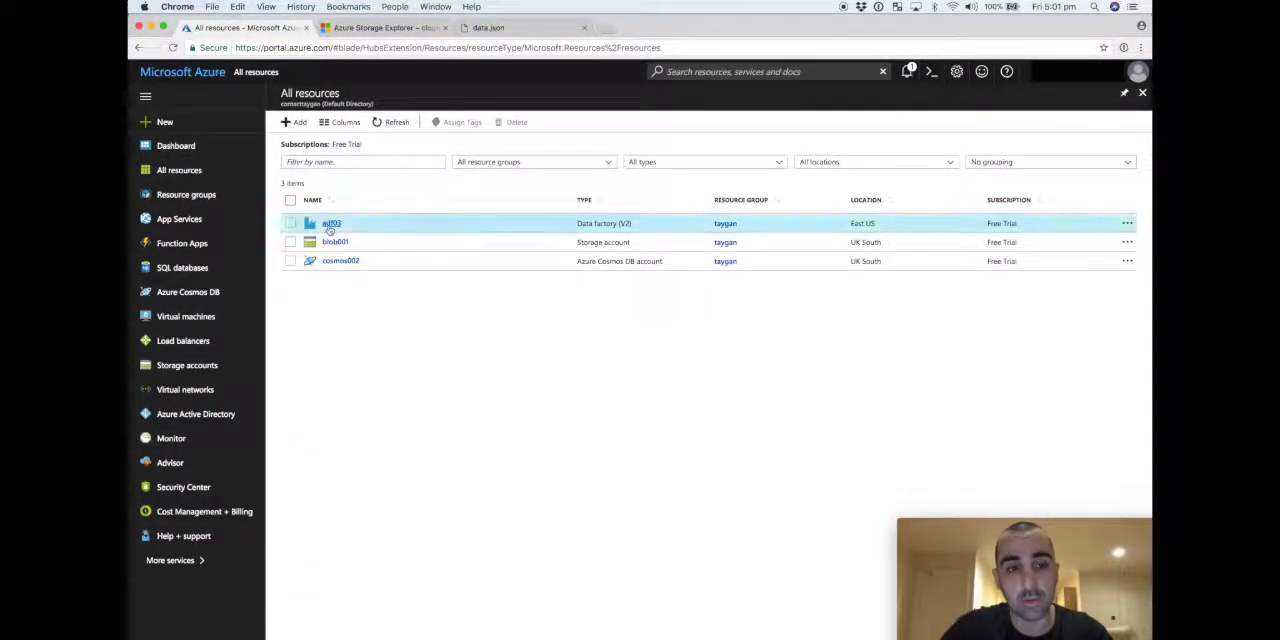
Step: Launch Author & Monitor for adf03 and select adf03 as the data factory
{"action": "left_click", "coordinate": [331, 223]}
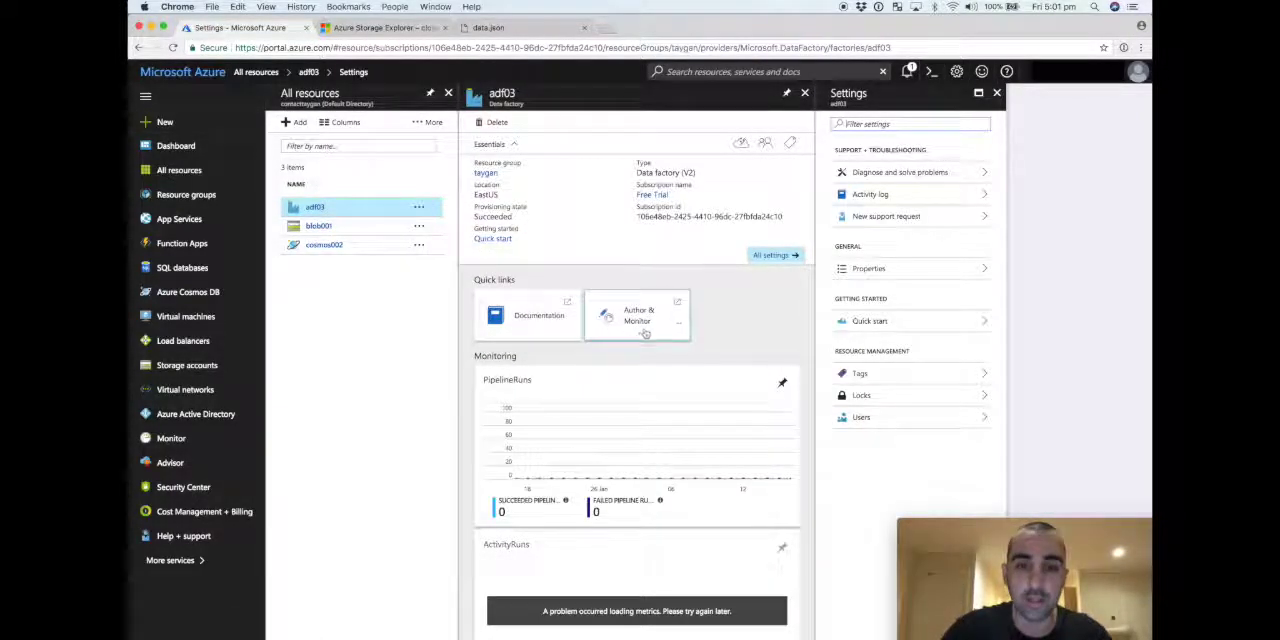
{"action": "left_click", "coordinate": [637, 315]}
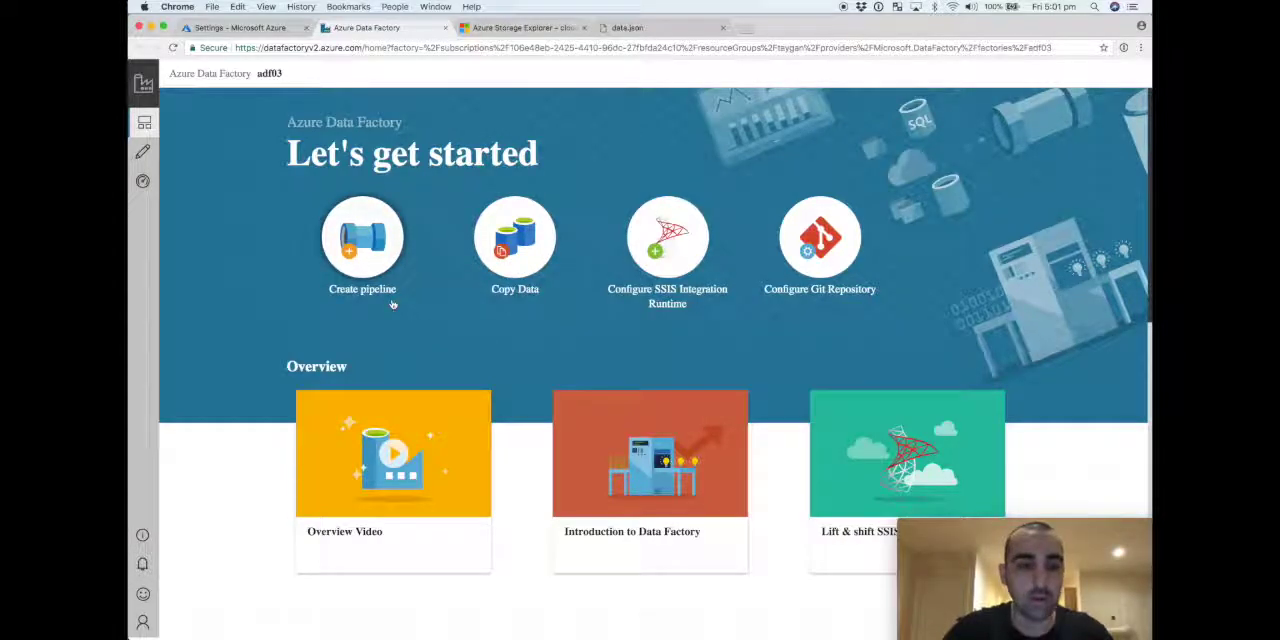
{"action": "scroll", "scroll_direction": "down", "scroll_amount": 3}
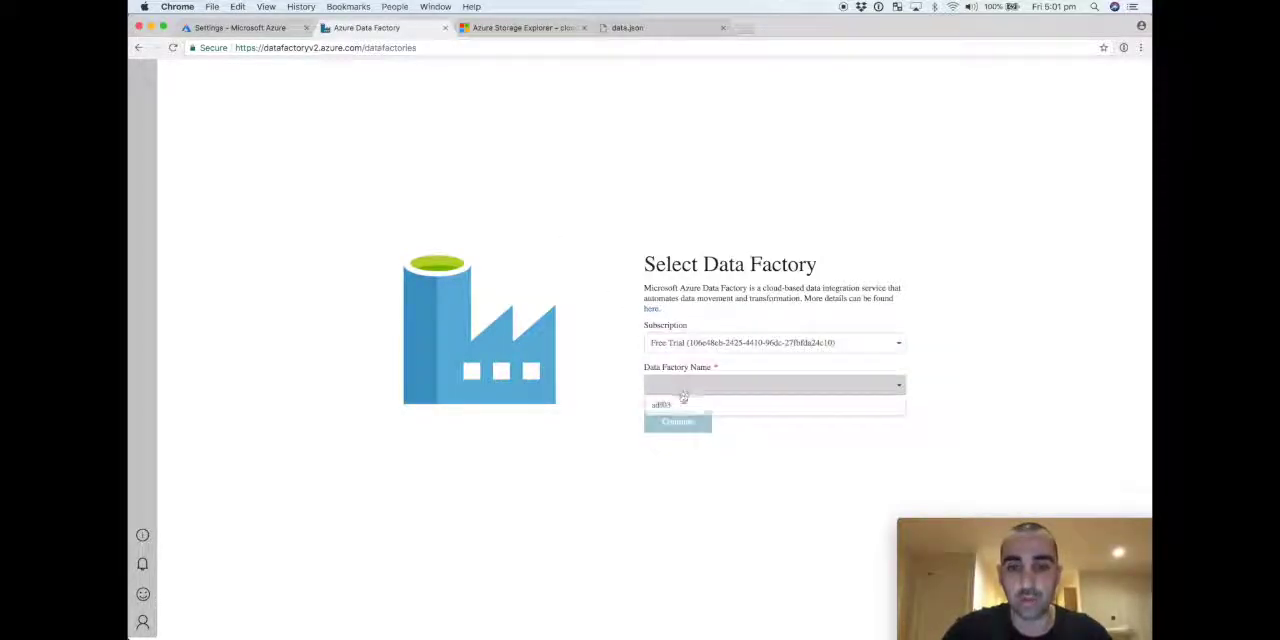
{"action": "left_click", "coordinate": [677, 421]}
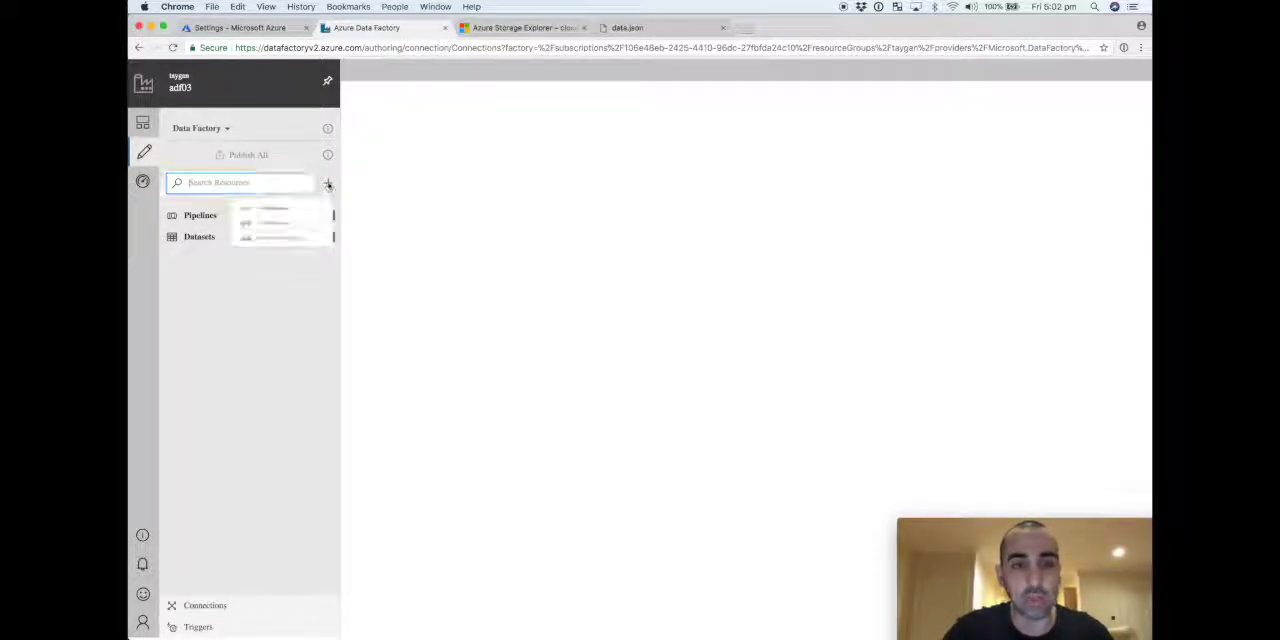
Step: Create a new pipeline, pipeline1, then browse and collapse the activity groups
{"action": "left_click", "coordinate": [328, 184]}
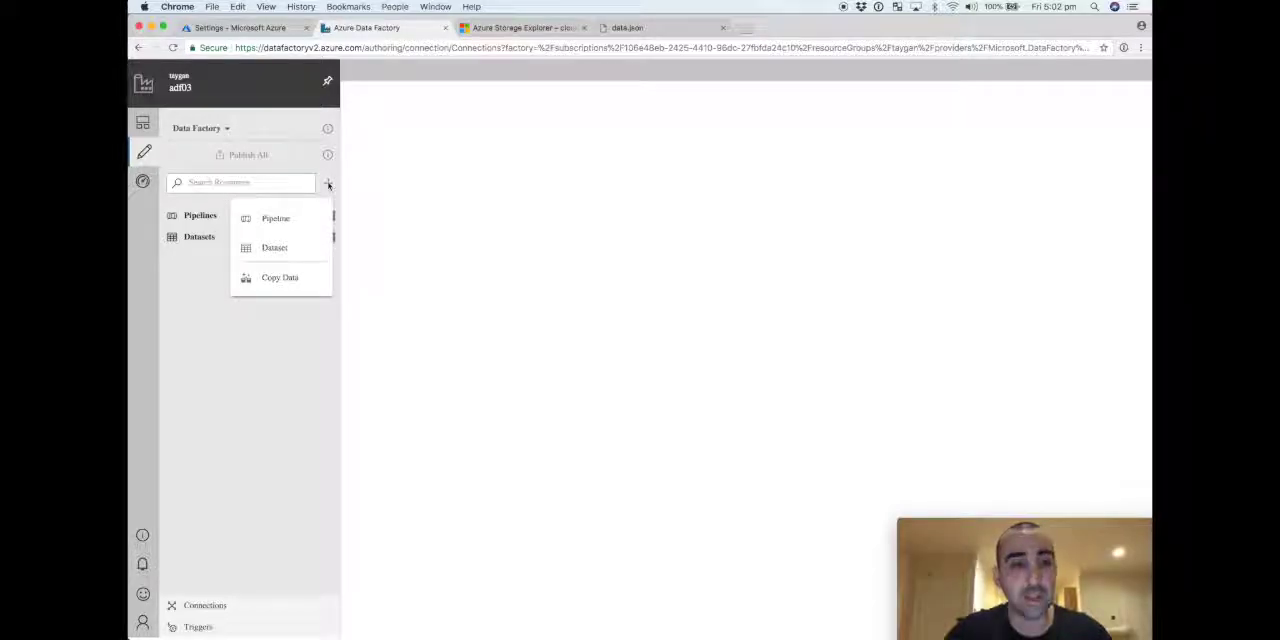
{"action": "mouse_move", "coordinate": [276, 218]}
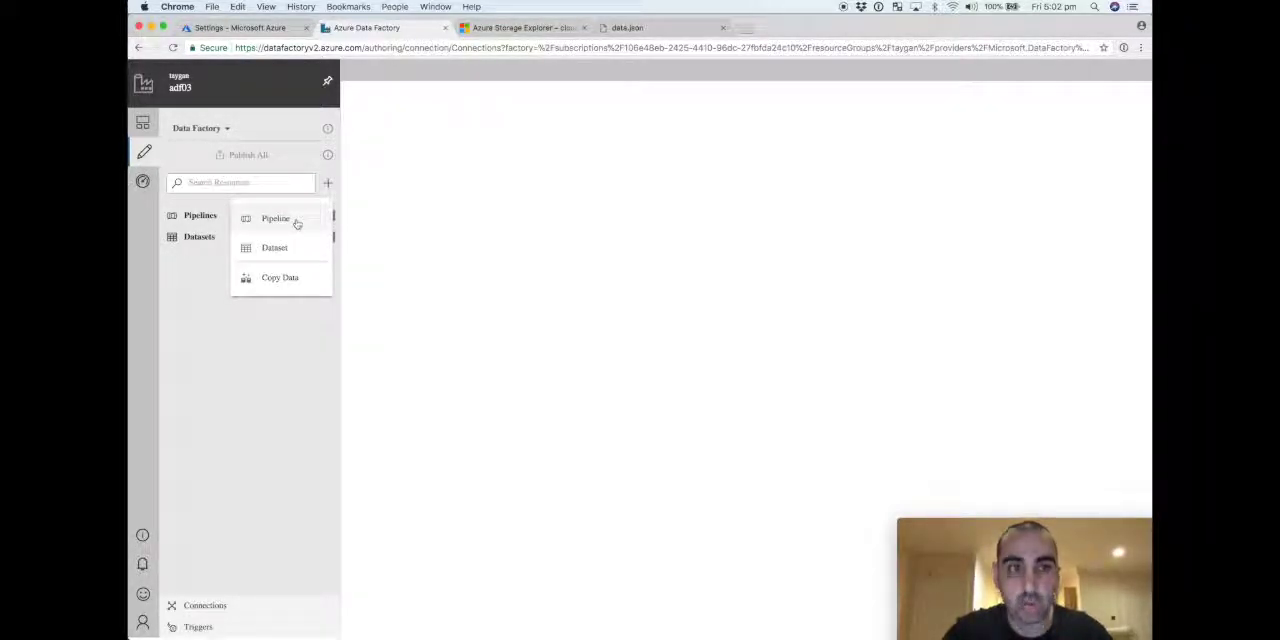
{"action": "left_click", "coordinate": [275, 218]}
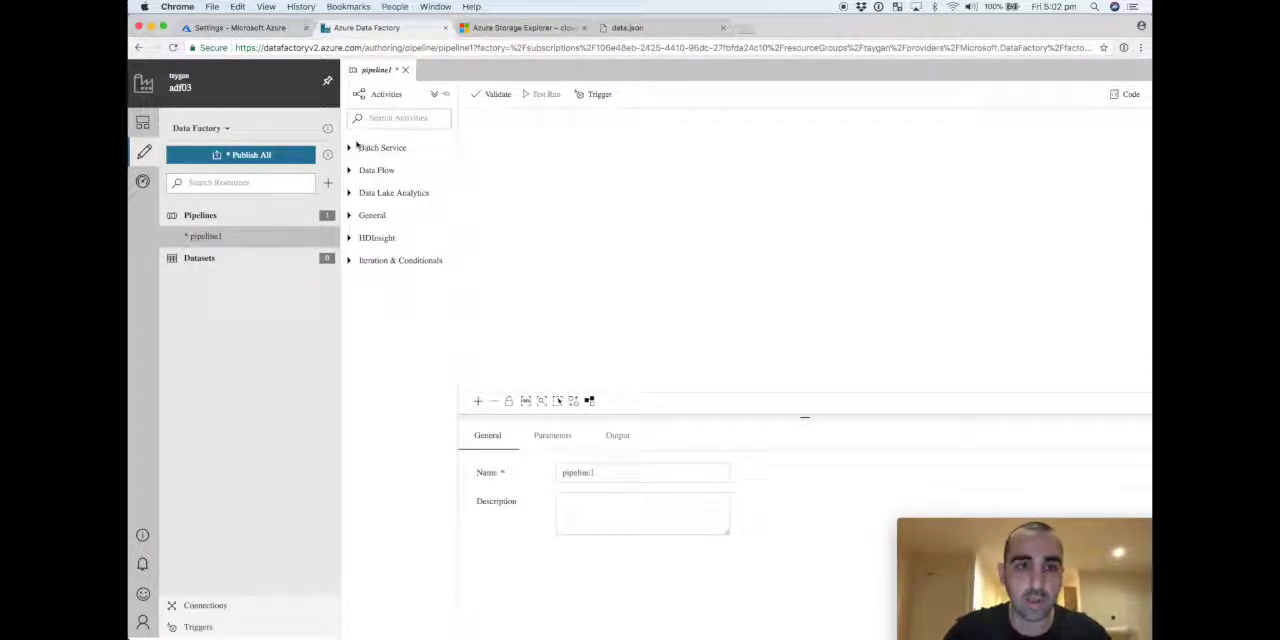
{"action": "left_click", "coordinate": [400, 260]}
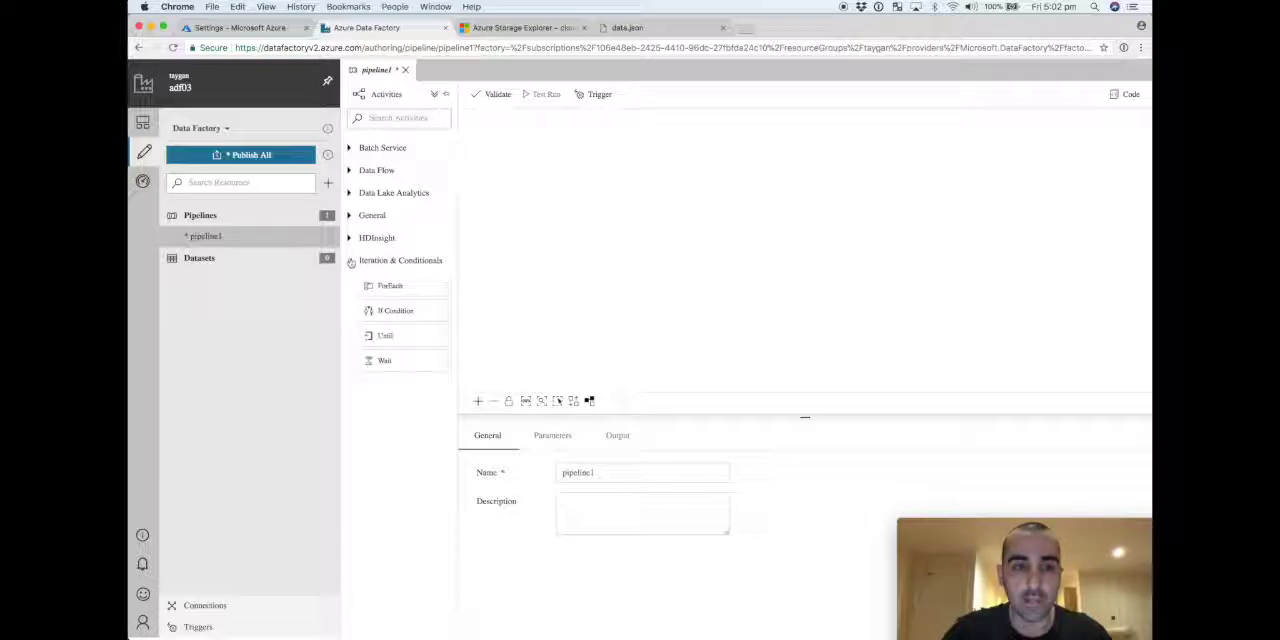
{"action": "left_click", "coordinate": [372, 215]}
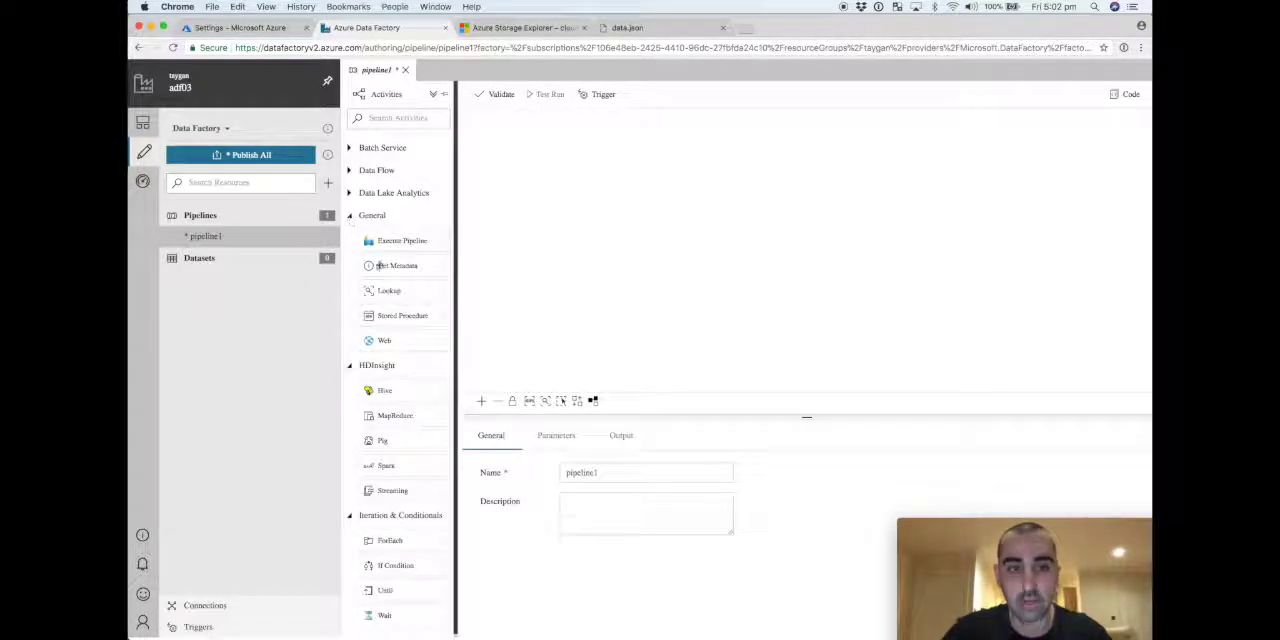
{"action": "left_click", "coordinate": [371, 215]}
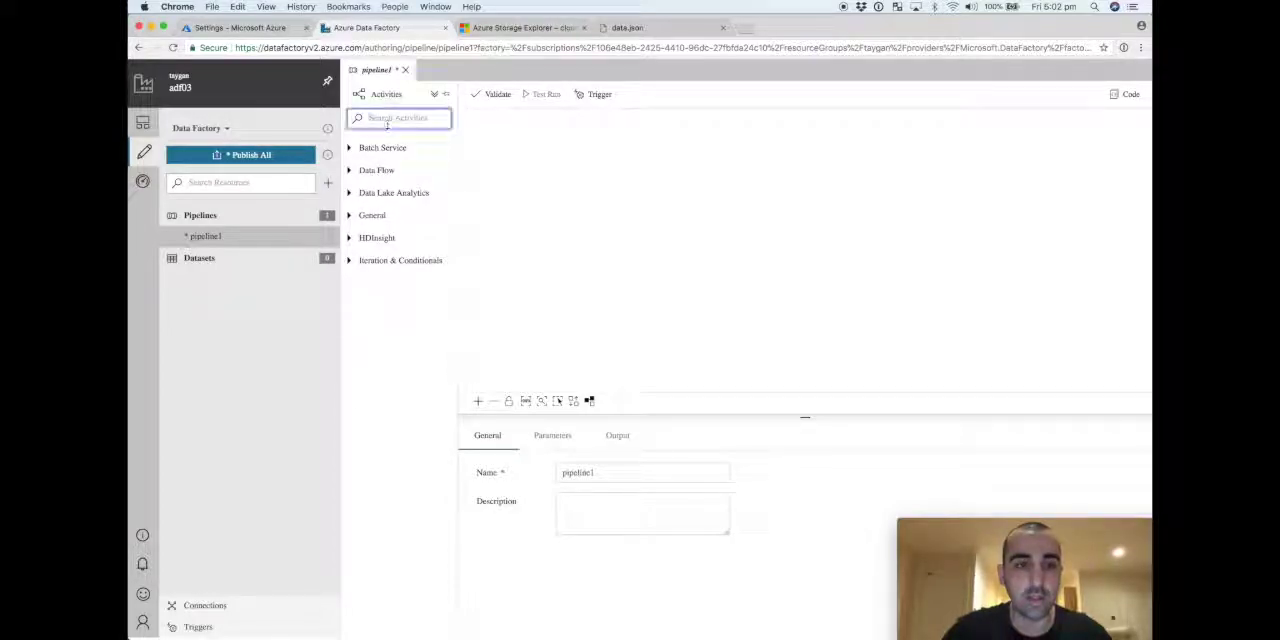
Step: Search for 'copy', place a Copy1 activity on the canvas, and enlarge the properties pane
{"action": "type", "text": "copy"}
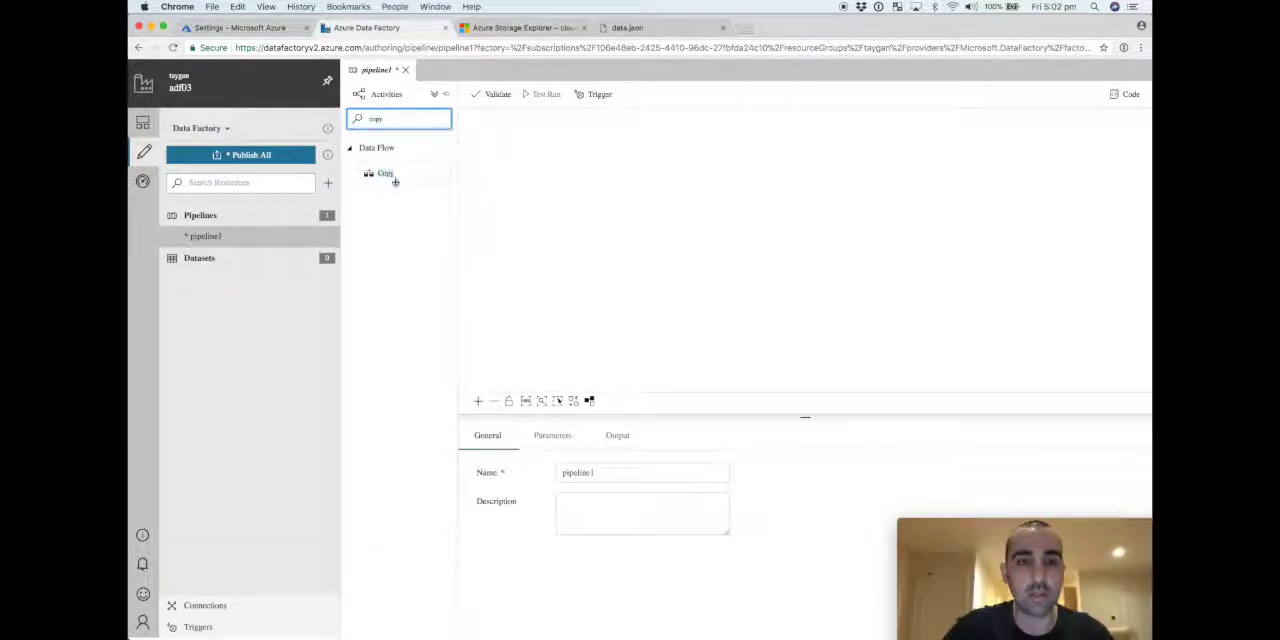
{"action": "left_click_drag", "start_coordinate": [385, 172], "coordinate": [671, 215]}
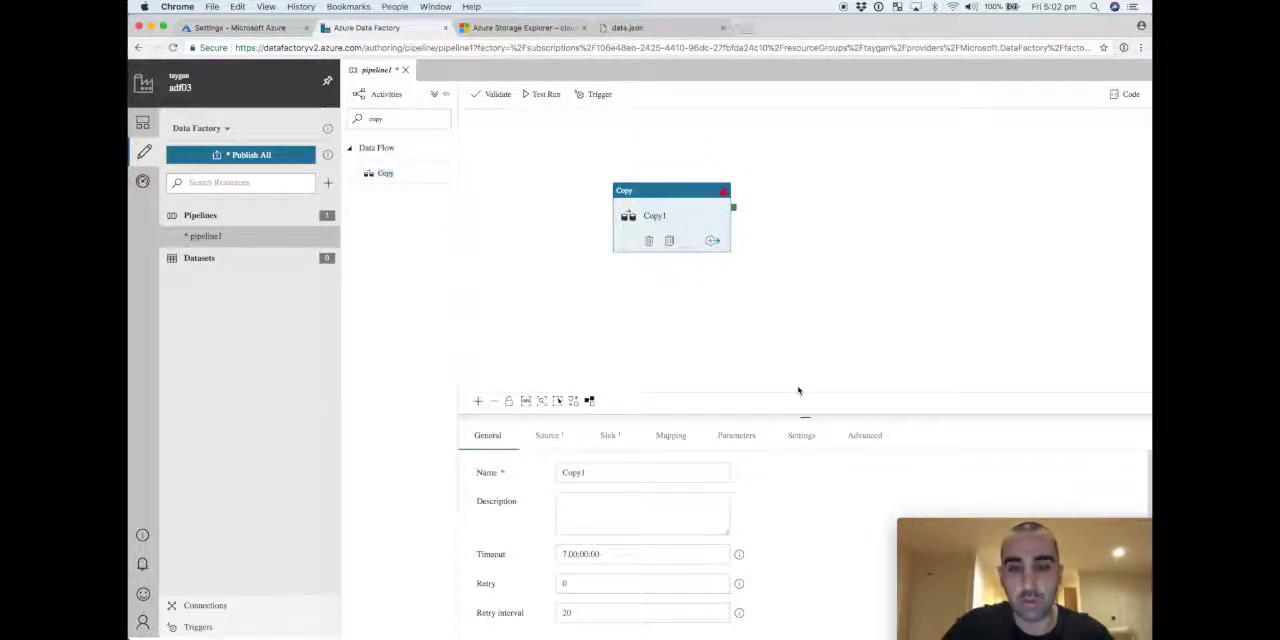
{"action": "left_click_drag", "start_coordinate": [803, 400], "coordinate": [803, 275]}
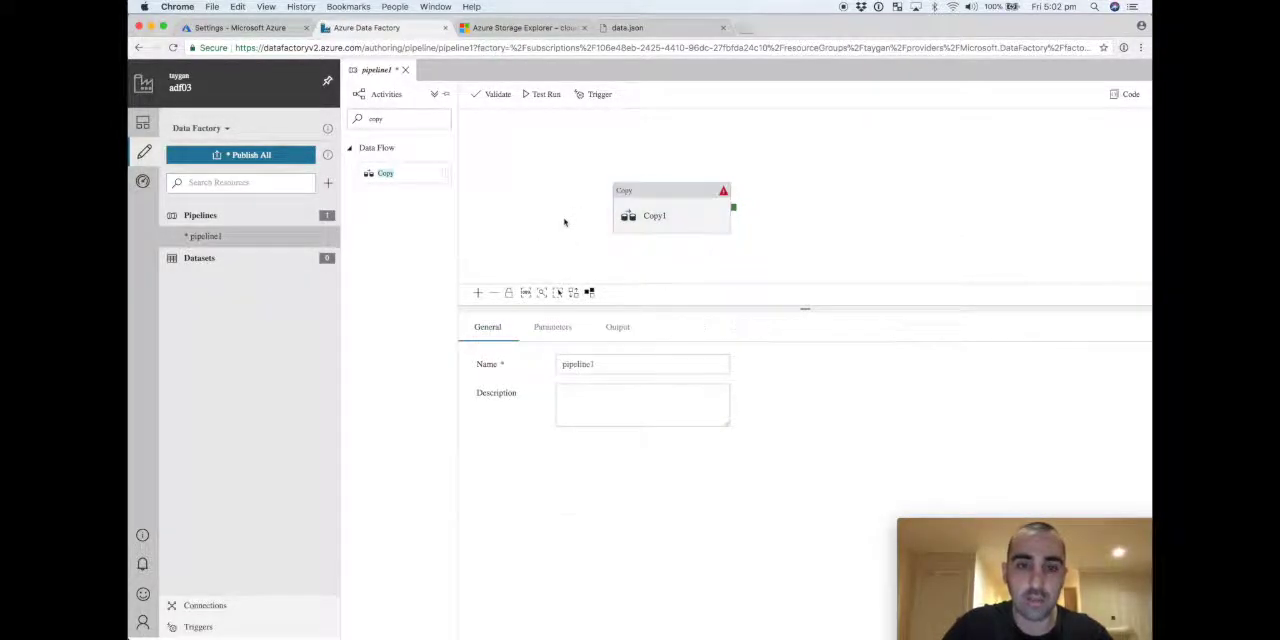
{"action": "mouse_move", "coordinate": [651, 435]}
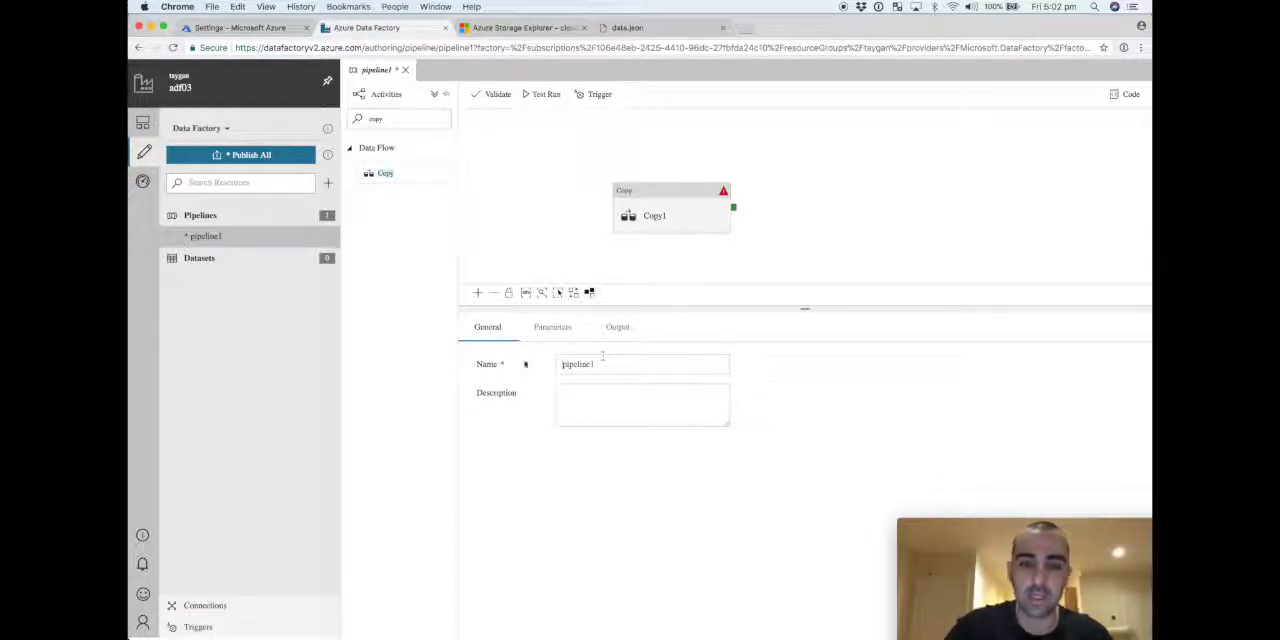
Step: Rename the pipeline myFirstPipeline and glance at its Parameters and Output tabs
{"action": "type", "text": "myFirstP"}
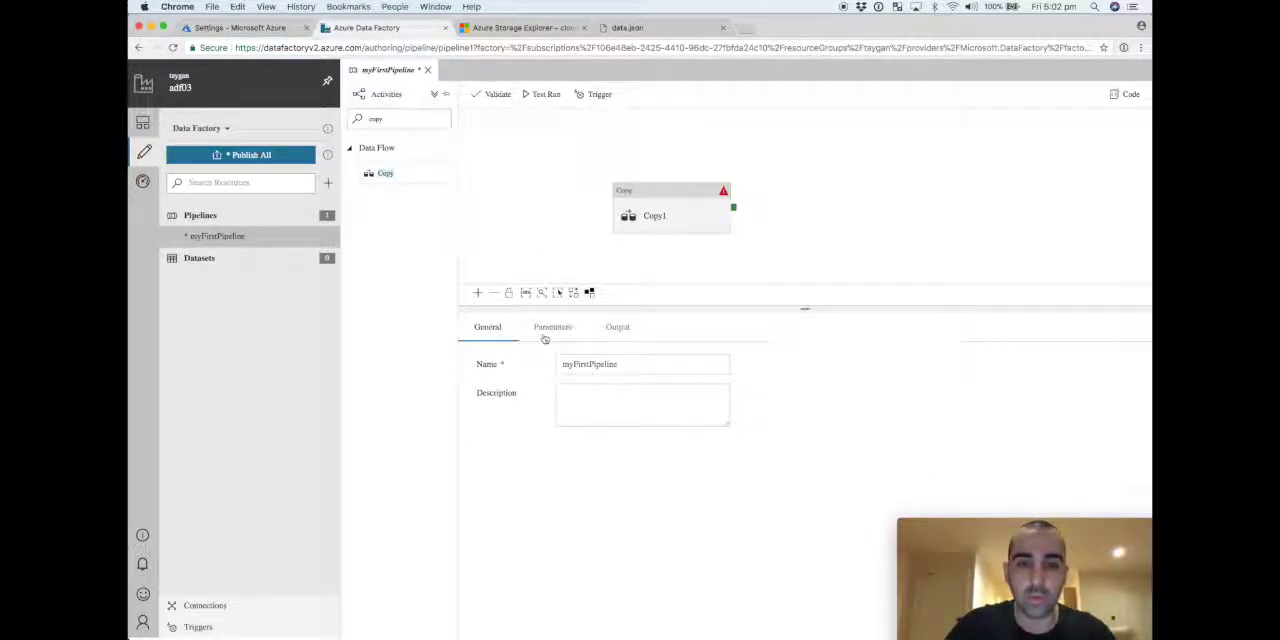
{"action": "left_click", "coordinate": [552, 327]}
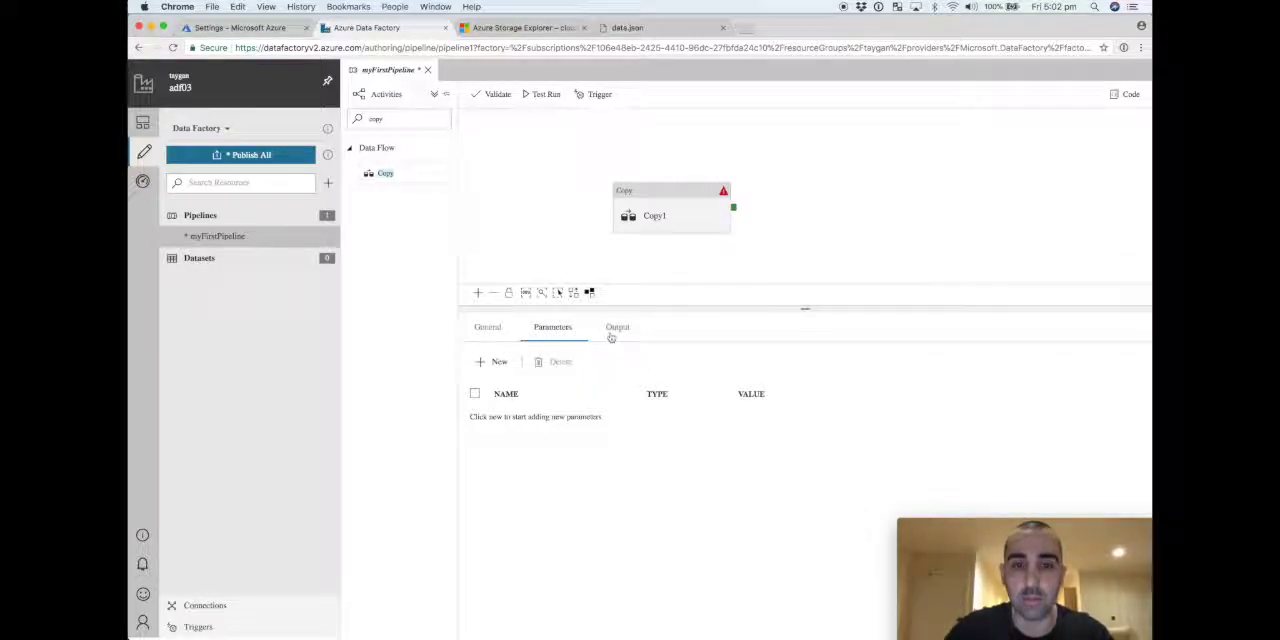
{"action": "left_click", "coordinate": [617, 327]}
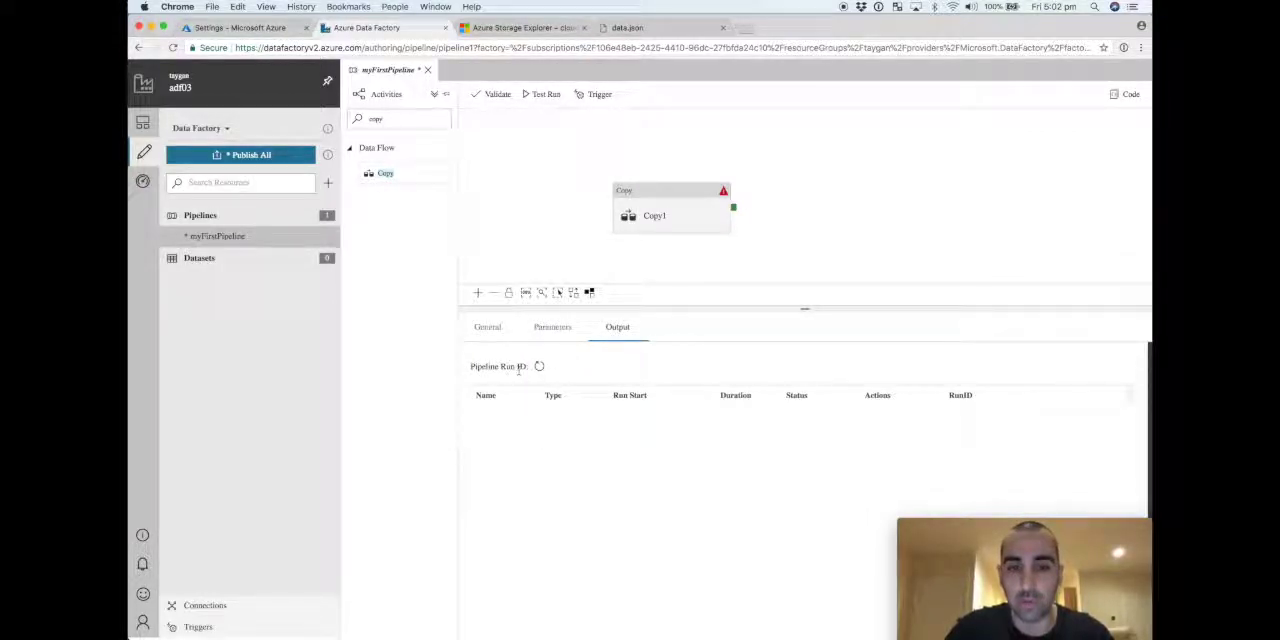
{"action": "left_click", "coordinate": [487, 327]}
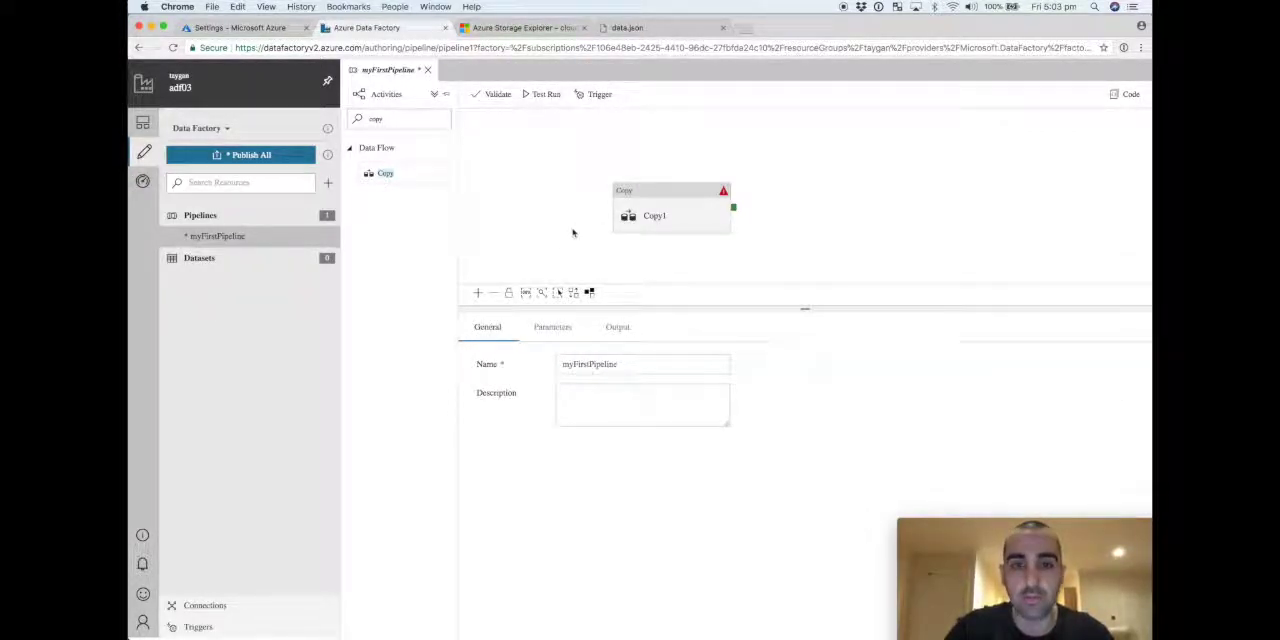
Step: Rename the Copy1 activity to copyBlobToCosmos and show its Source settings
{"action": "left_click", "coordinate": [654, 215]}
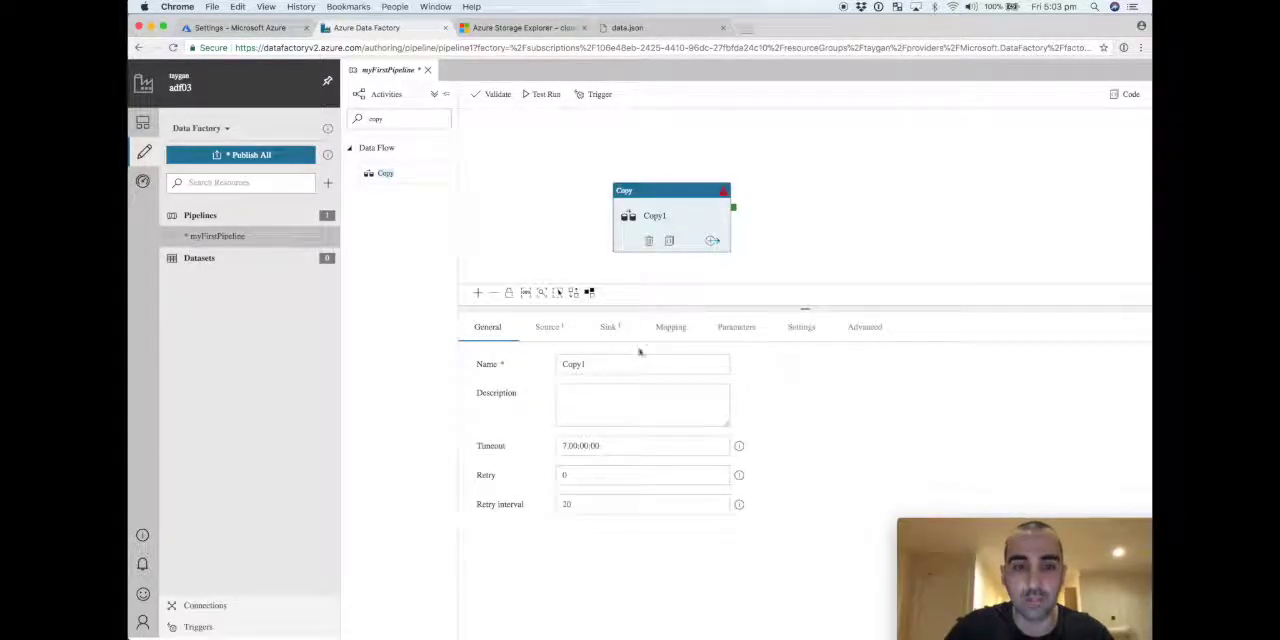
{"action": "type", "text": "copyBlobToCosmos"}
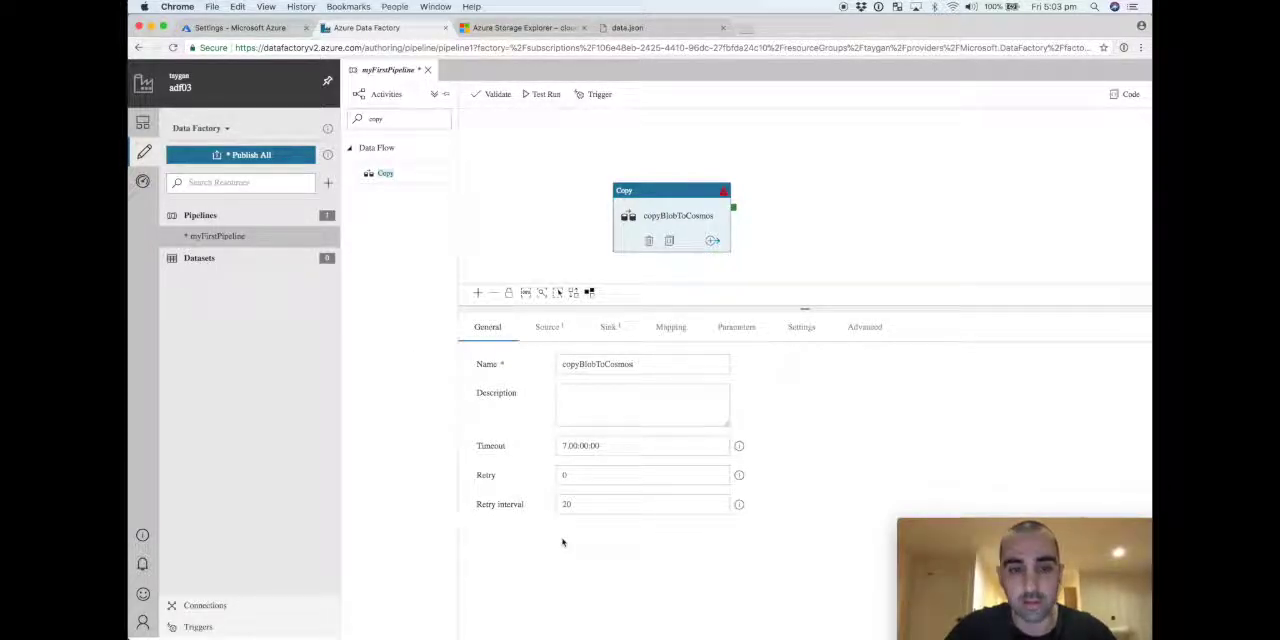
{"action": "left_click", "coordinate": [547, 327]}
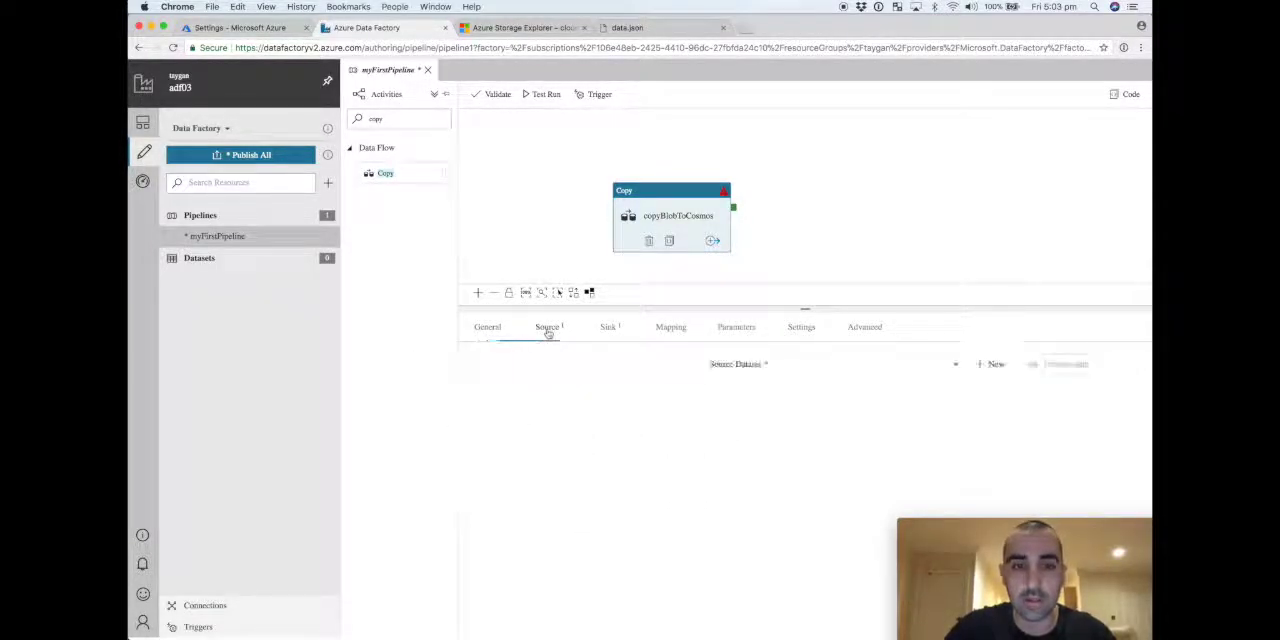
{"action": "left_click", "coordinate": [547, 327]}
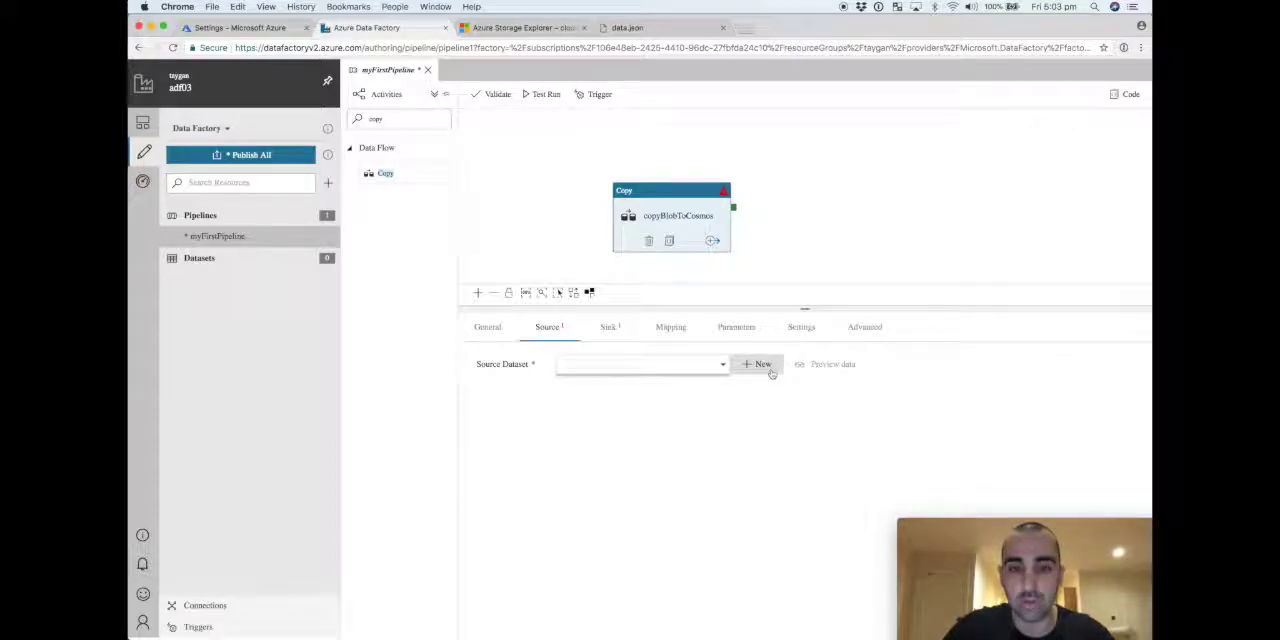
Step: Create a new Azure Blob Storage source dataset, found by searching 'blob', named blobDataset
{"action": "left_click", "coordinate": [758, 364]}
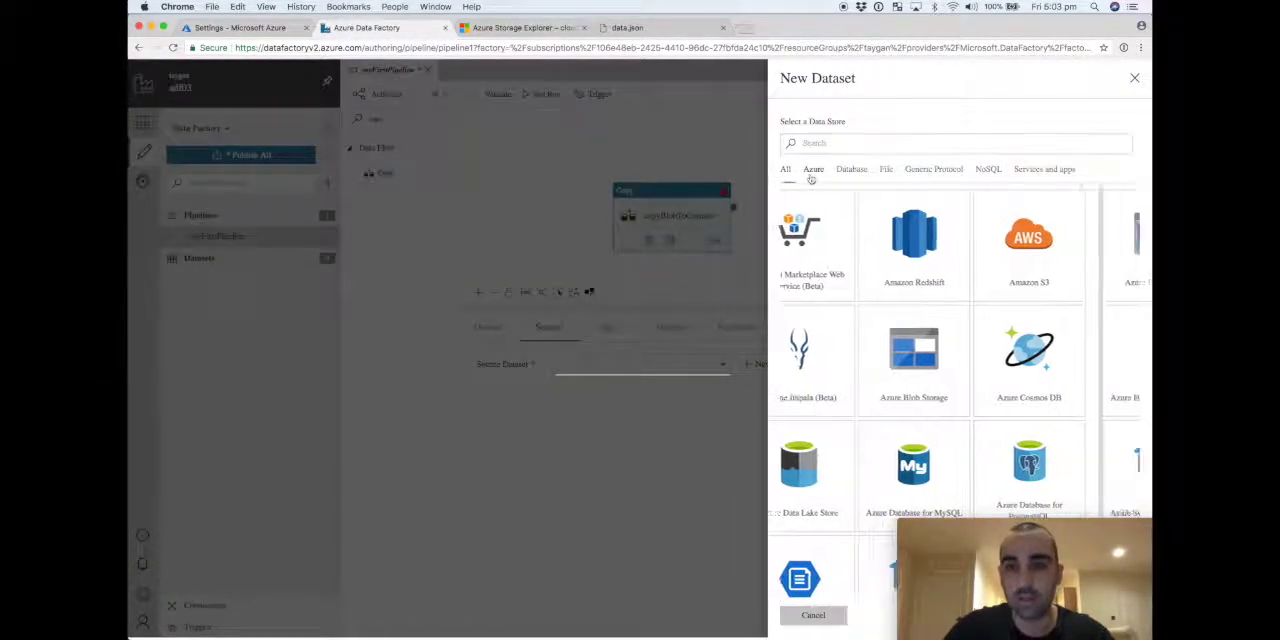
{"action": "left_click", "coordinate": [885, 169]}
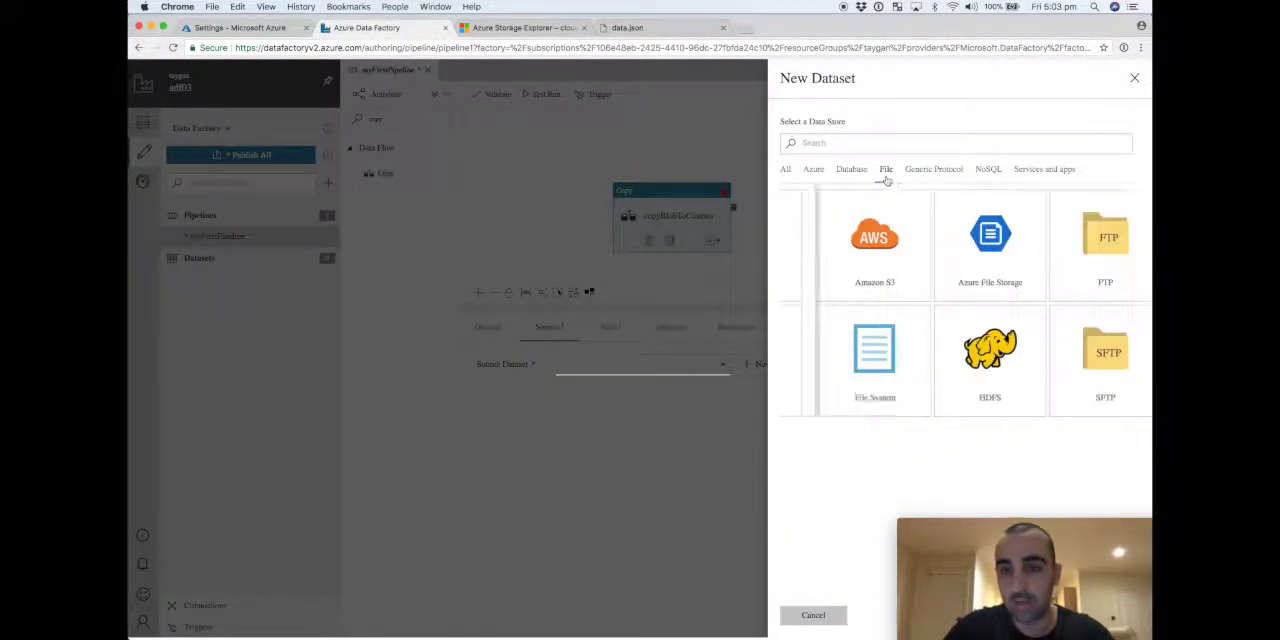
{"action": "left_click", "coordinate": [933, 169]}
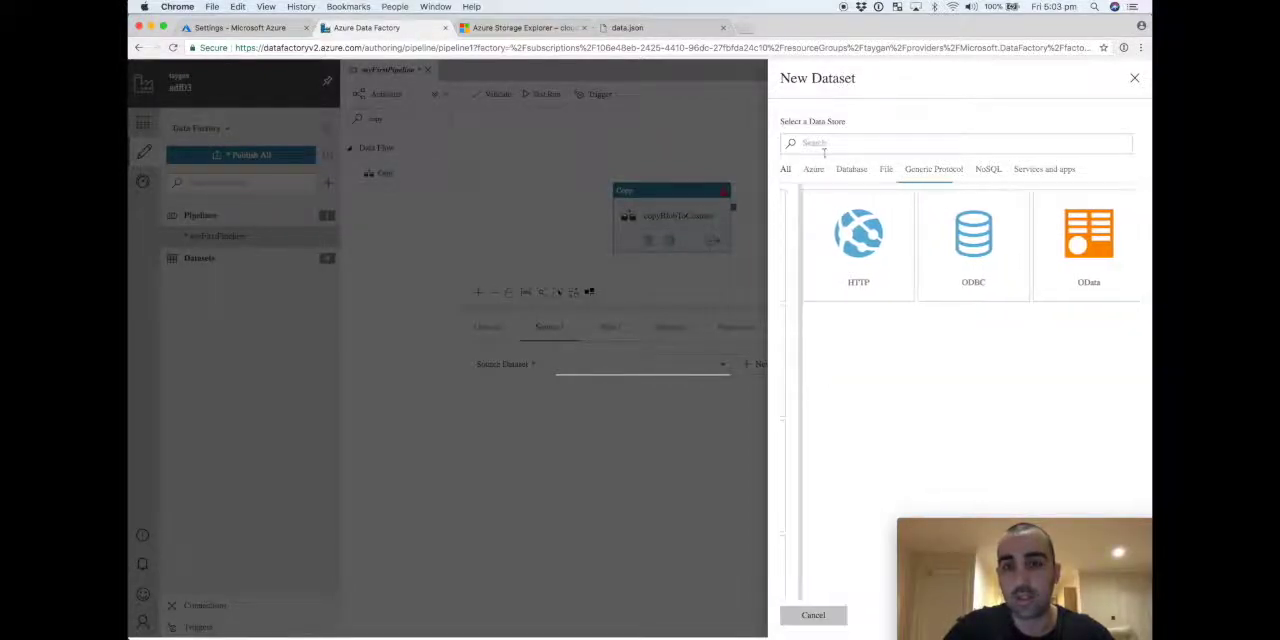
{"action": "type", "text": "blob"}
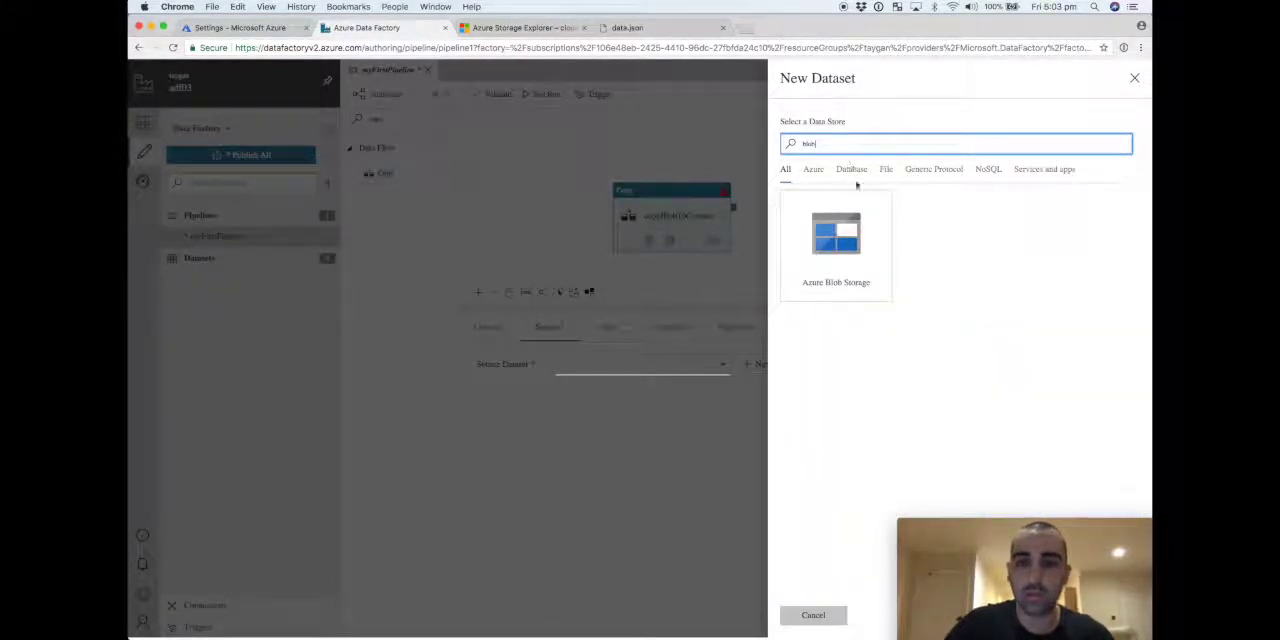
{"action": "left_click", "coordinate": [835, 240]}
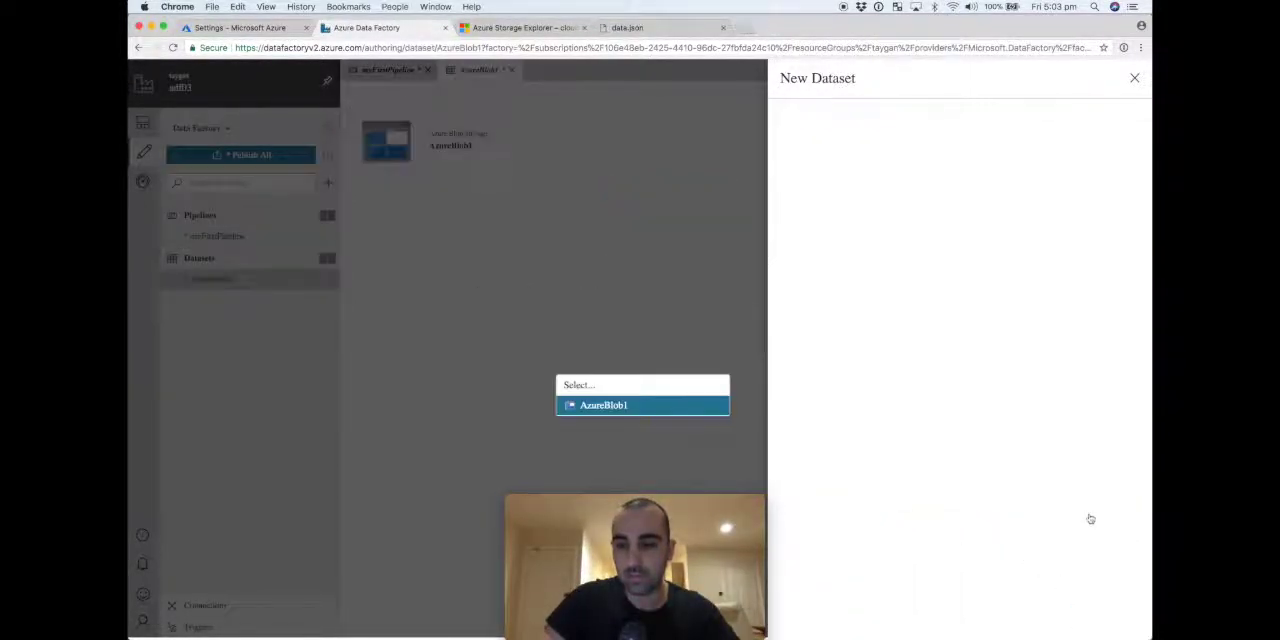
{"action": "left_click", "coordinate": [603, 405]}
{"action": "type", "text": "blobDataset"}
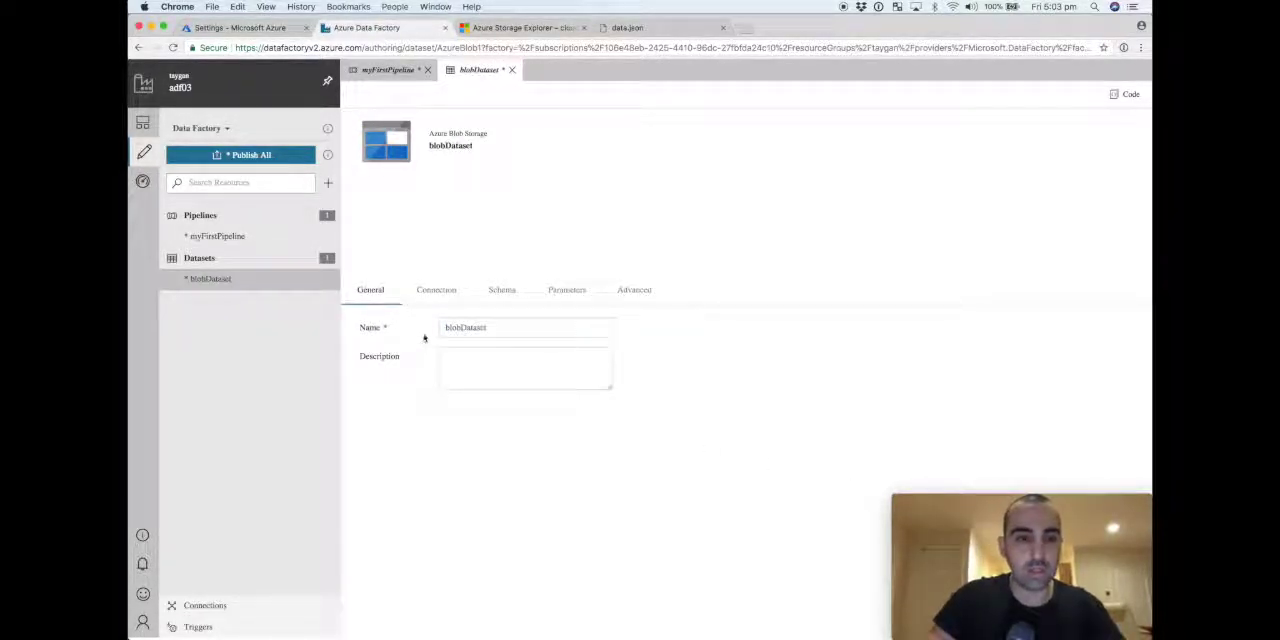
Step: Show blobDataset's Connection settings, with linked service and file path still empty
{"action": "left_click", "coordinate": [436, 290]}
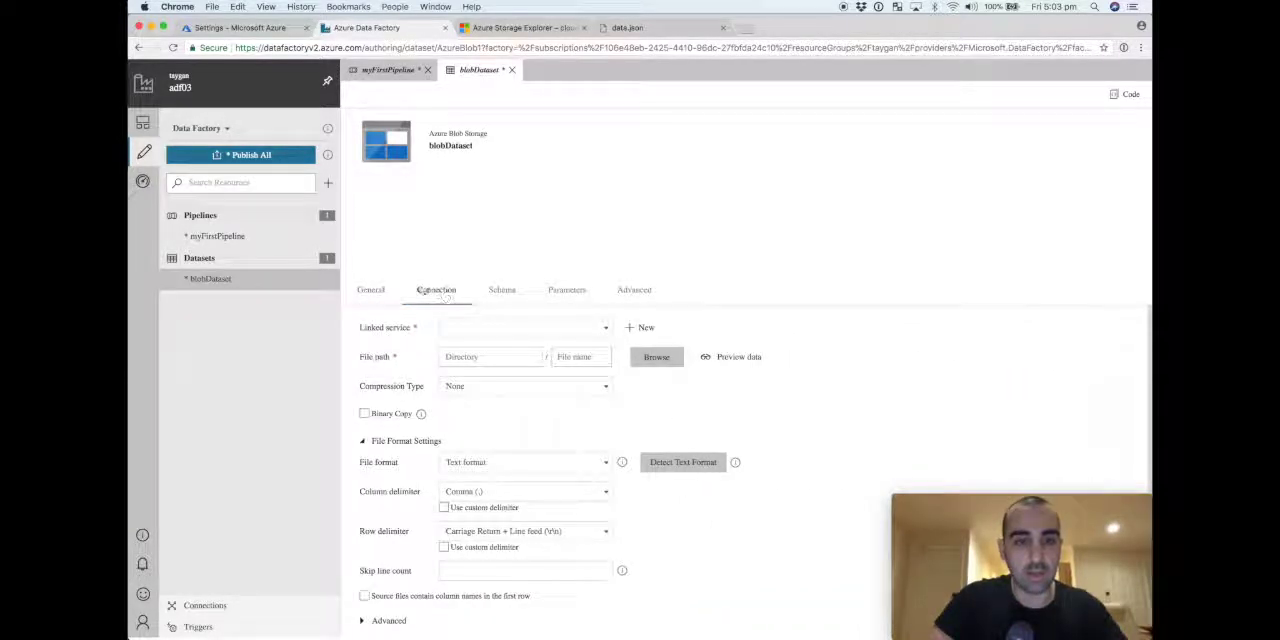
{"action": "mouse_move", "coordinate": [509, 410]}
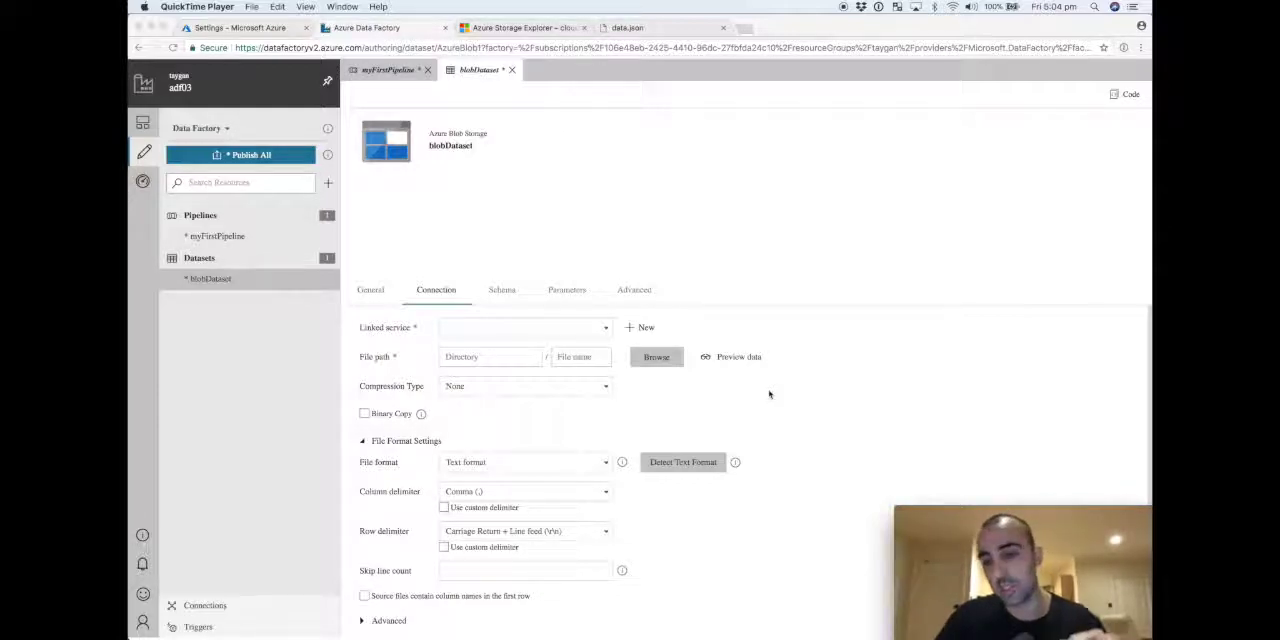
{"action": "mouse_move", "coordinate": [552, 342]}
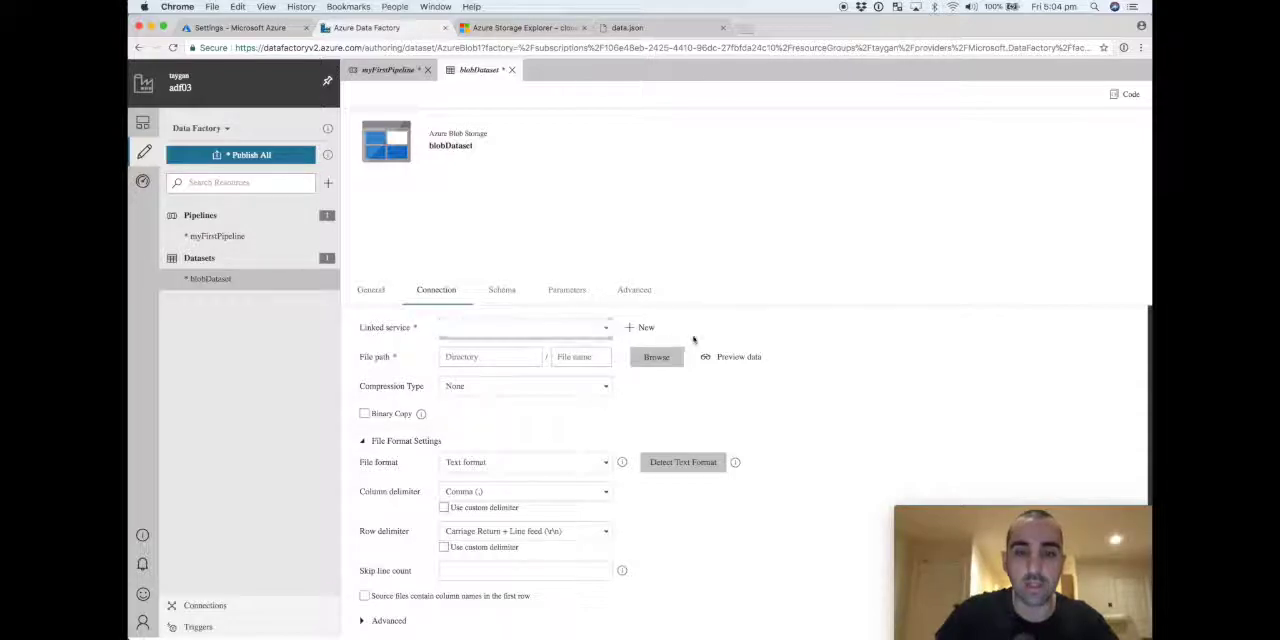
Step: Create blobLinkedService for storage account blob001 and select it as blobDataset's linked service
{"action": "left_click", "coordinate": [641, 327]}
{"action": "type", "text": "blobLinkedService"}
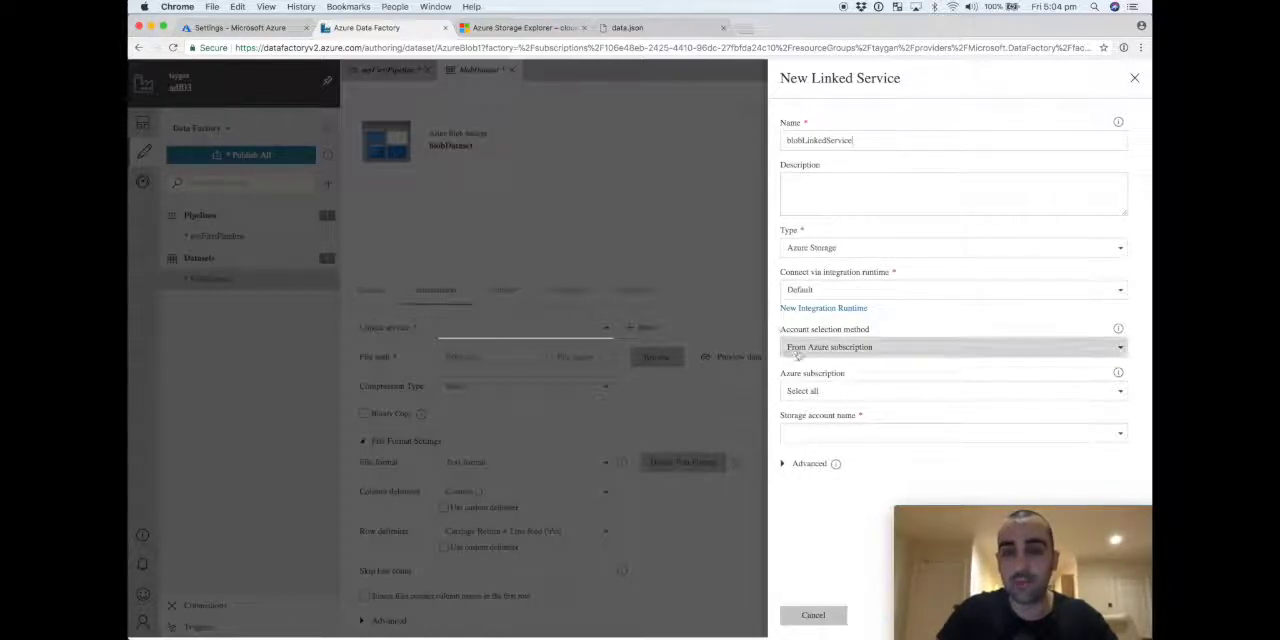
{"action": "left_click", "coordinate": [952, 390]}
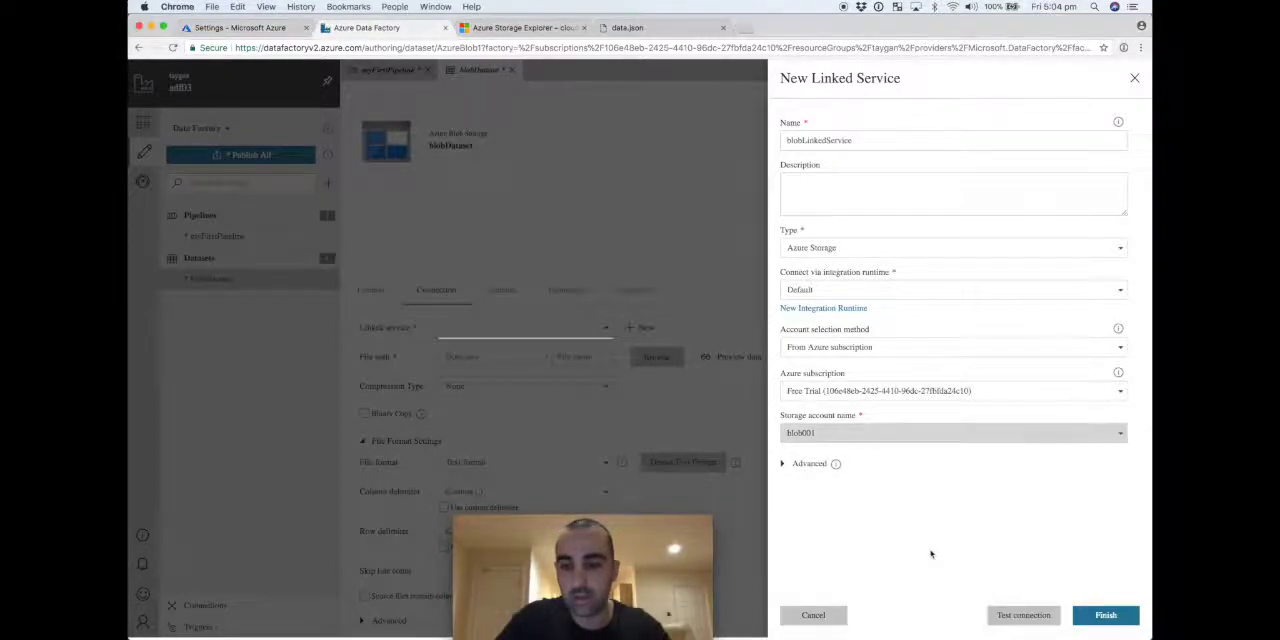
{"action": "left_click", "coordinate": [1023, 615]}
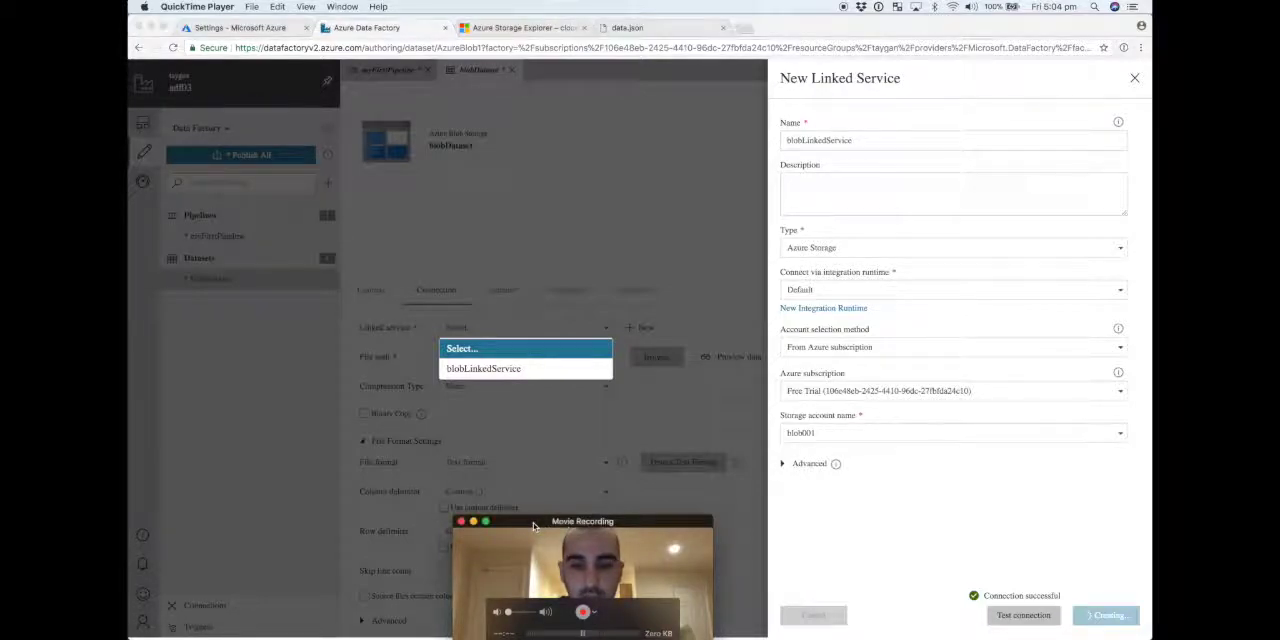
{"action": "left_click", "coordinate": [1105, 615]}
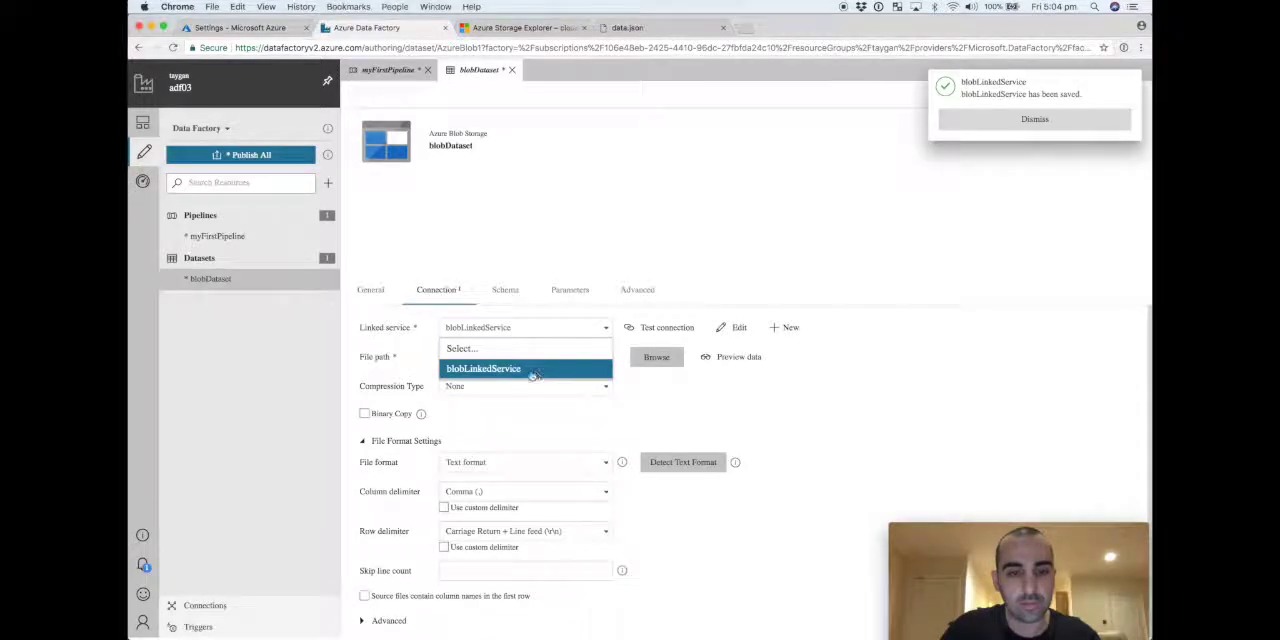
{"action": "left_click", "coordinate": [483, 368]}
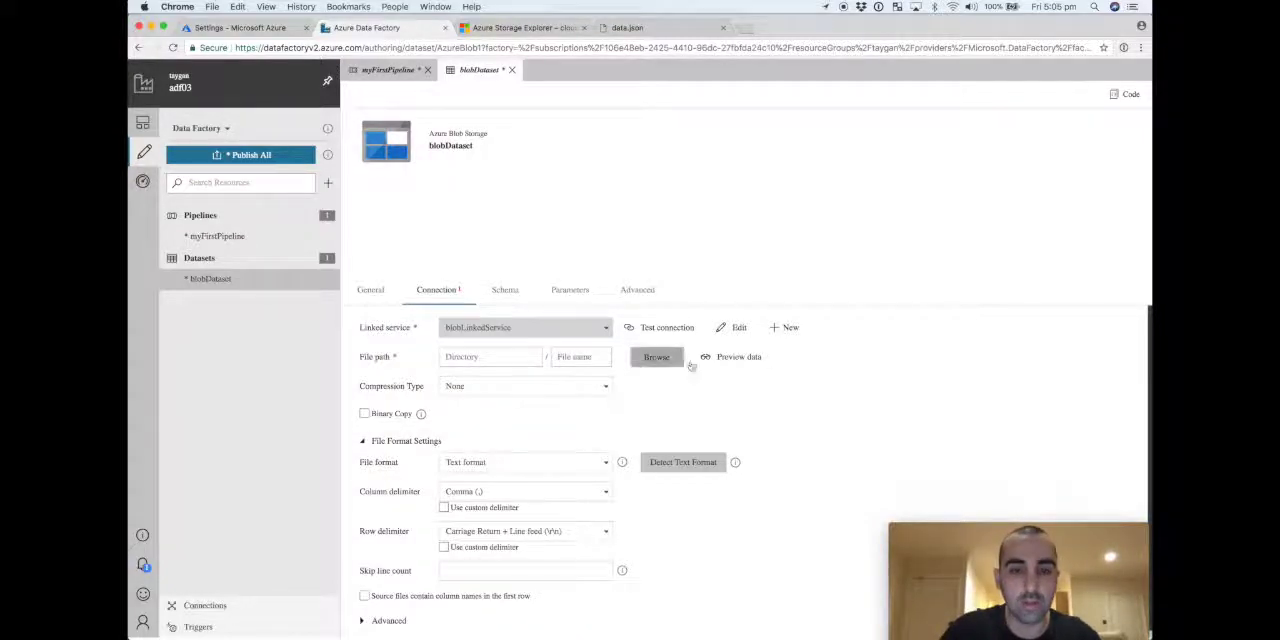
Step: Browse the storage account and open the adf container to reach input/data.json
{"action": "left_click", "coordinate": [656, 357]}
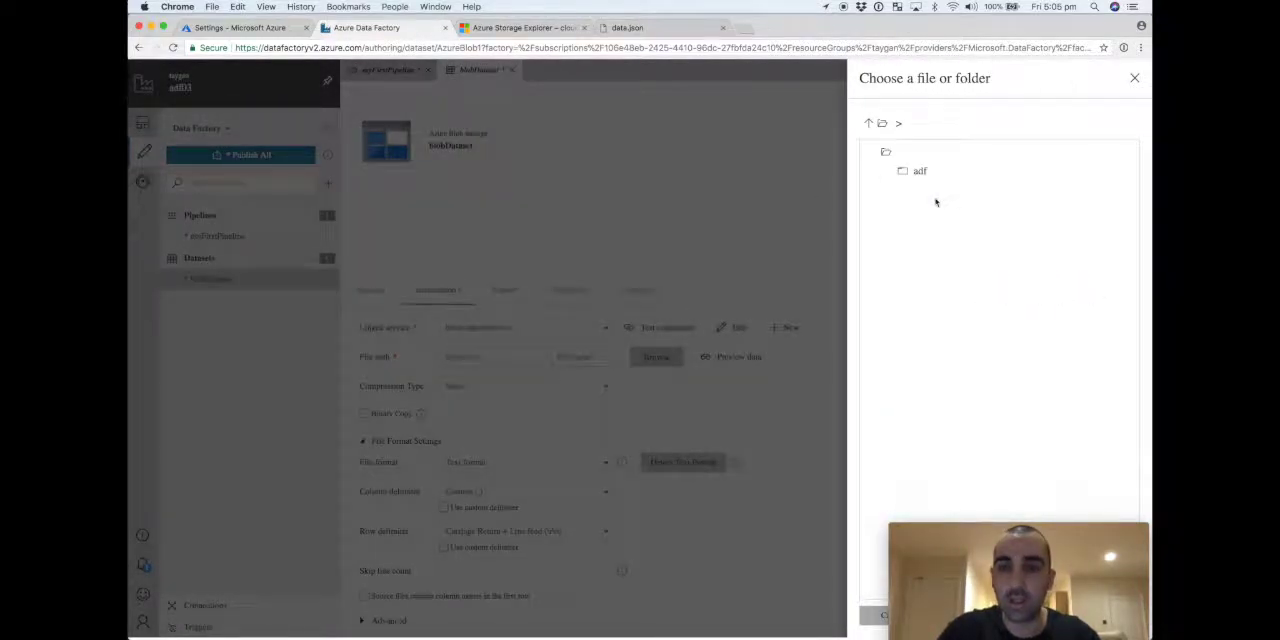
{"action": "left_click", "coordinate": [919, 170]}
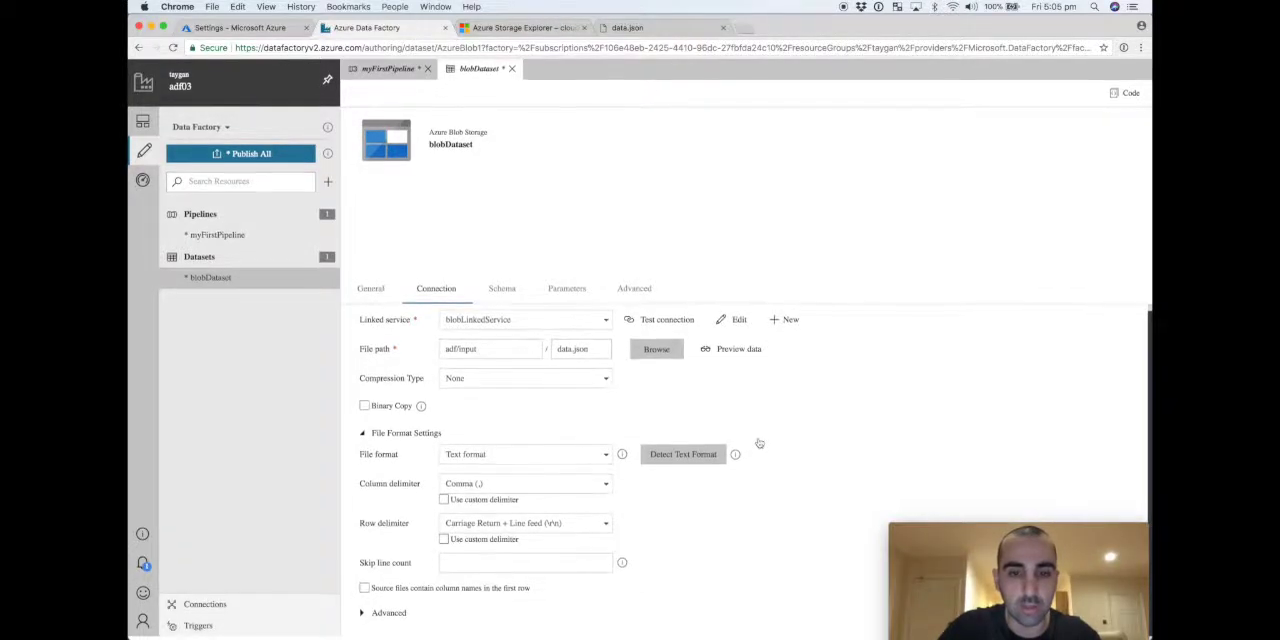
Step: Set the file format to JSON and try entering '$.' as the nested array path
{"action": "left_click", "coordinate": [524, 455]}
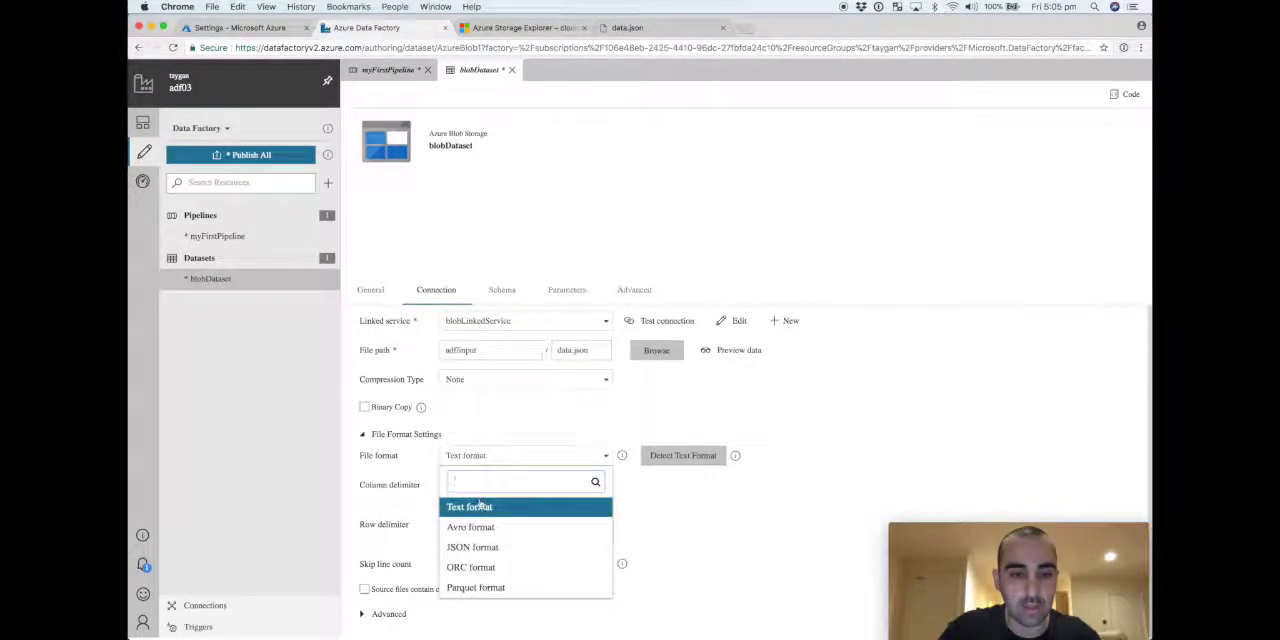
{"action": "left_click", "coordinate": [471, 547]}
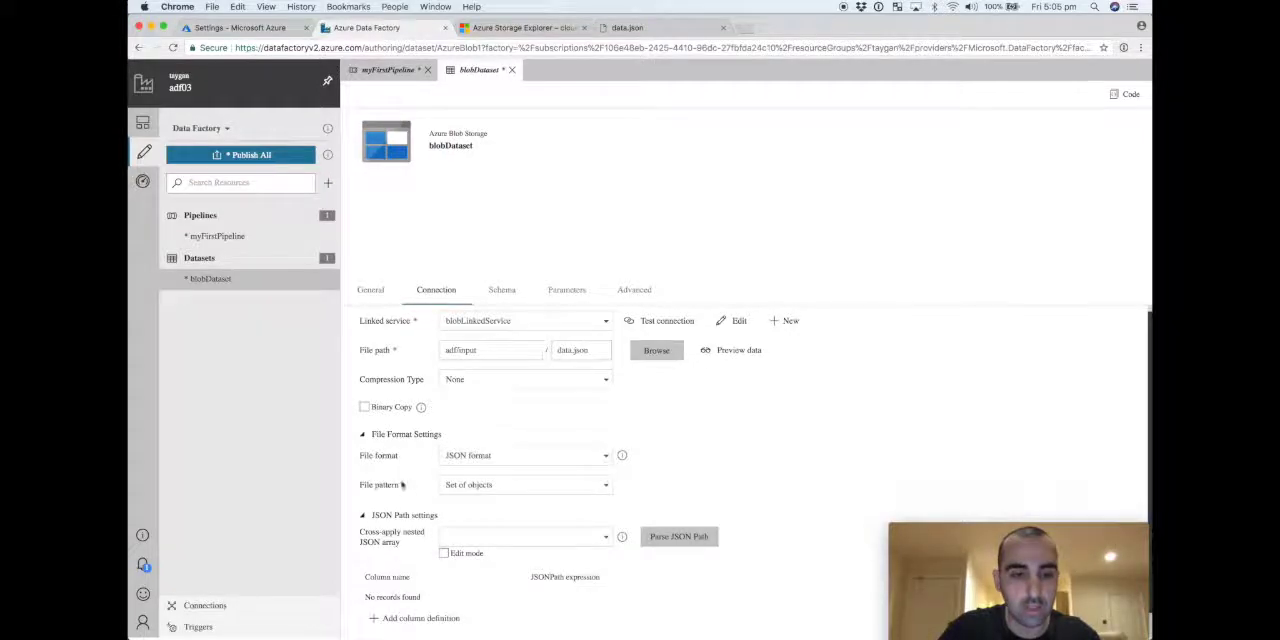
{"action": "left_click", "coordinate": [525, 484]}
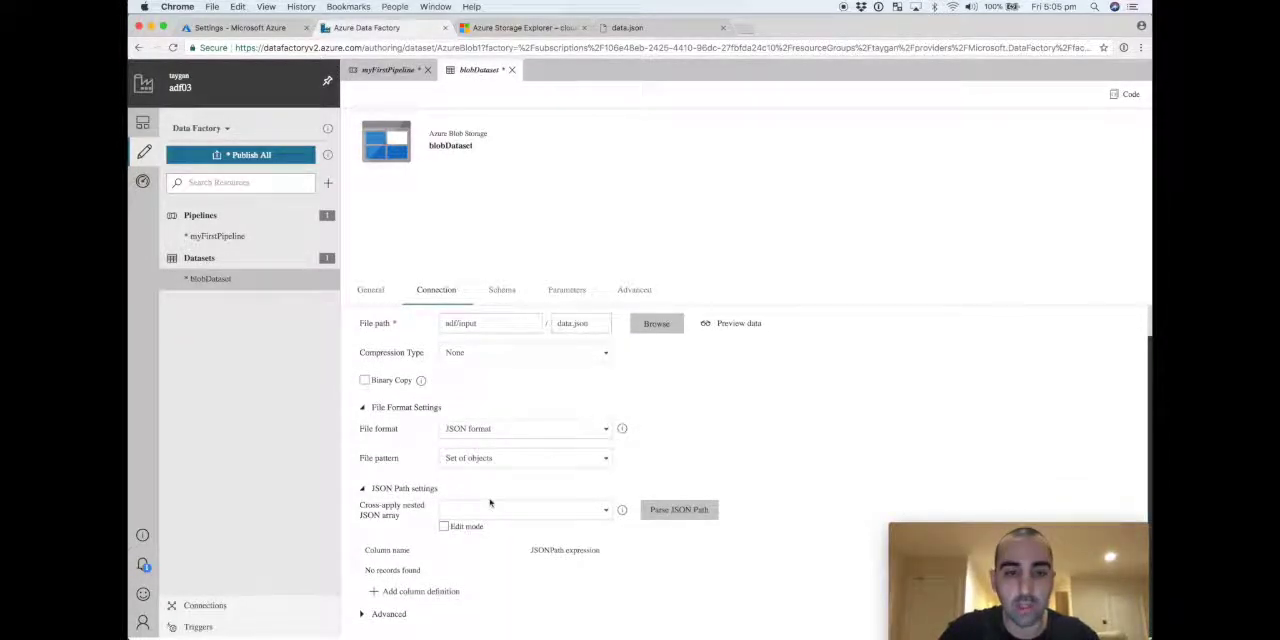
{"action": "left_click", "coordinate": [525, 509]}
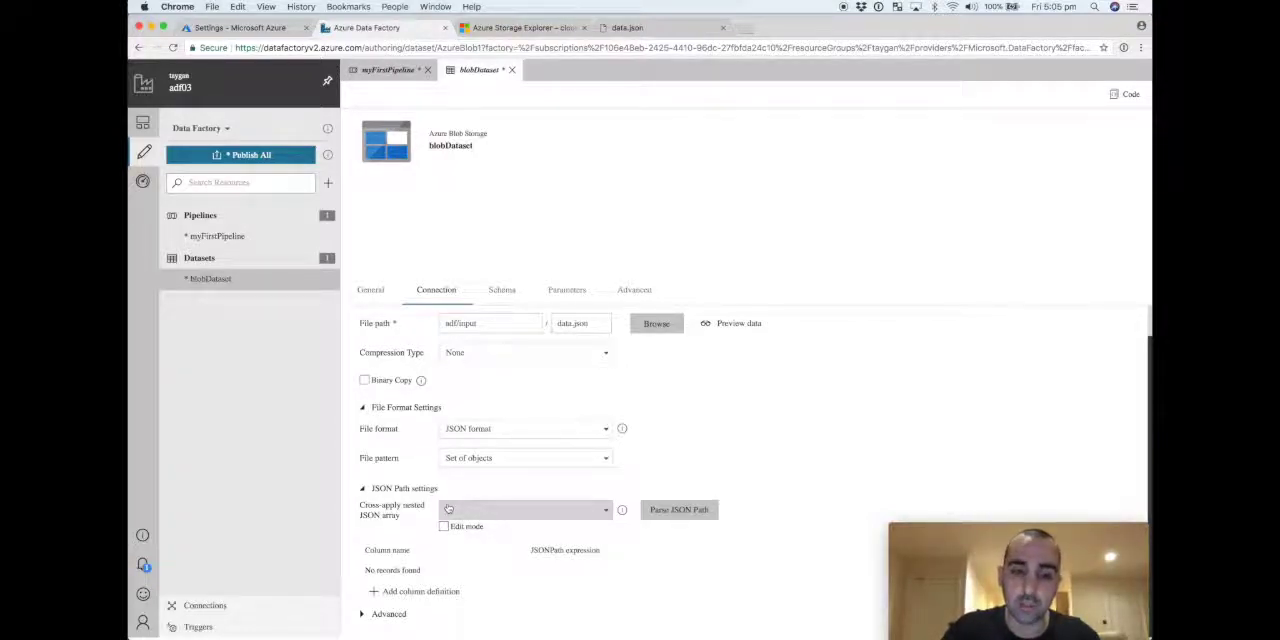
{"action": "left_click", "coordinate": [444, 526]}
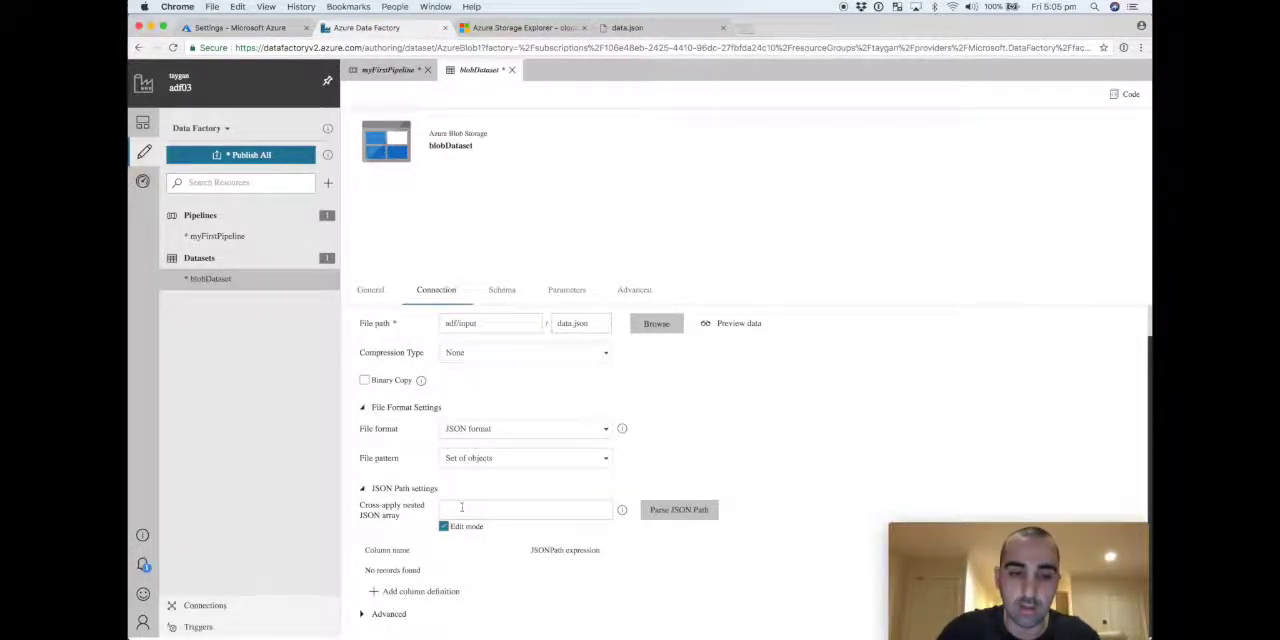
{"action": "type", "text": "$.['jkldhjfkshdk"}
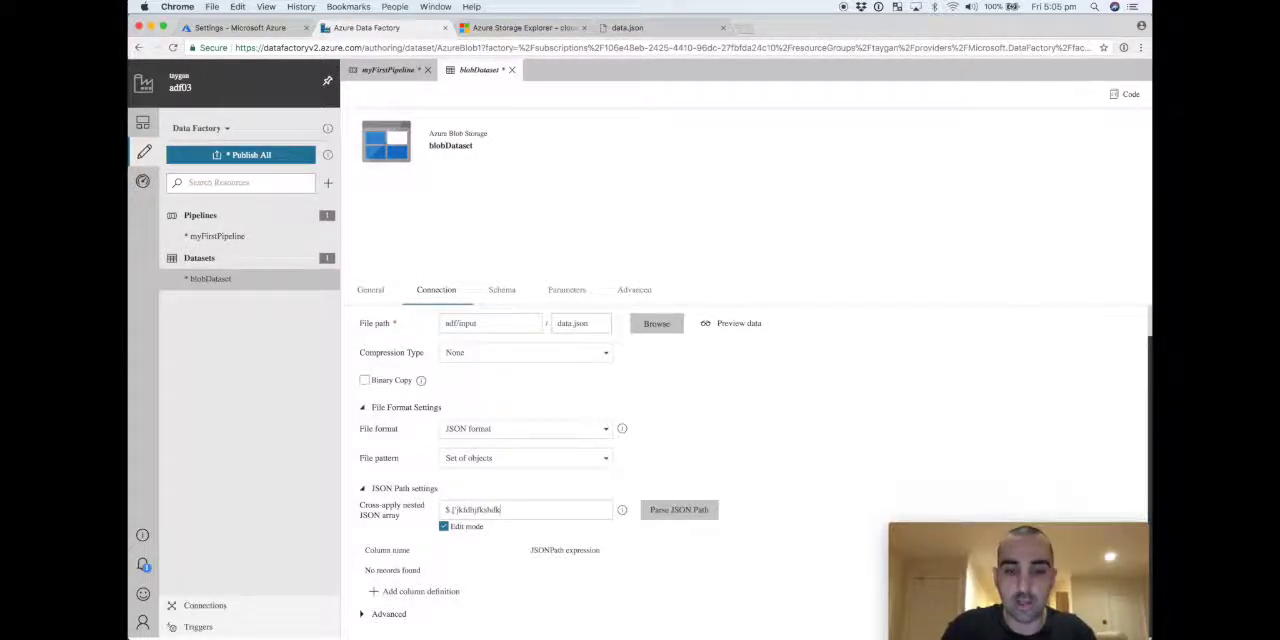
Step: Set cross-apply nested JSON array to None and view the dataset's schema
{"action": "left_click", "coordinate": [443, 526]}
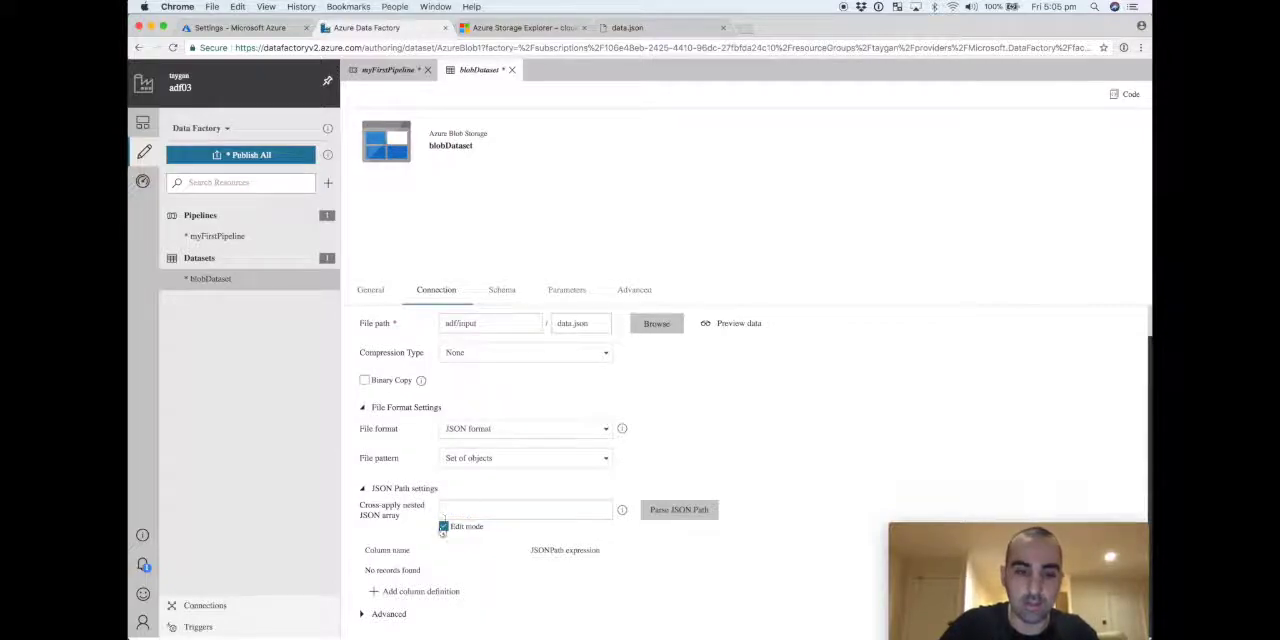
{"action": "left_click", "coordinate": [524, 509]}
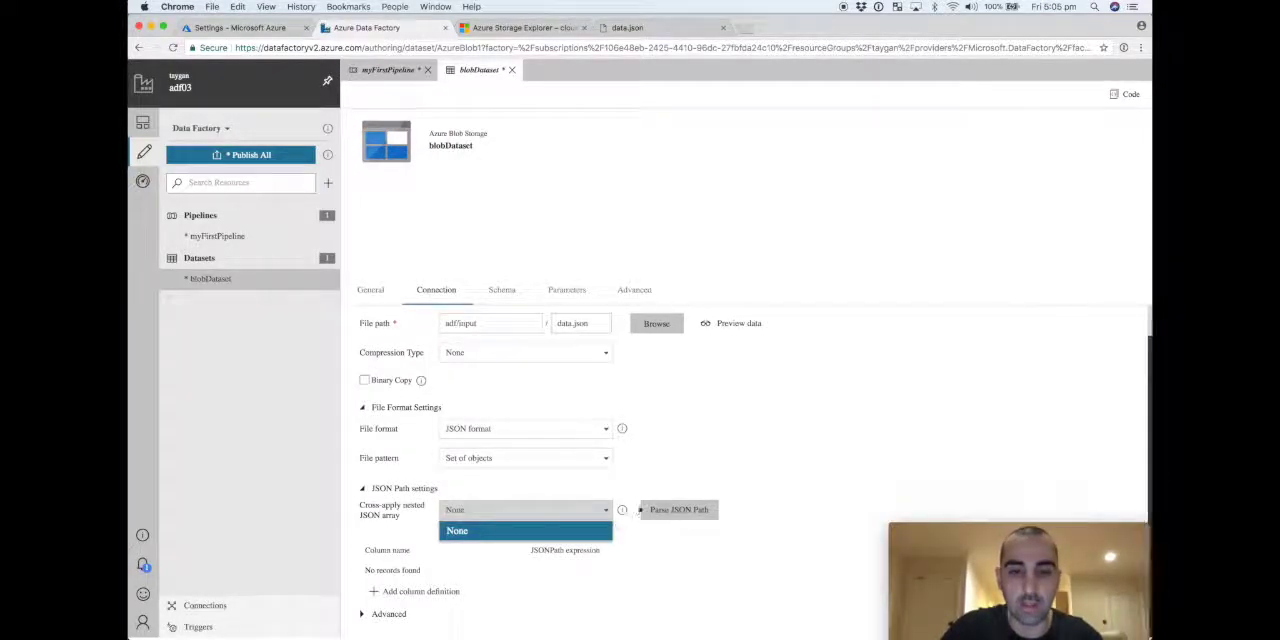
{"action": "left_click", "coordinate": [457, 530]}
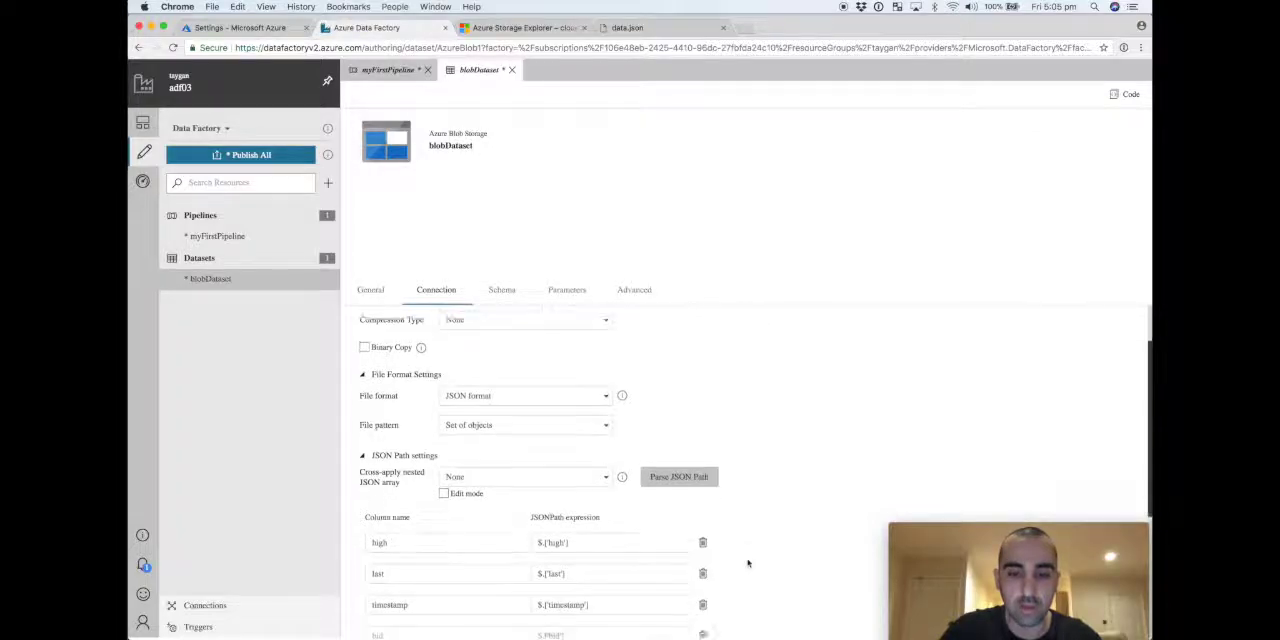
{"action": "scroll", "scroll_direction": "down", "scroll_amount": 3}
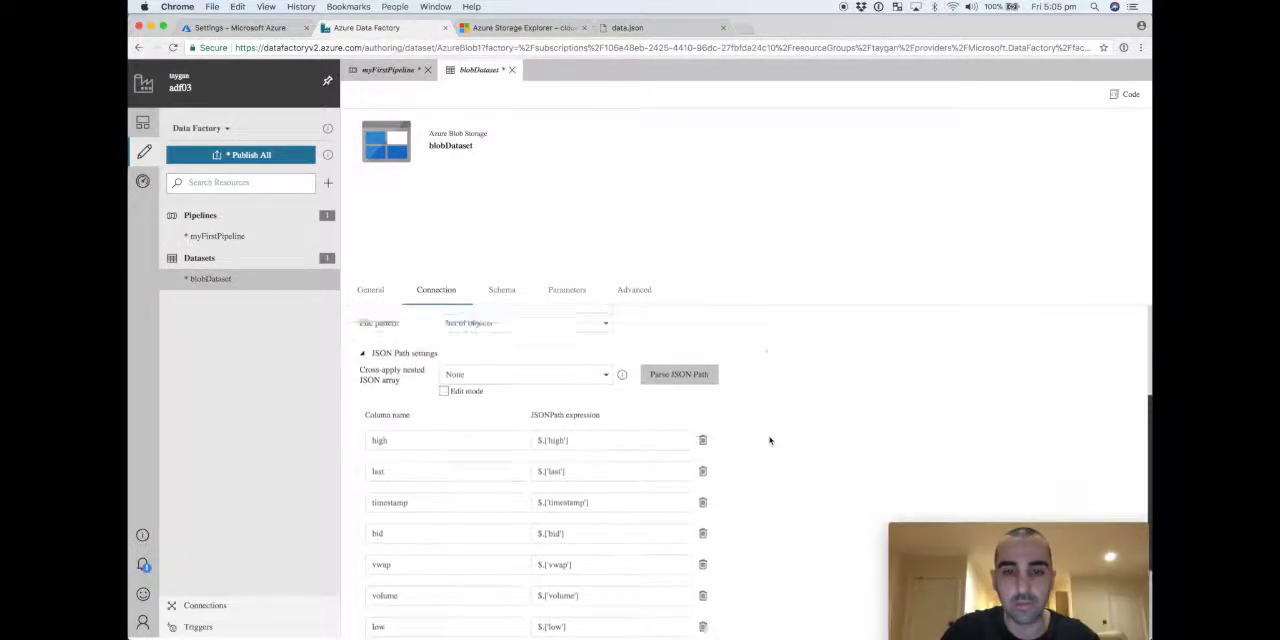
{"action": "left_click", "coordinate": [501, 290]}
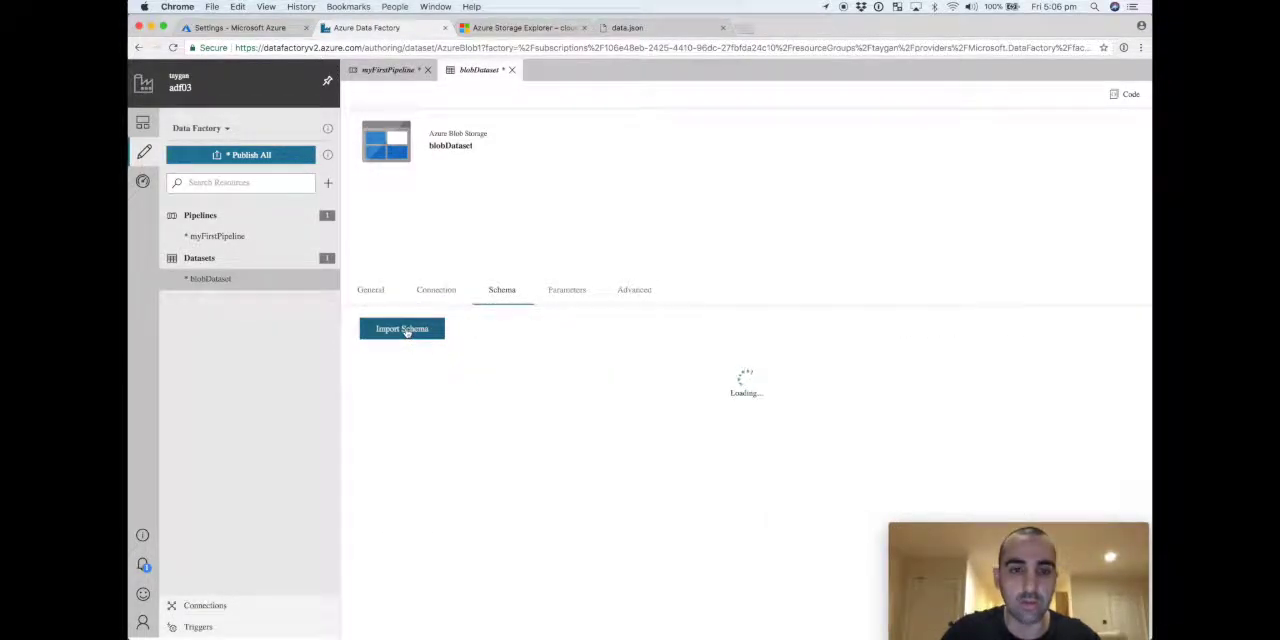
Step: Import nine string columns from data.json, then review Parameters, Advanced and General tabs
{"action": "left_click", "coordinate": [402, 329]}
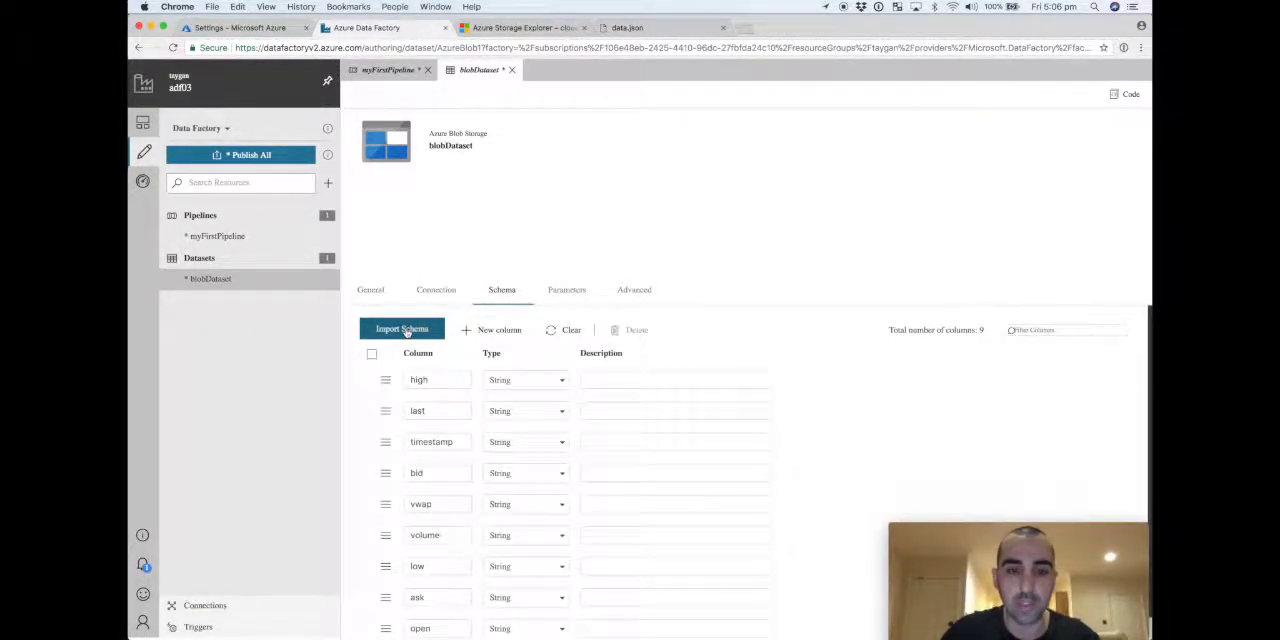
{"action": "scroll", "scroll_direction": "down", "scroll_amount": 3}
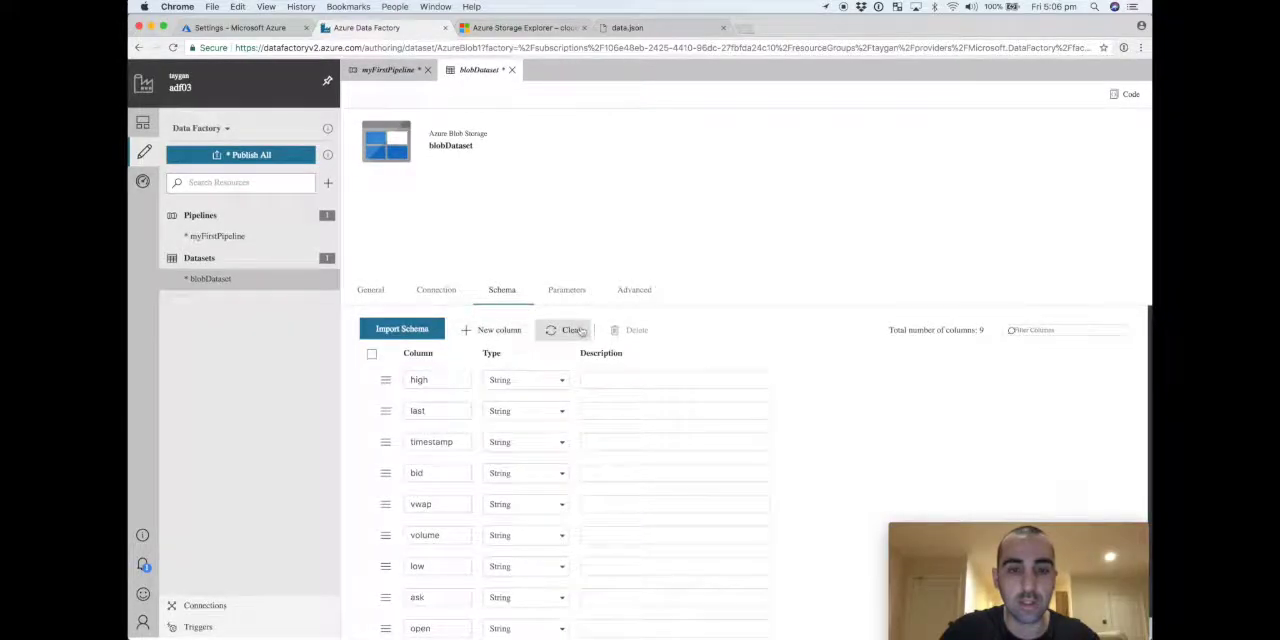
{"action": "left_click", "coordinate": [567, 290]}
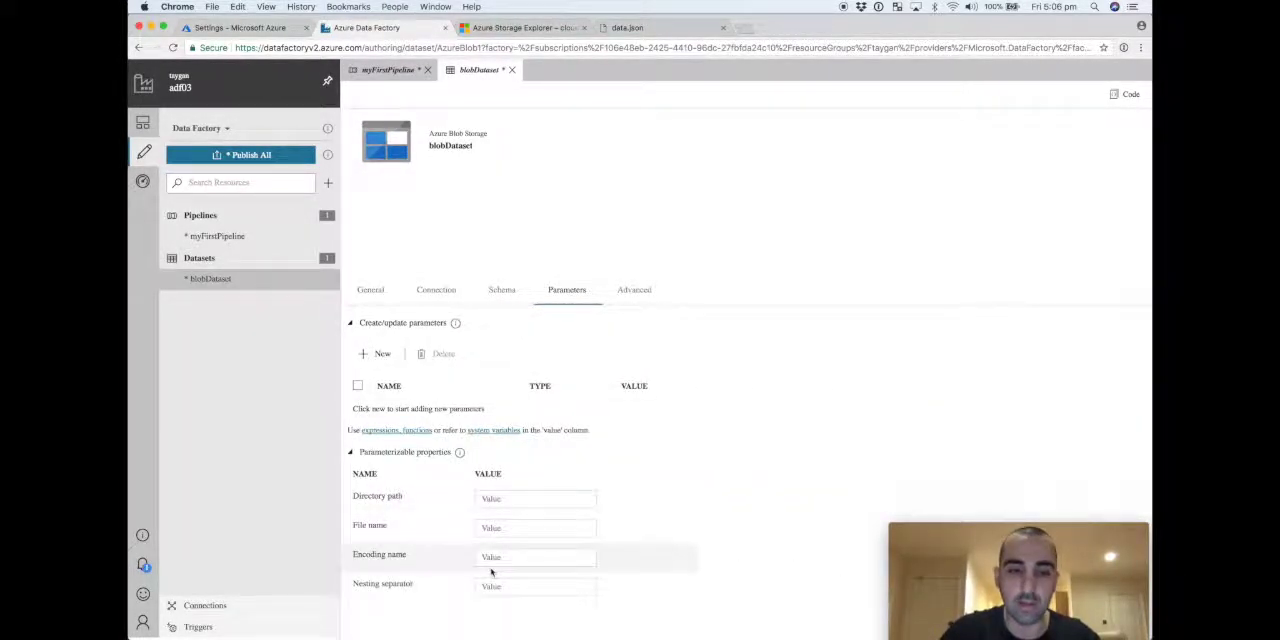
{"action": "left_click", "coordinate": [634, 290]}
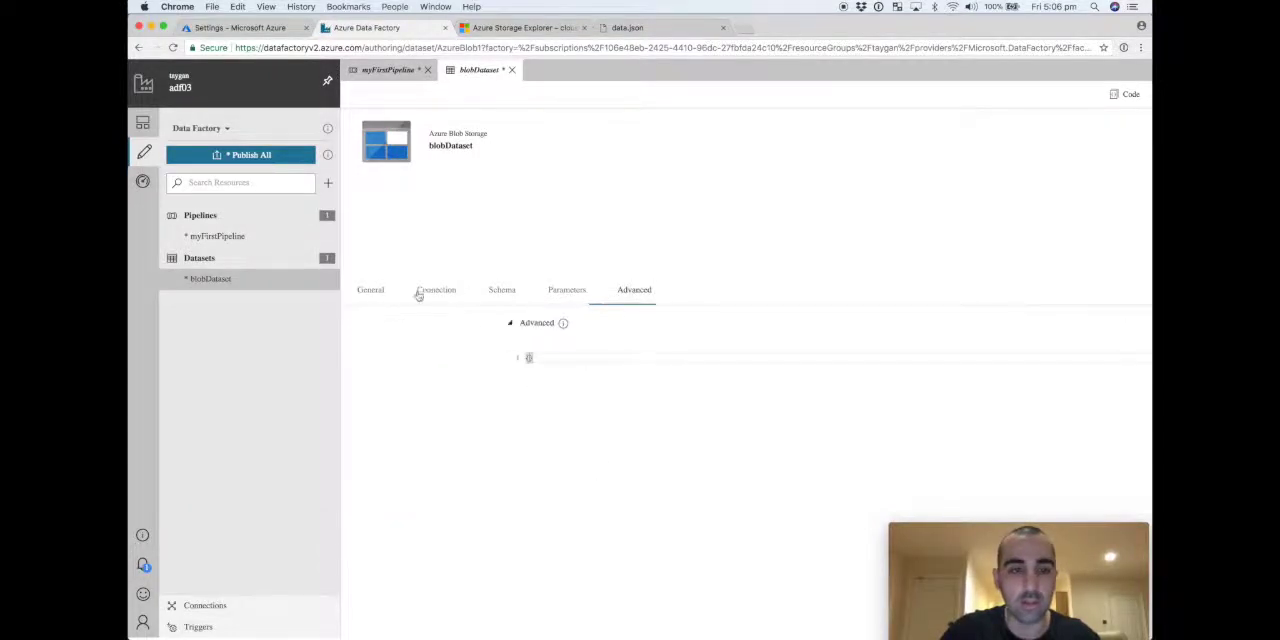
{"action": "left_click", "coordinate": [370, 290]}
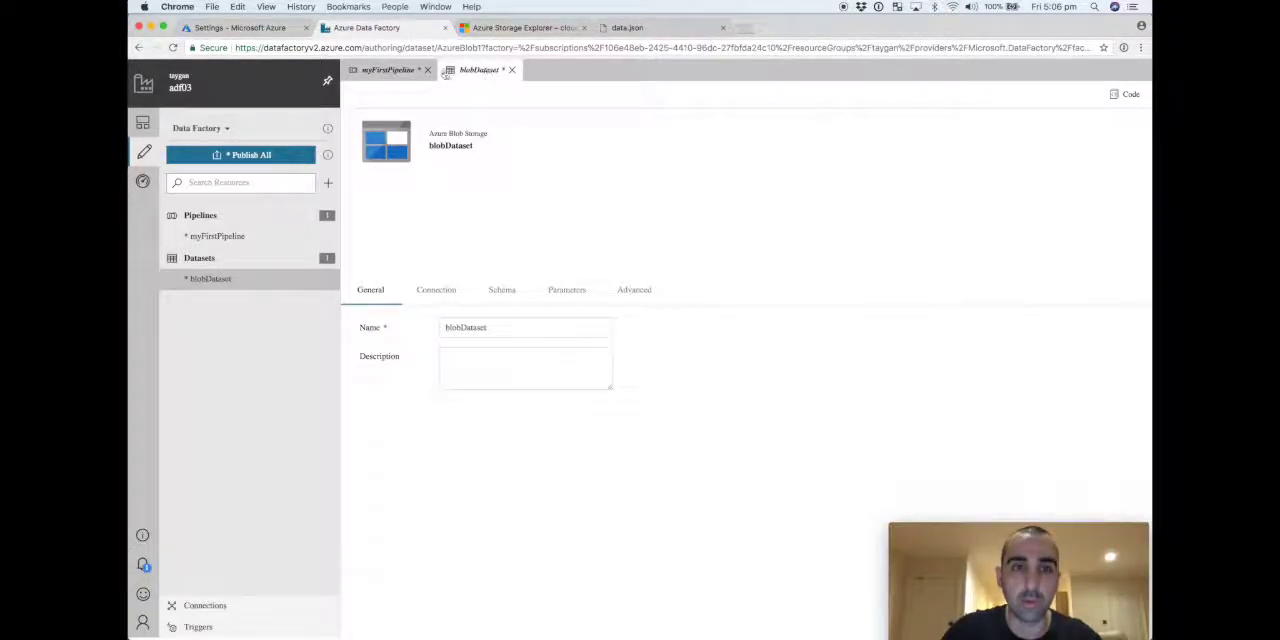
Step: Start a new sink dataset from myFirstPipeline's copy activity sink settings
{"action": "left_click", "coordinate": [388, 69]}
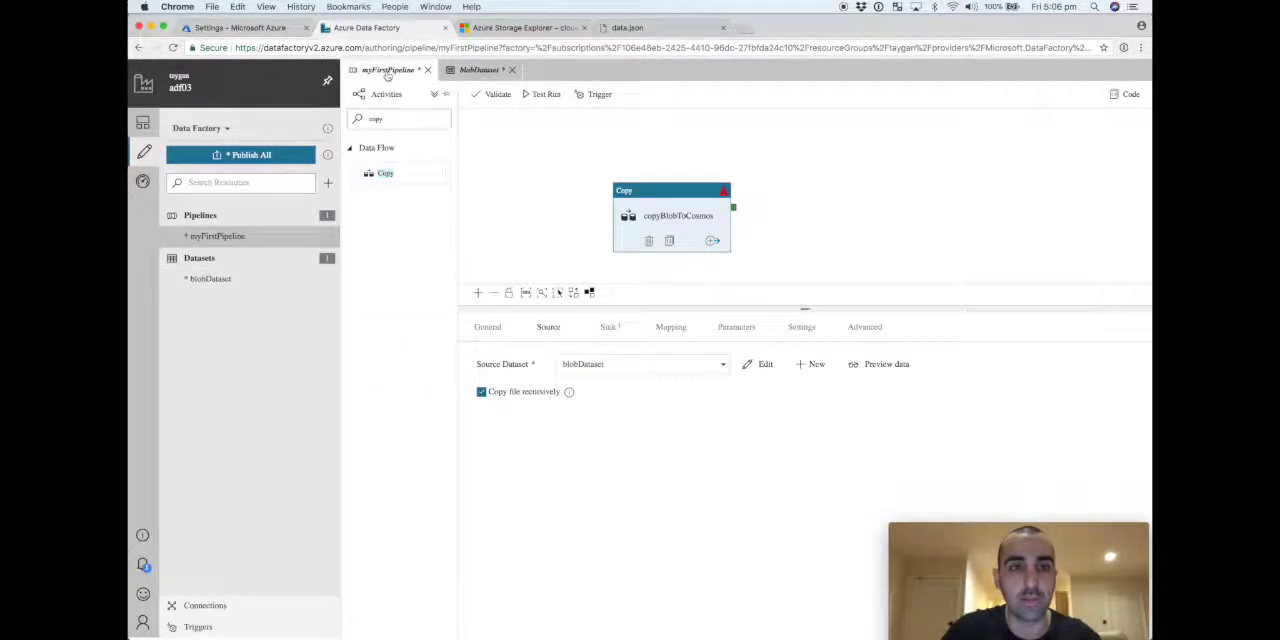
{"action": "left_click", "coordinate": [609, 327]}
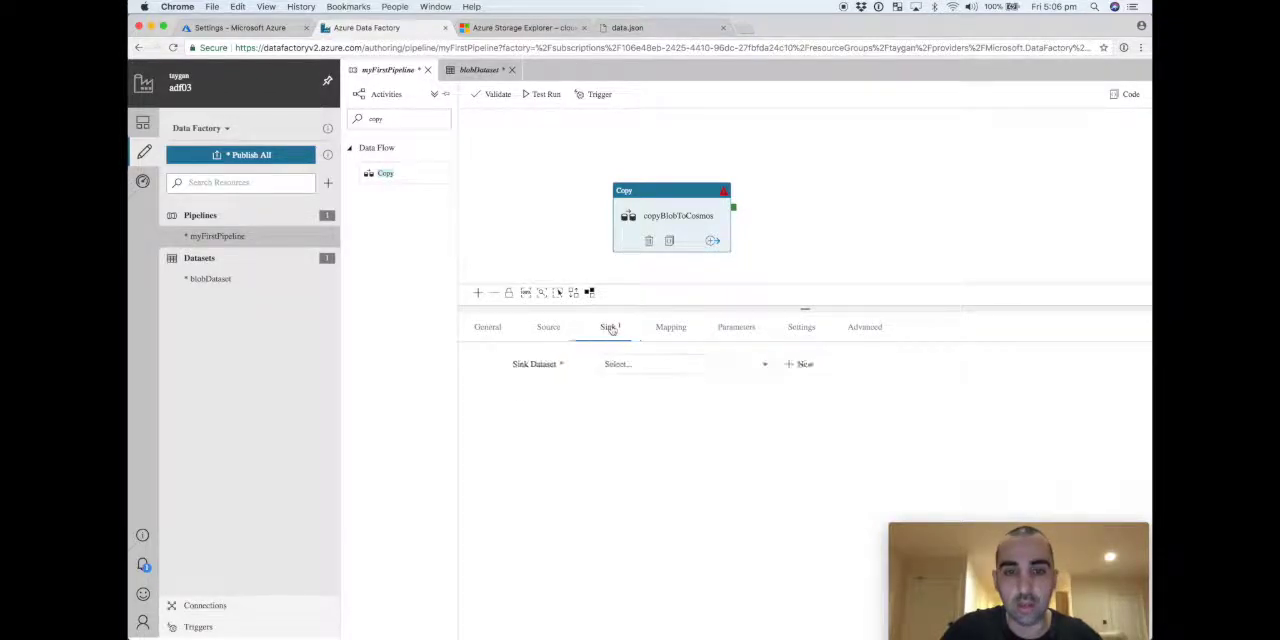
{"action": "left_click", "coordinate": [650, 363]}
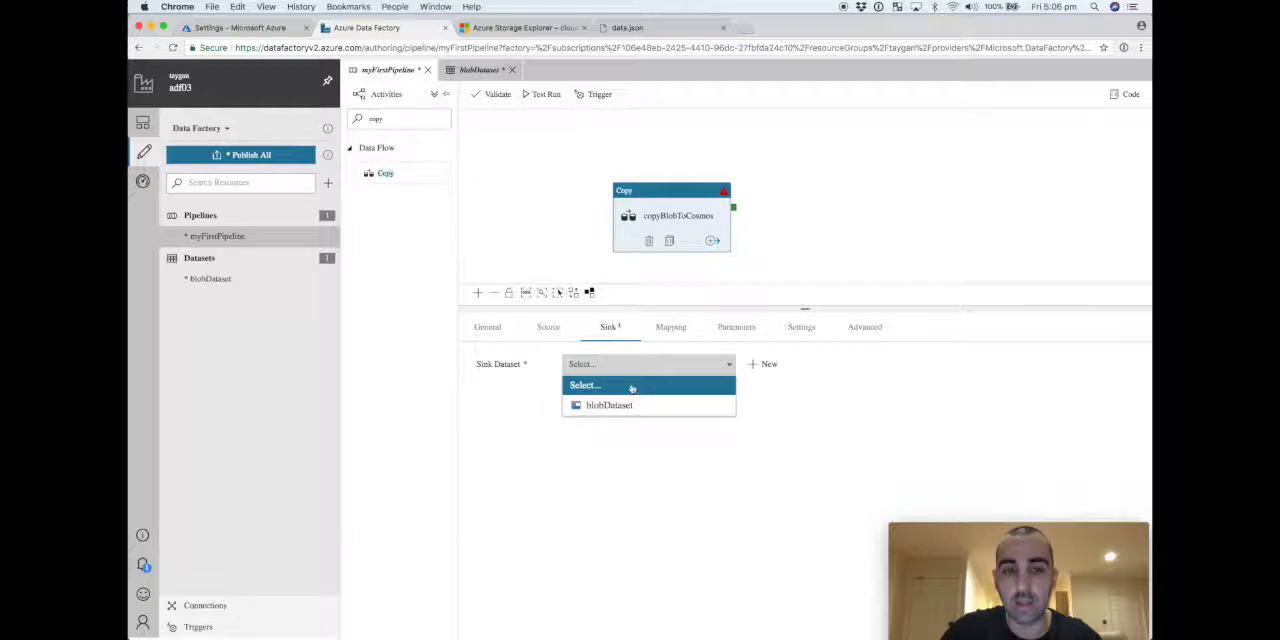
{"action": "left_click", "coordinate": [768, 363]}
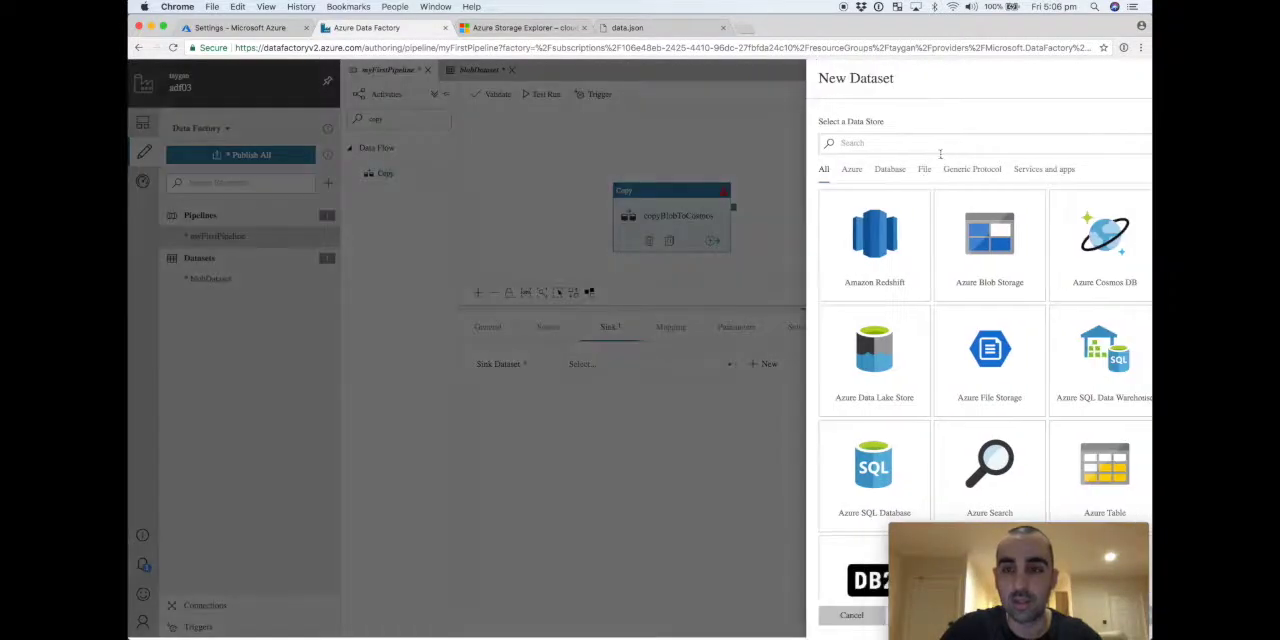
Step: Create an Azure Cosmos DB dataset named cosmosDataset and view its connection settings
{"action": "left_click", "coordinate": [1067, 245]}
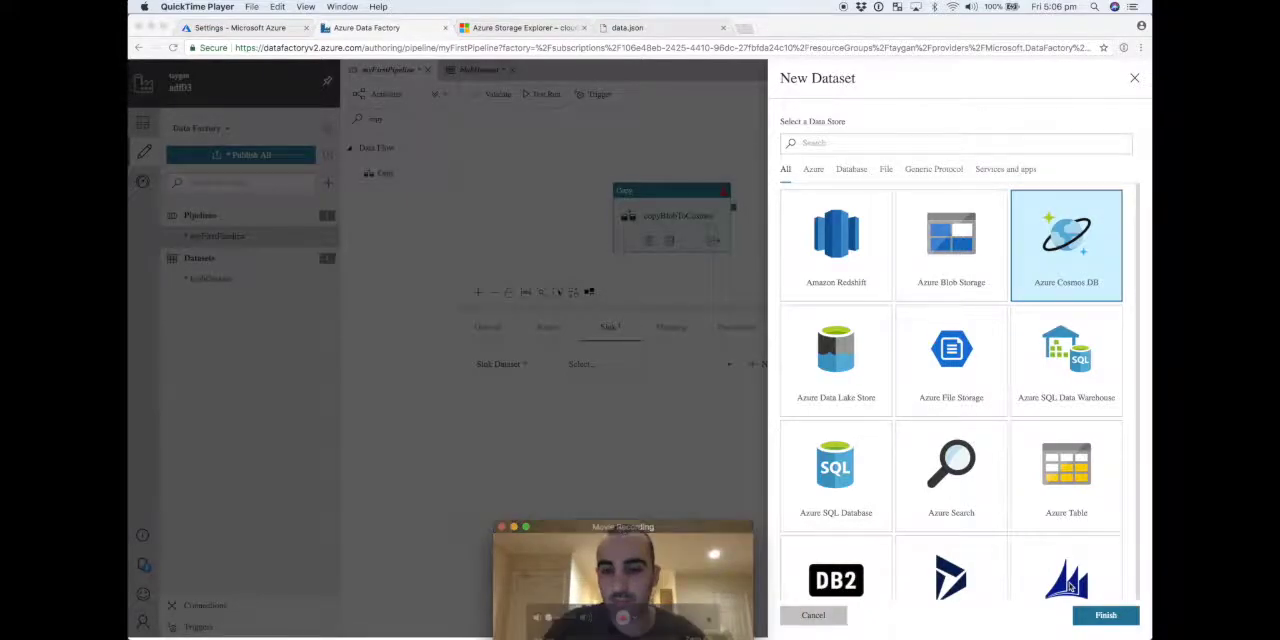
{"action": "left_click", "coordinate": [1105, 615]}
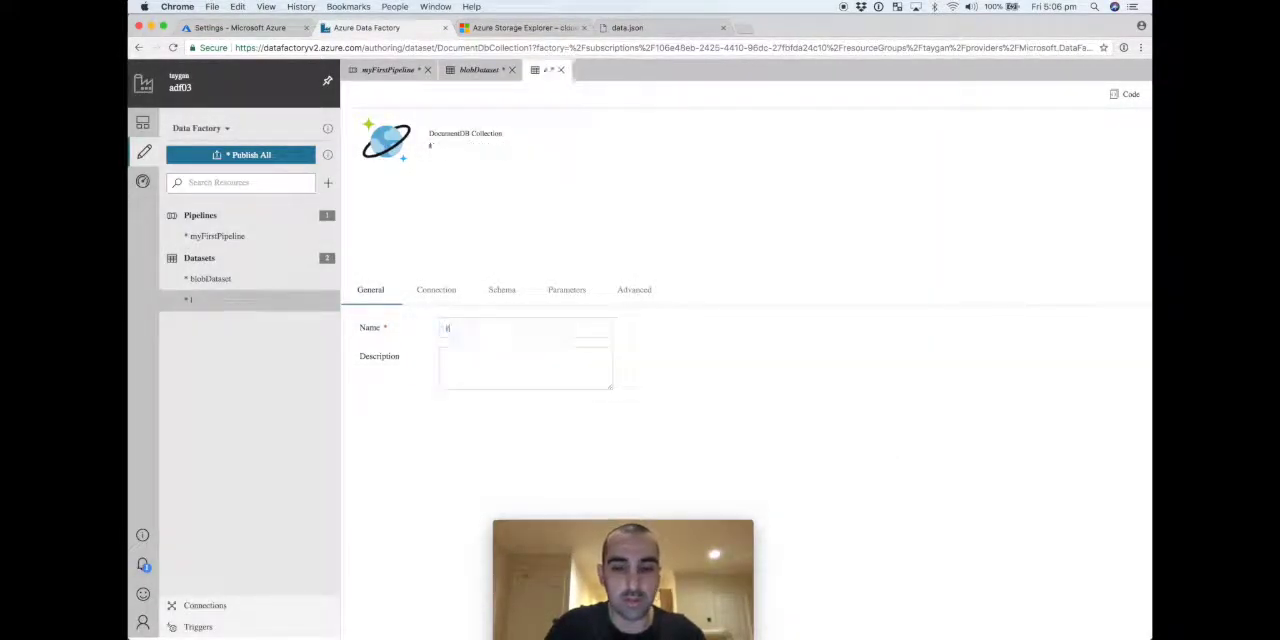
{"action": "type", "text": "cosmosDataset"}
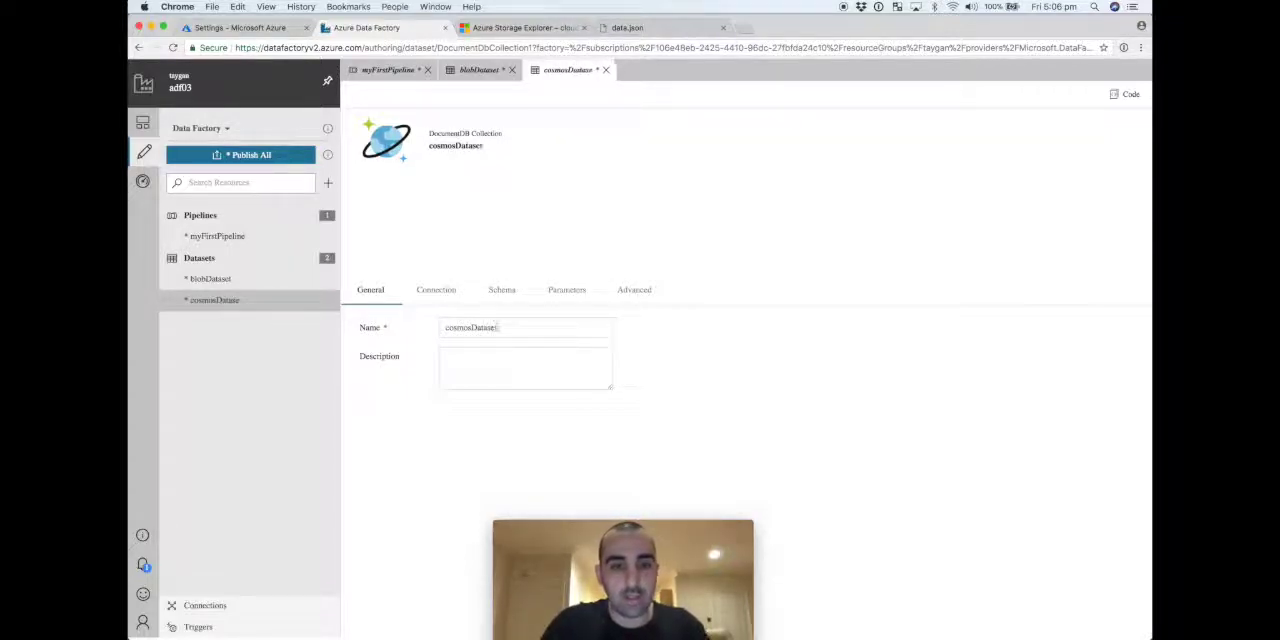
{"action": "left_click", "coordinate": [436, 290]}
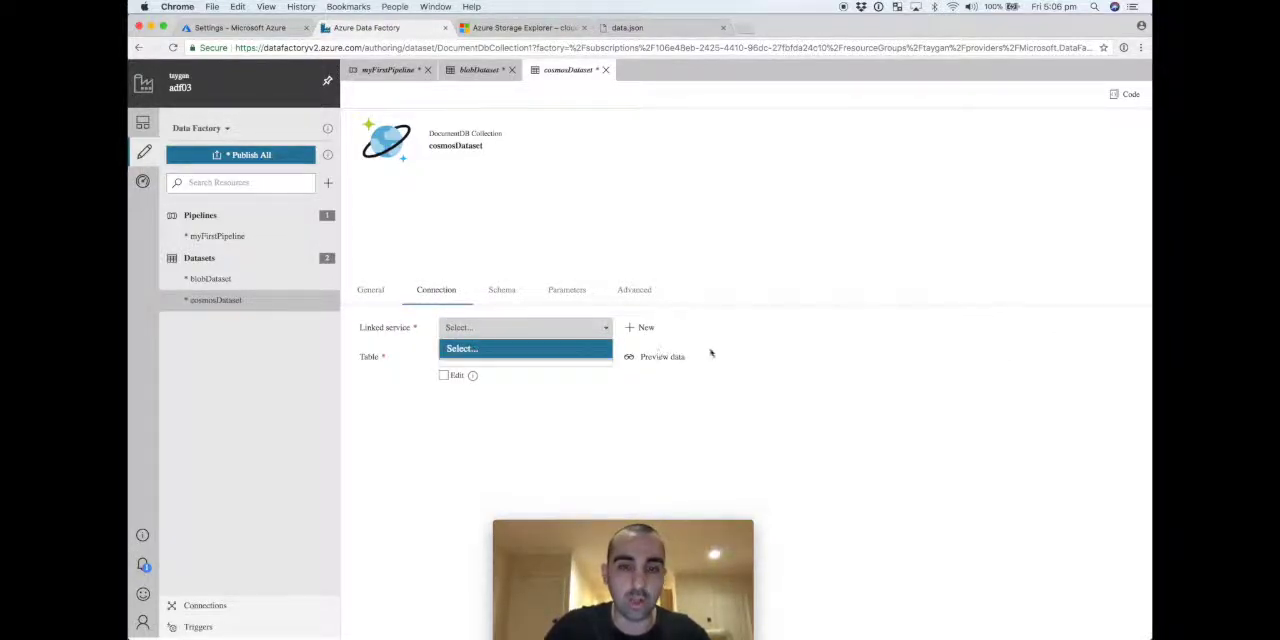
Step: Create cosmosLinkedService for account cosmos002 and database cosmosDb, testing the connection
{"action": "left_click", "coordinate": [645, 327]}
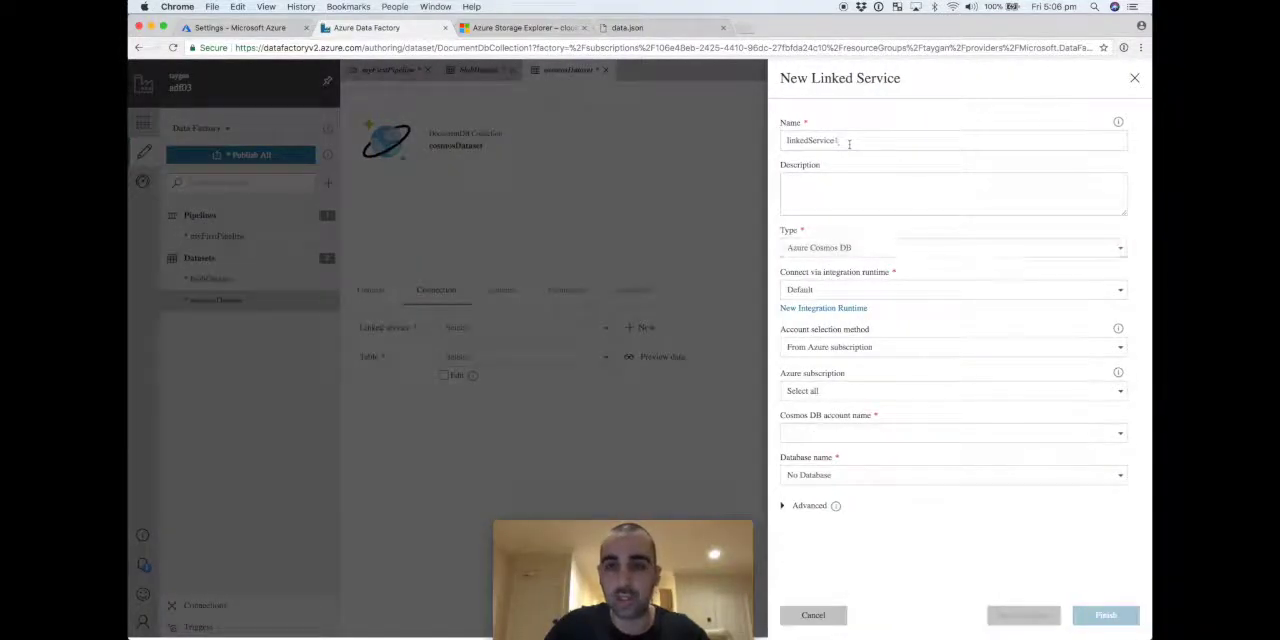
{"action": "type", "text": "cosmos."}
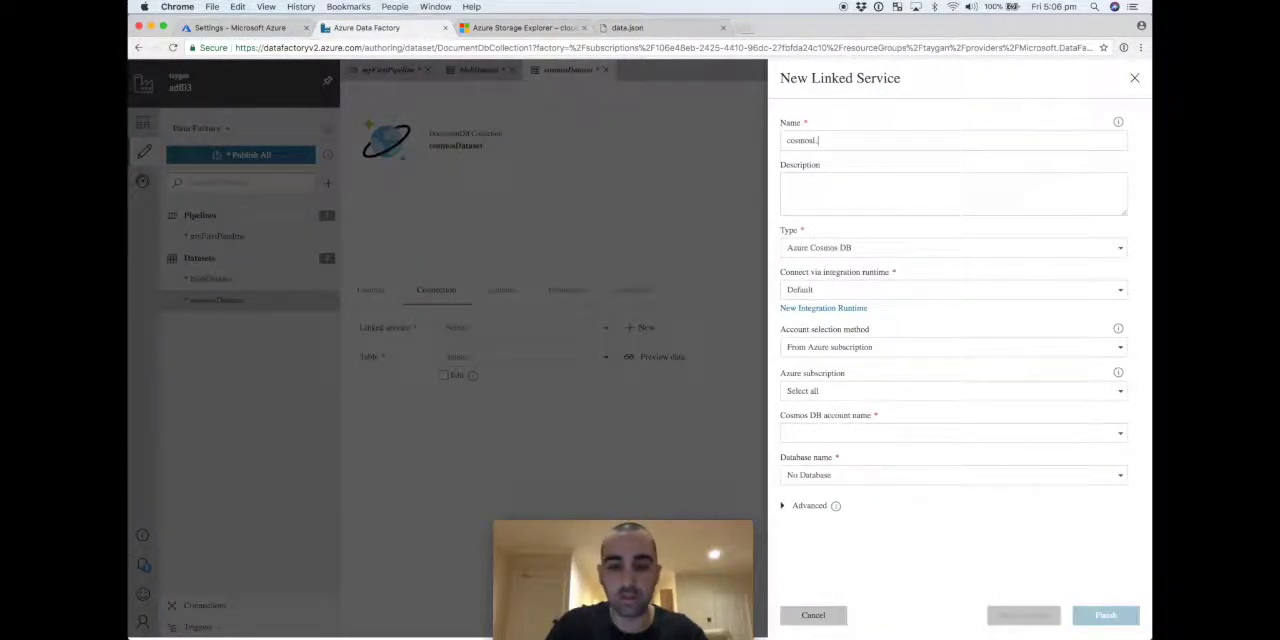
{"action": "type", "text": "cosmosLinkedService"}
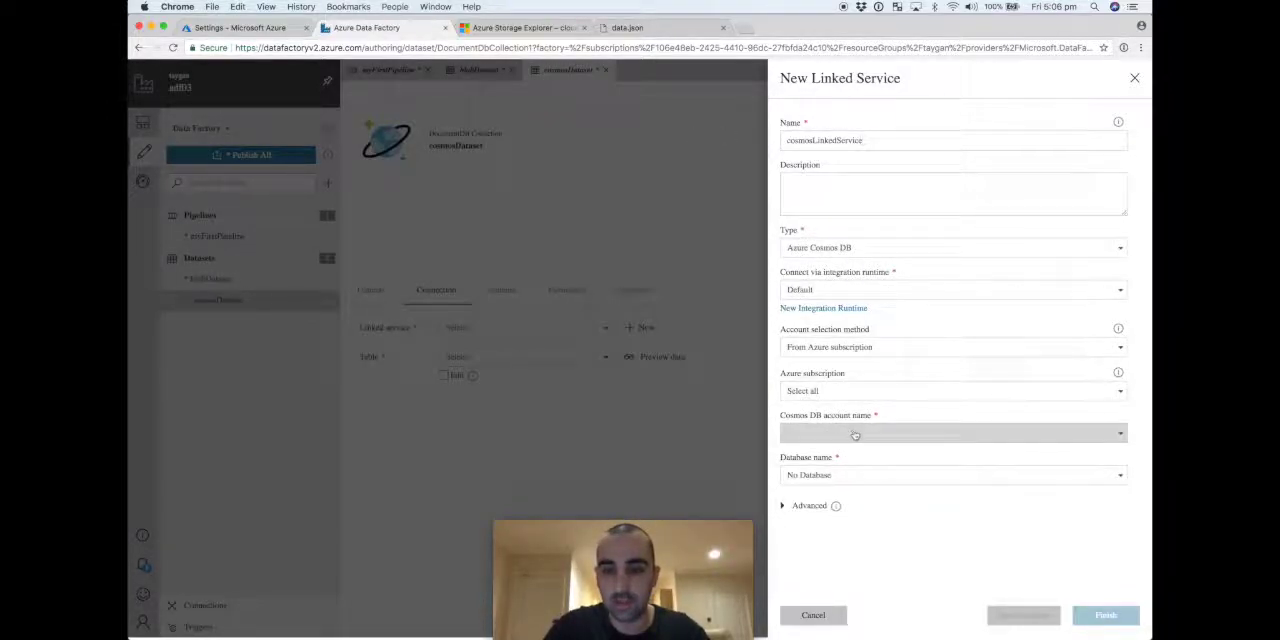
{"action": "left_click", "coordinate": [950, 432]}
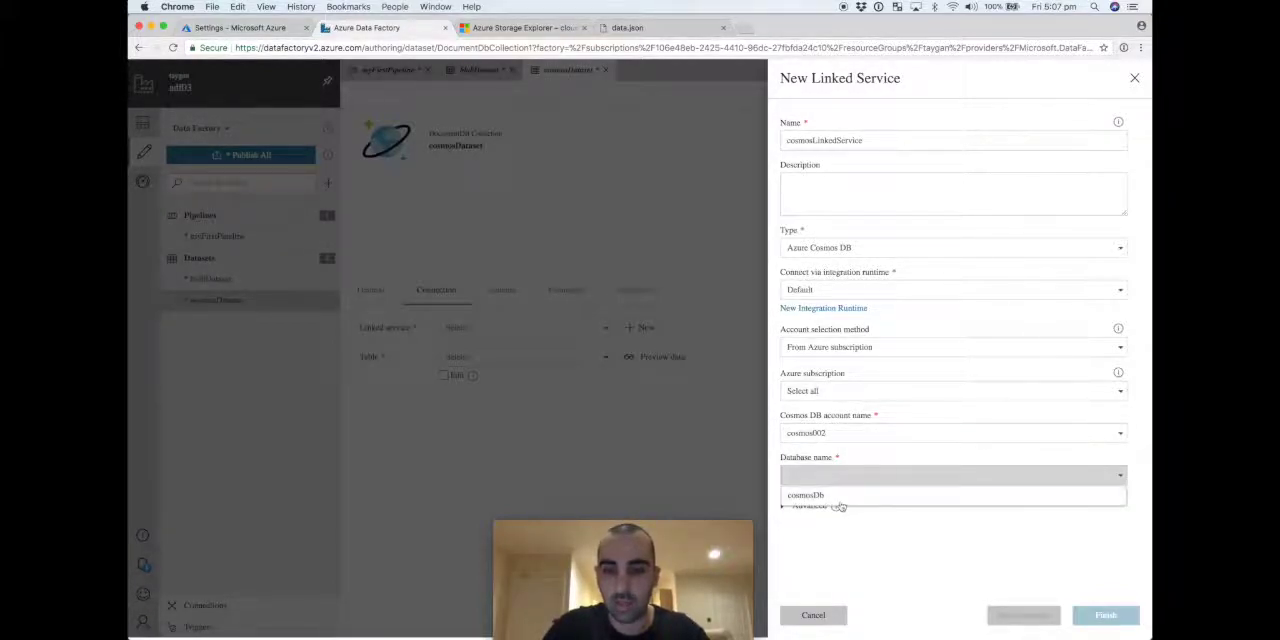
{"action": "left_click", "coordinate": [805, 494]}
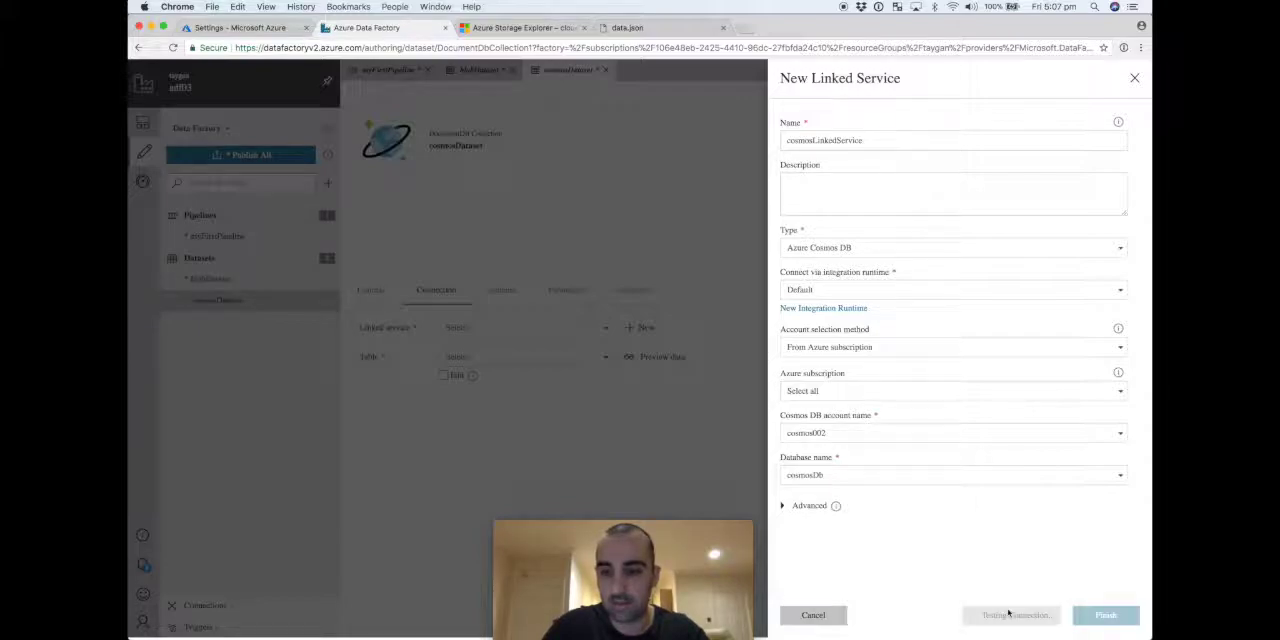
{"action": "left_click", "coordinate": [1015, 615]}
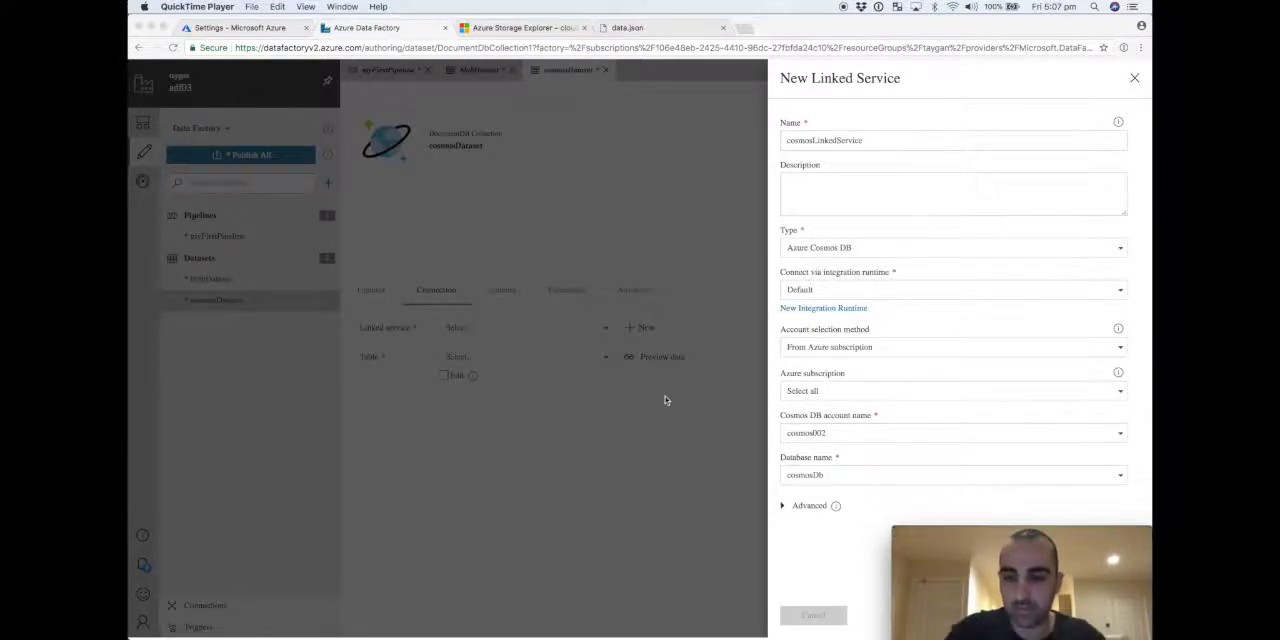
{"action": "left_click", "coordinate": [813, 615]}
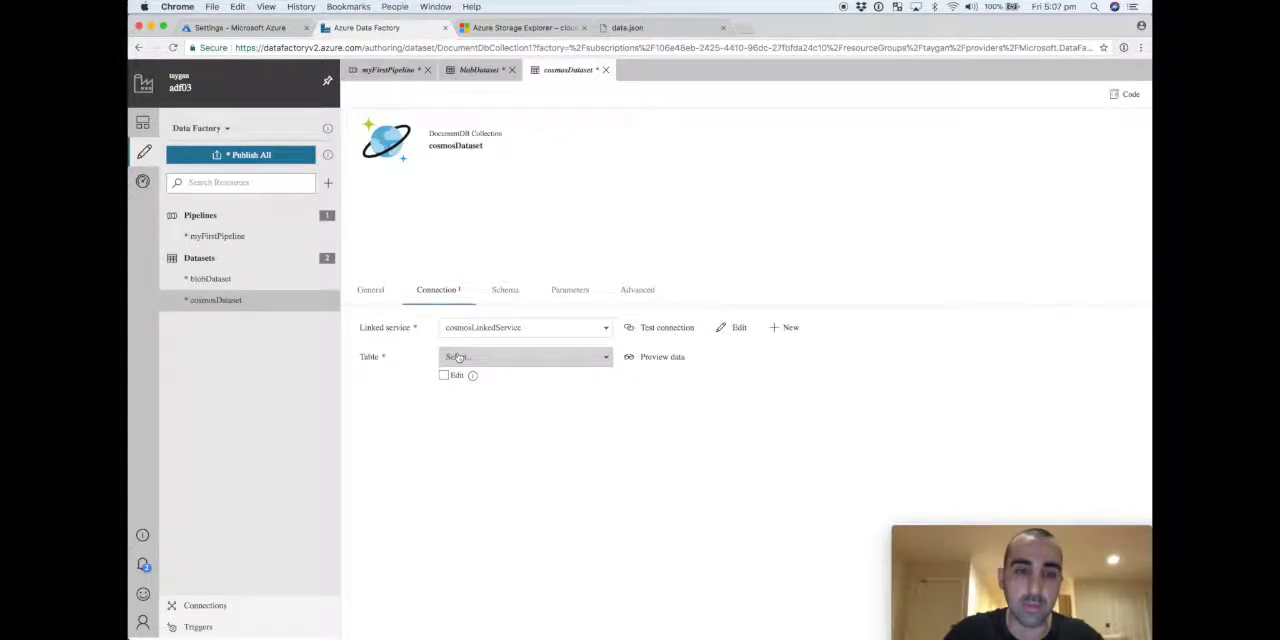
Step: Set the table to cosmosCollection and import its schema, which returns no columns
{"action": "left_click", "coordinate": [524, 356]}
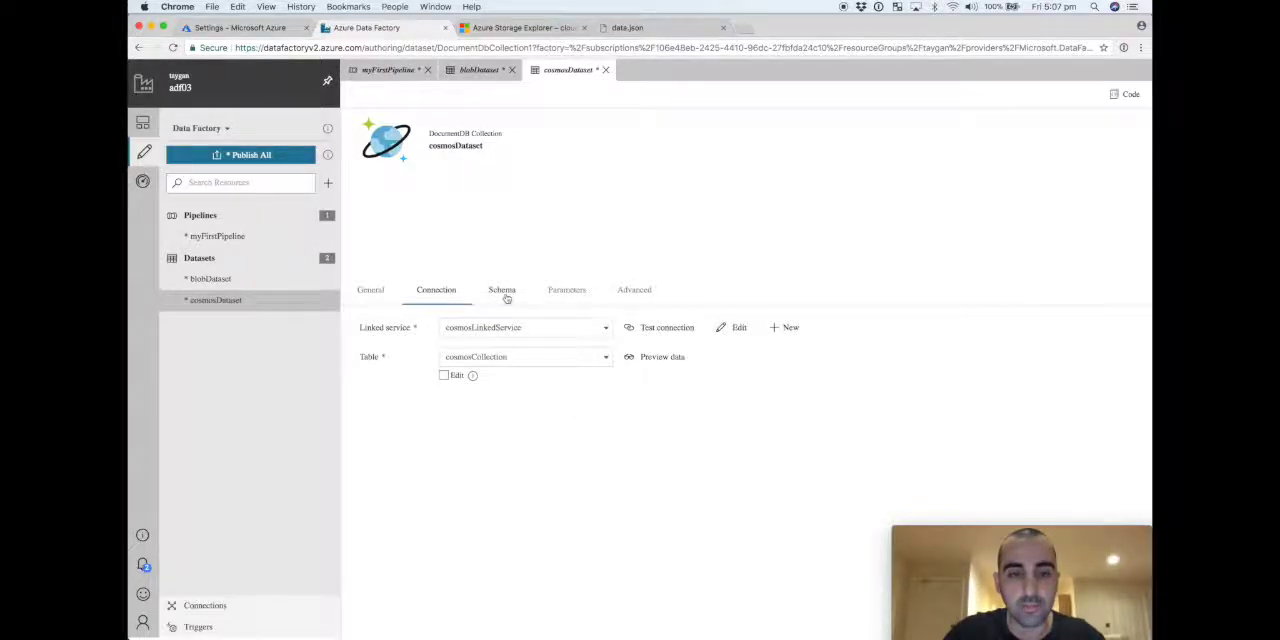
{"action": "left_click", "coordinate": [501, 290]}
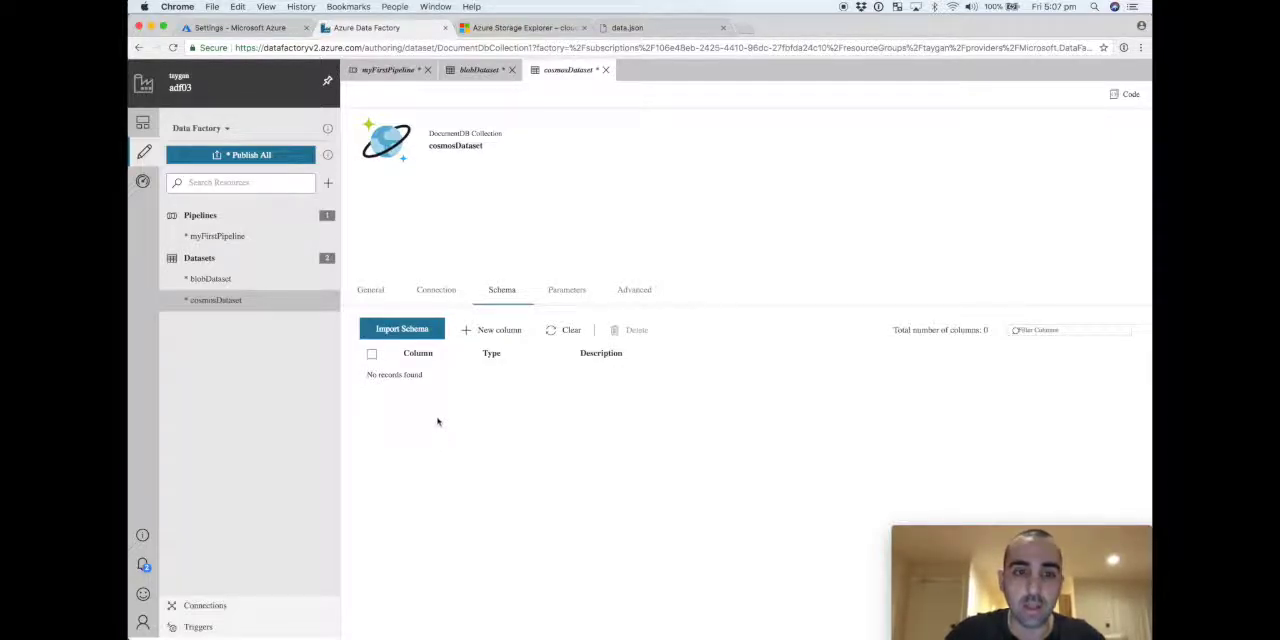
{"action": "left_click", "coordinate": [401, 329]}
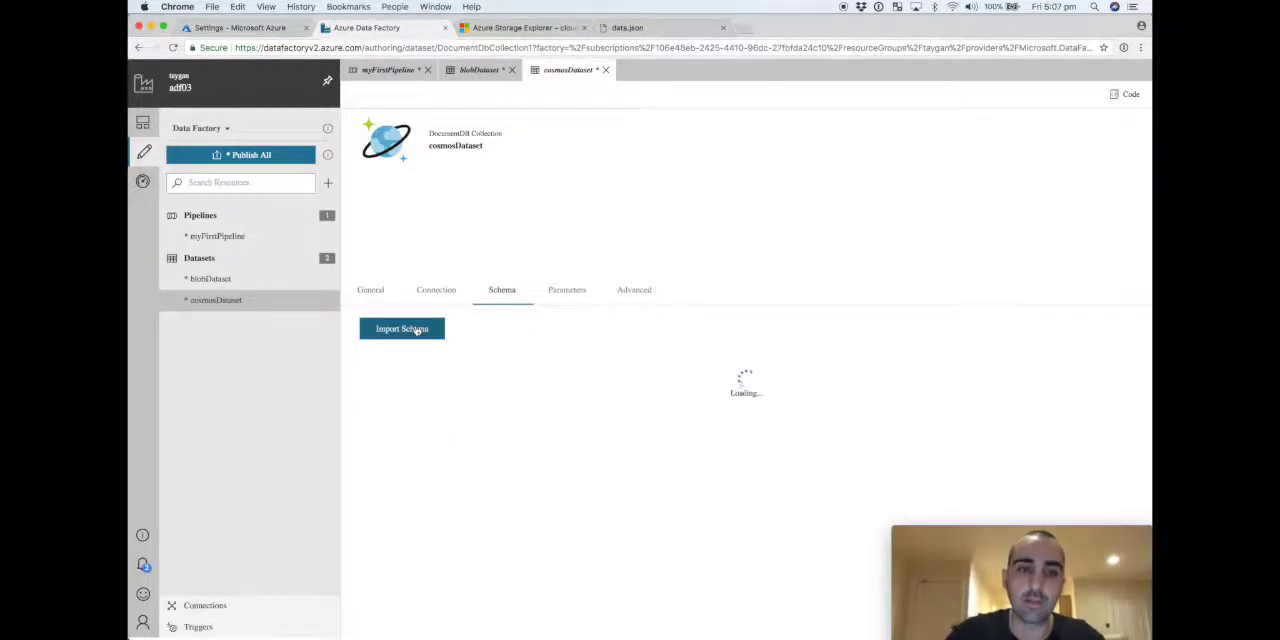
{"action": "left_click", "coordinate": [401, 328]}
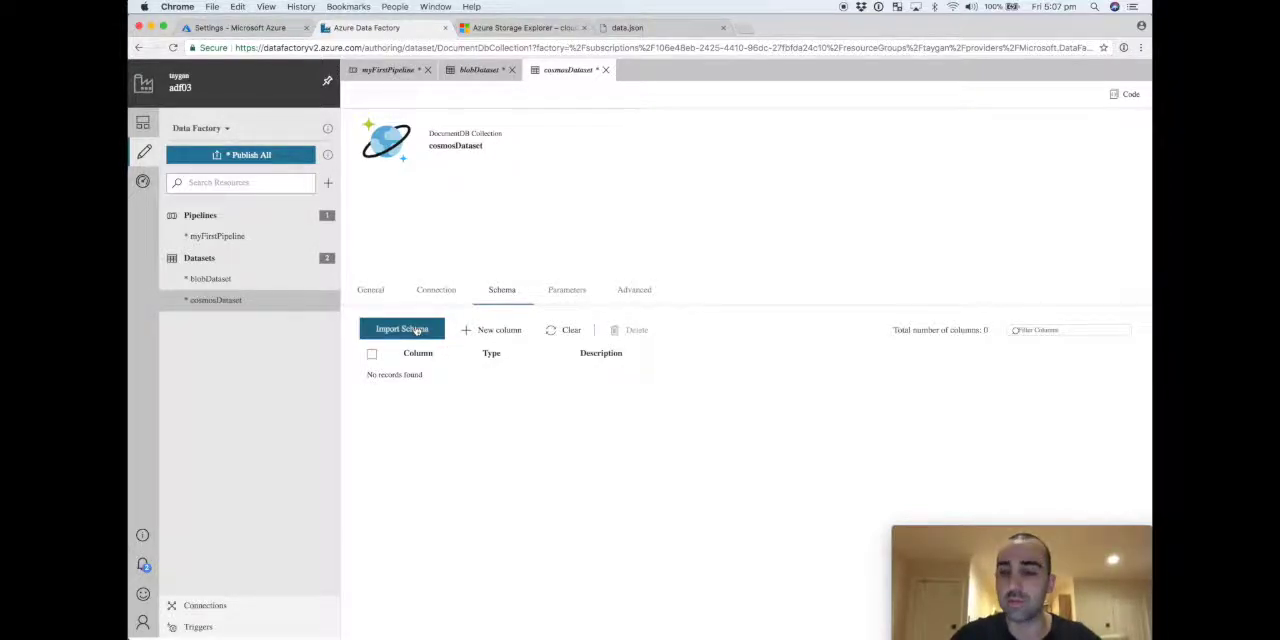
{"action": "left_click", "coordinate": [436, 290]}
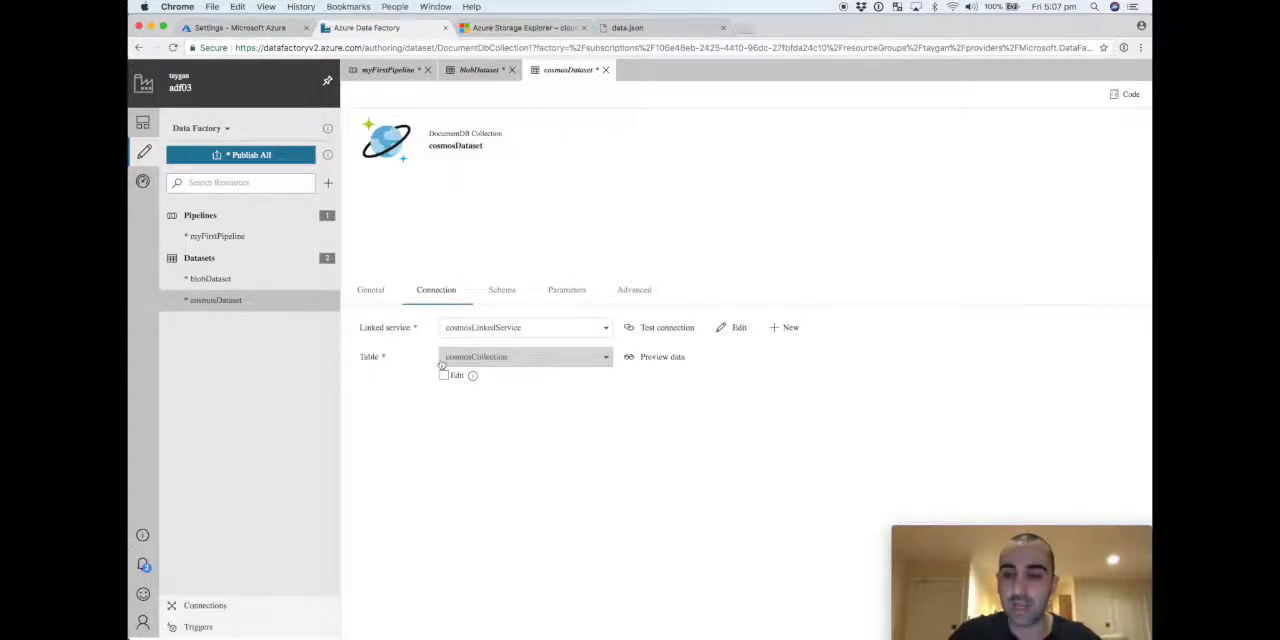
{"action": "left_click", "coordinate": [501, 290]}
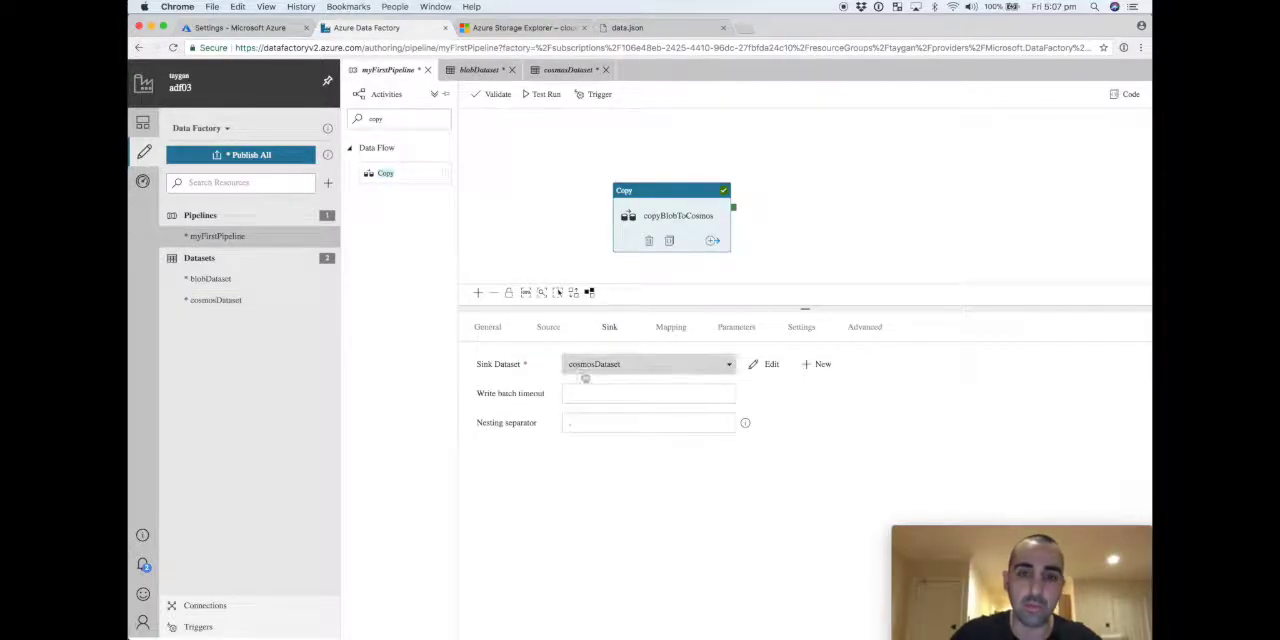
Step: Import schemas in copyBlobToCosmos's Mapping, which fails, then return to cosmosDataset
{"action": "left_click", "coordinate": [670, 327]}
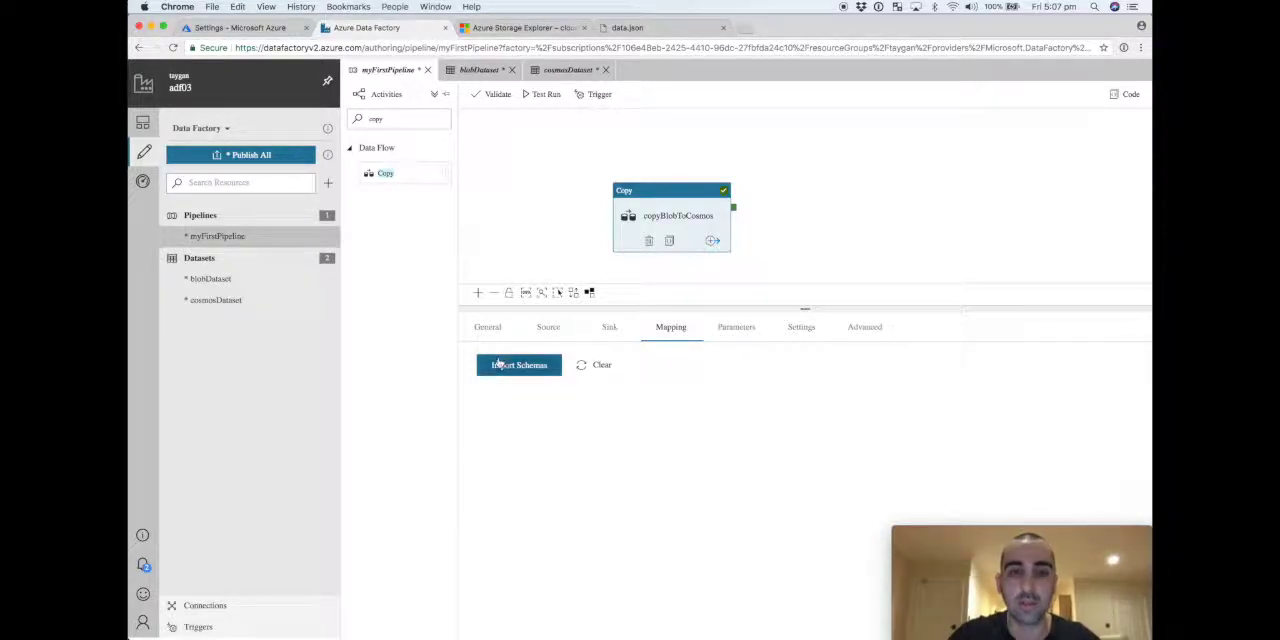
{"action": "left_click", "coordinate": [518, 364]}
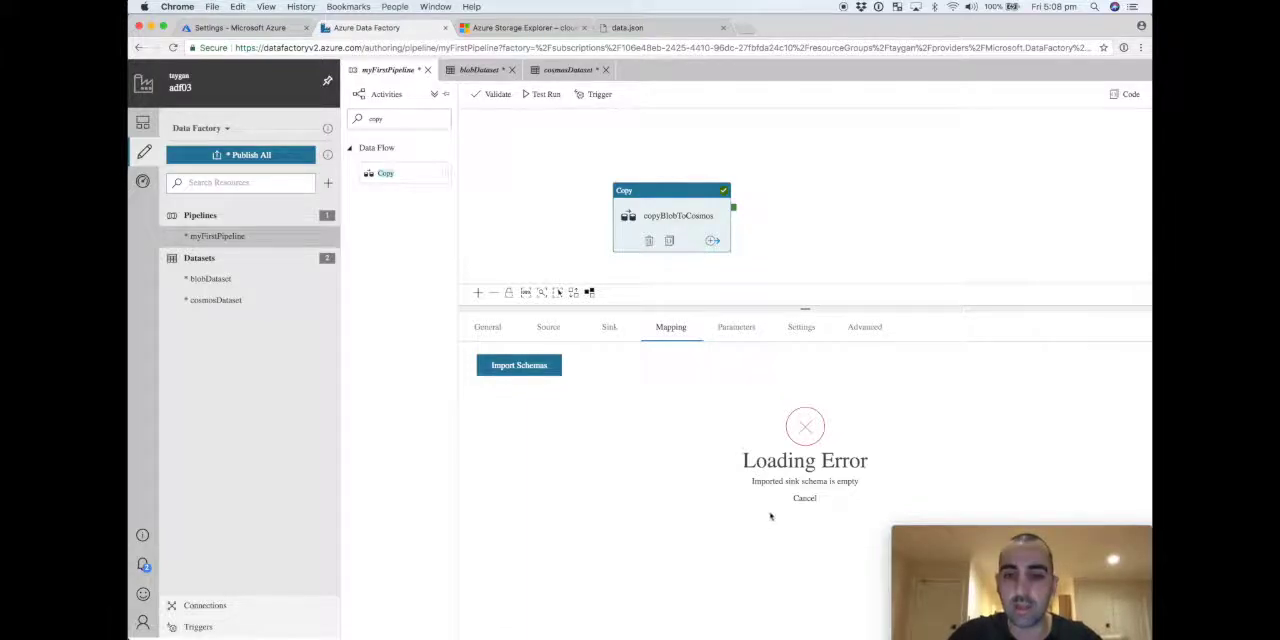
{"action": "left_click", "coordinate": [568, 70]}
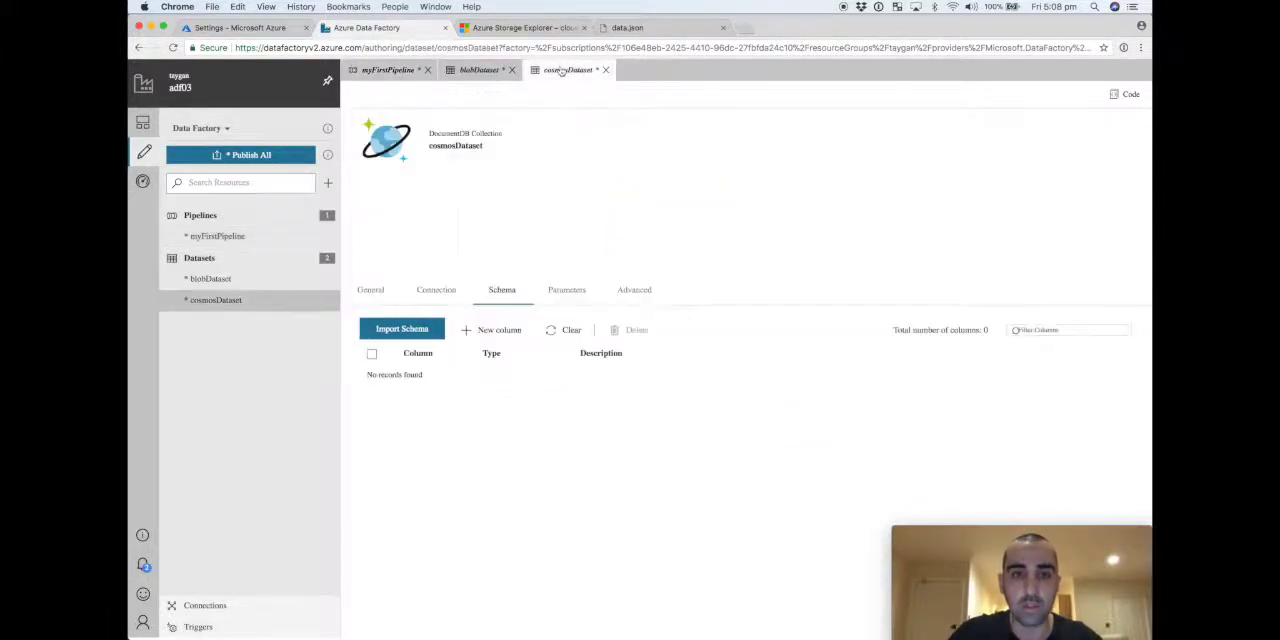
Step: Add nine schema columns to cosmosDataset and set each type to String
{"action": "left_click", "coordinate": [491, 330]}
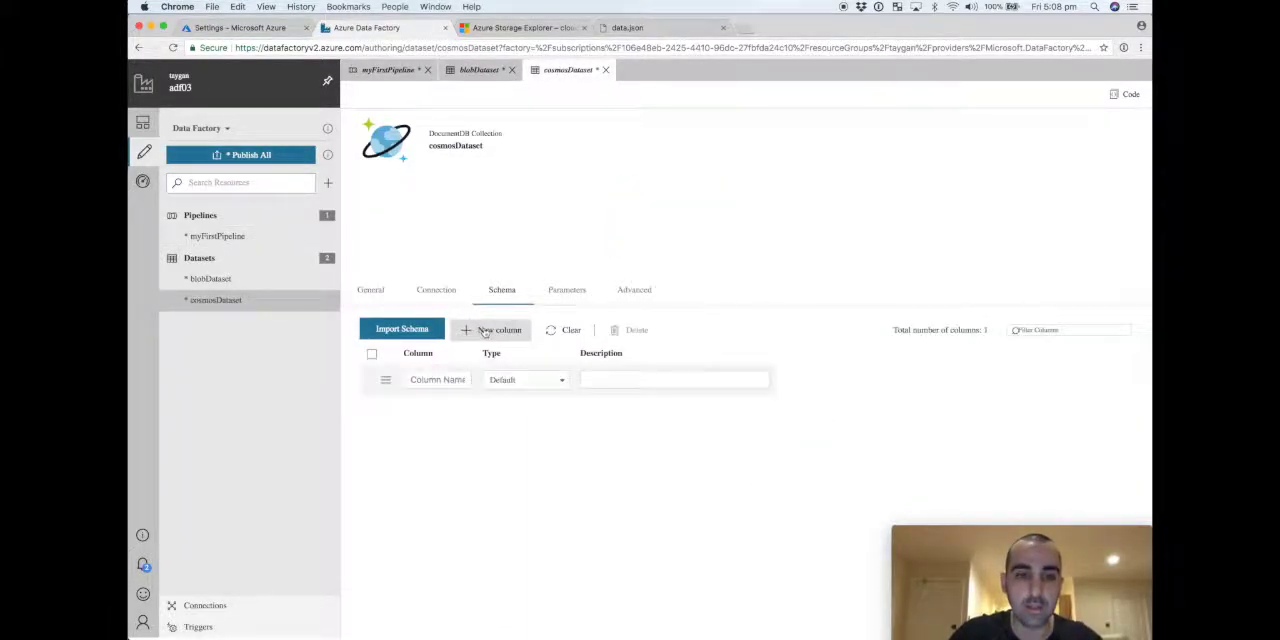
{"action": "left_click", "coordinate": [490, 330]}
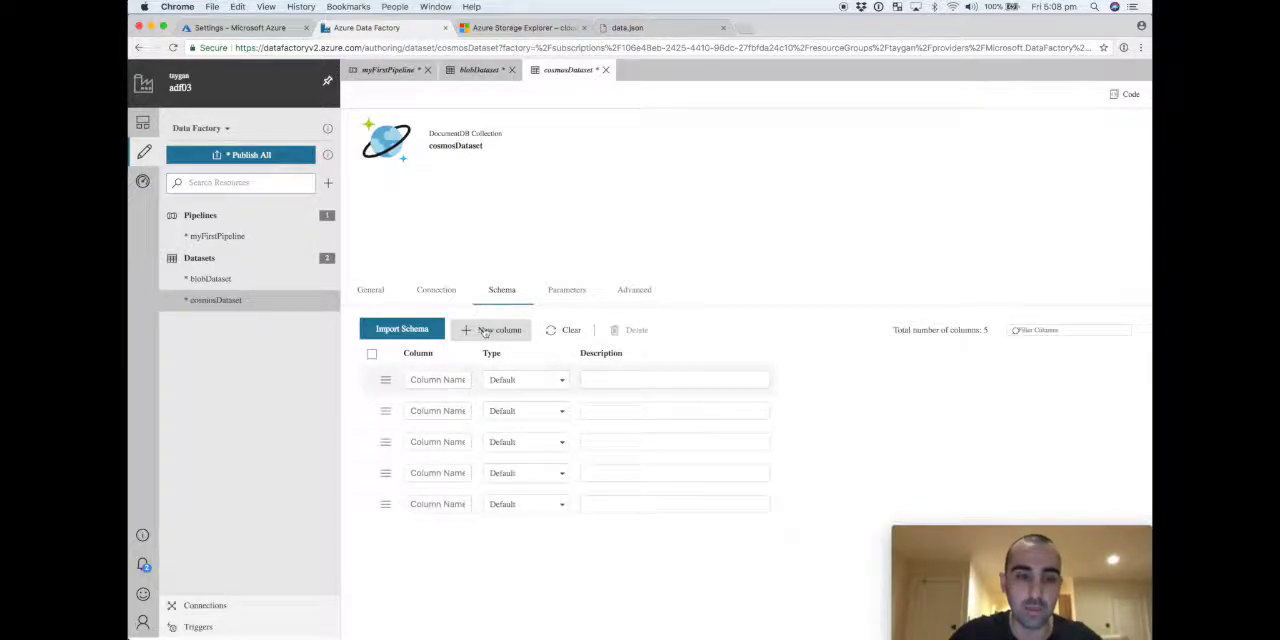
{"action": "left_click", "coordinate": [491, 330]}
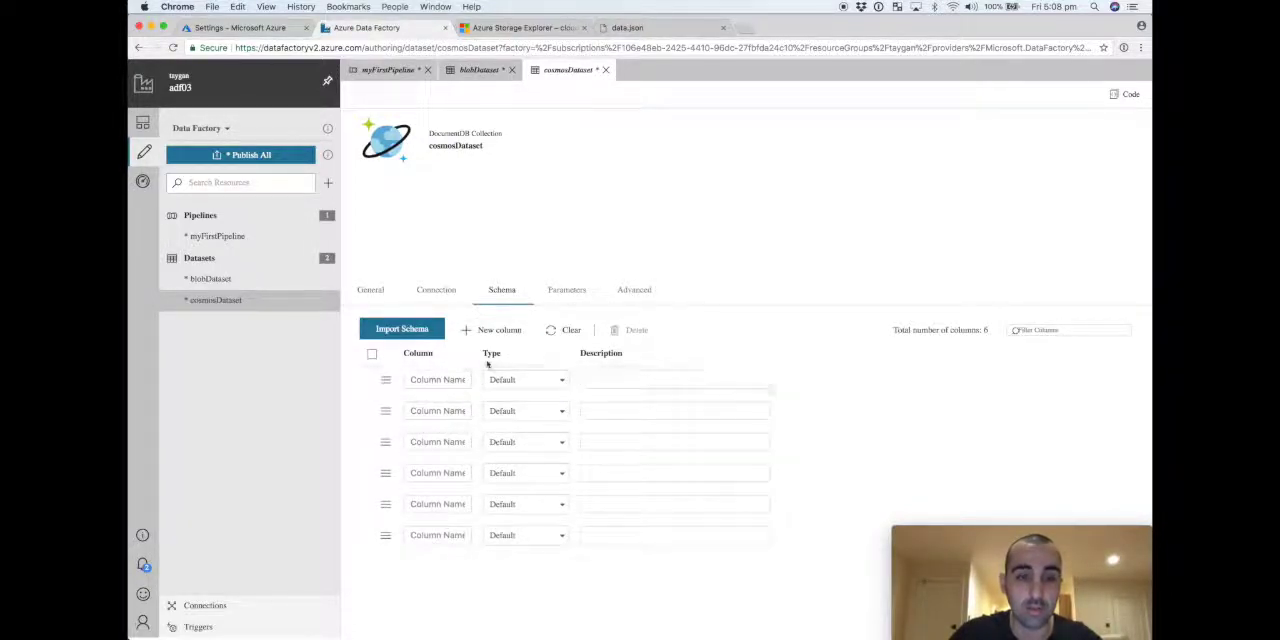
{"action": "left_click", "coordinate": [498, 330]}
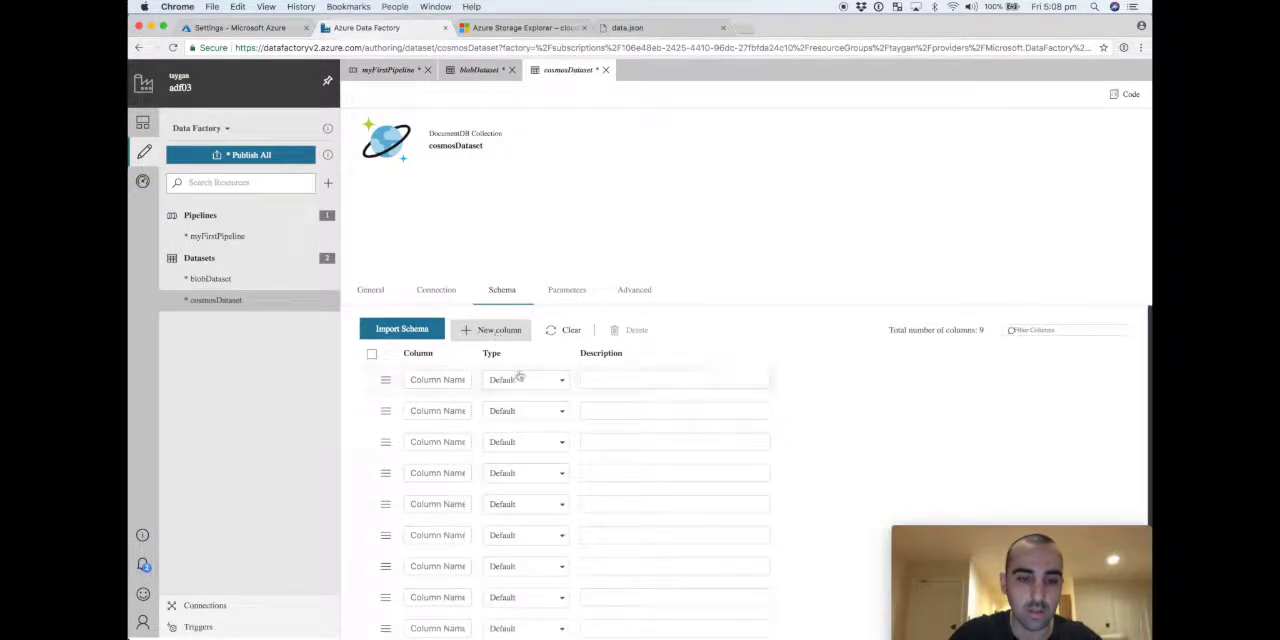
{"action": "left_click", "coordinate": [525, 379]}
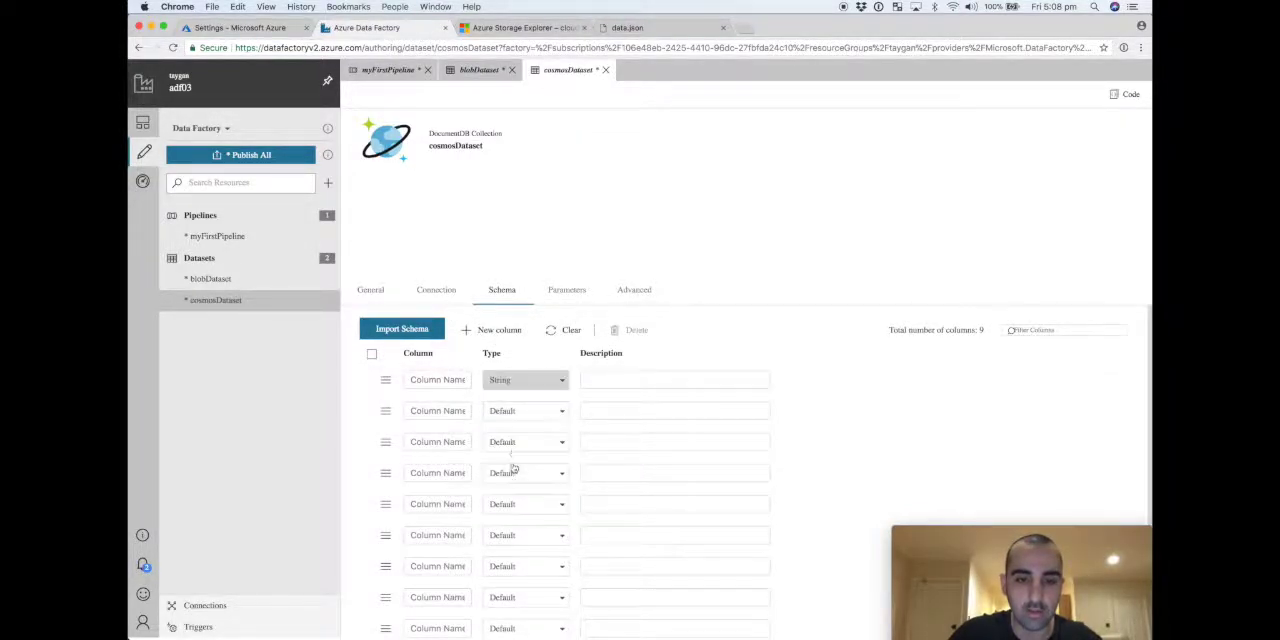
{"action": "left_click", "coordinate": [525, 410]}
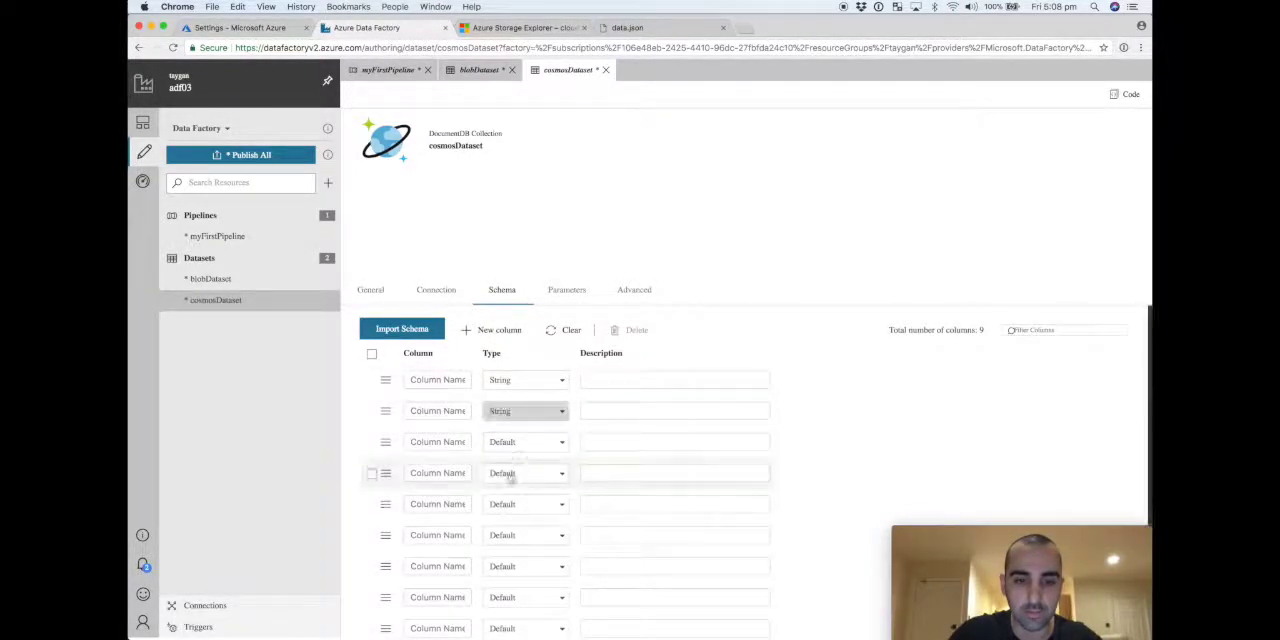
{"action": "left_click", "coordinate": [525, 441]}
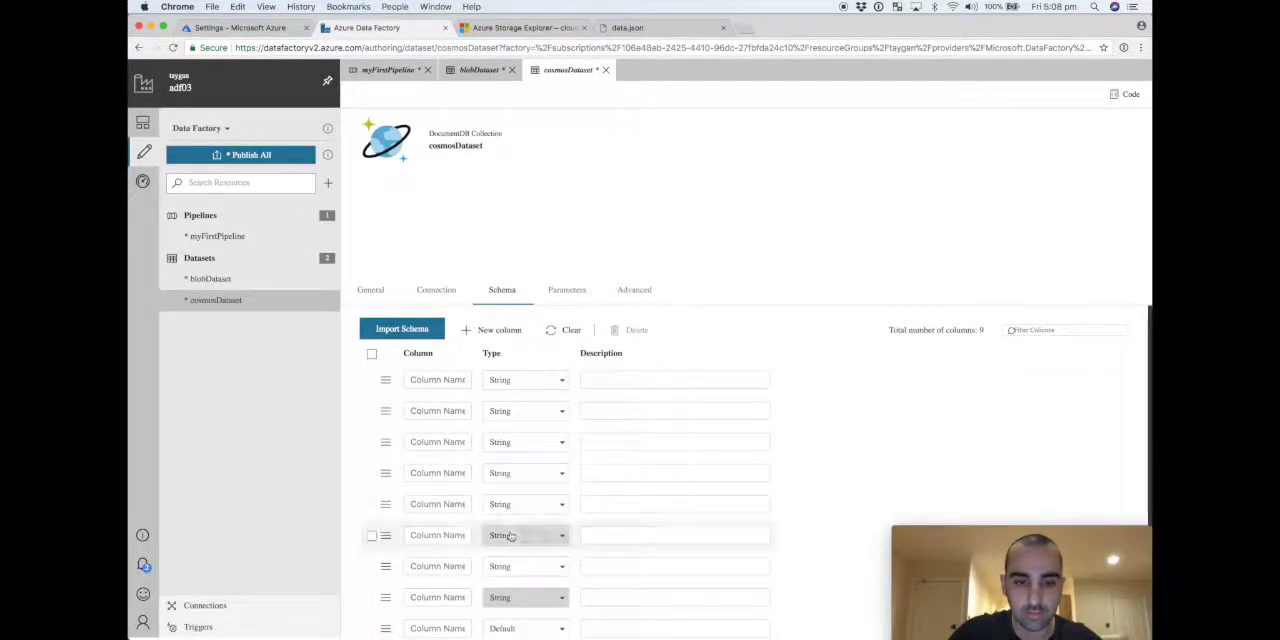
{"action": "left_click", "coordinate": [525, 535]}
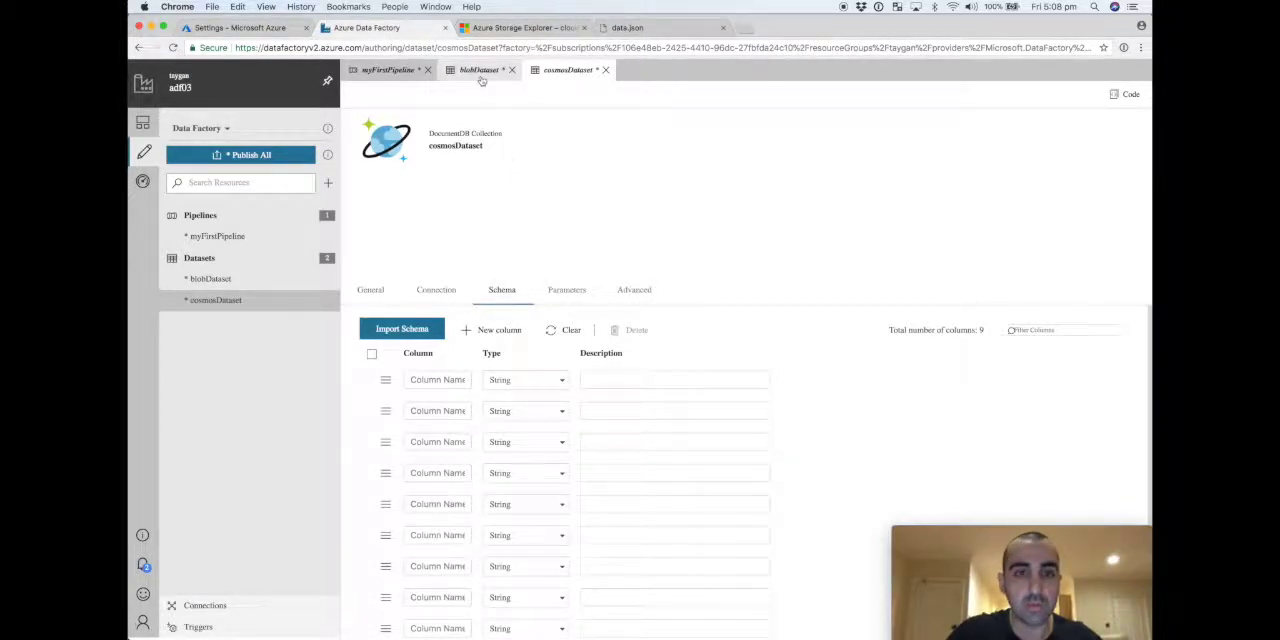
Step: Name the schema columns high, bid and vwap, moving to the next empty field
{"action": "left_click", "coordinate": [478, 70]}
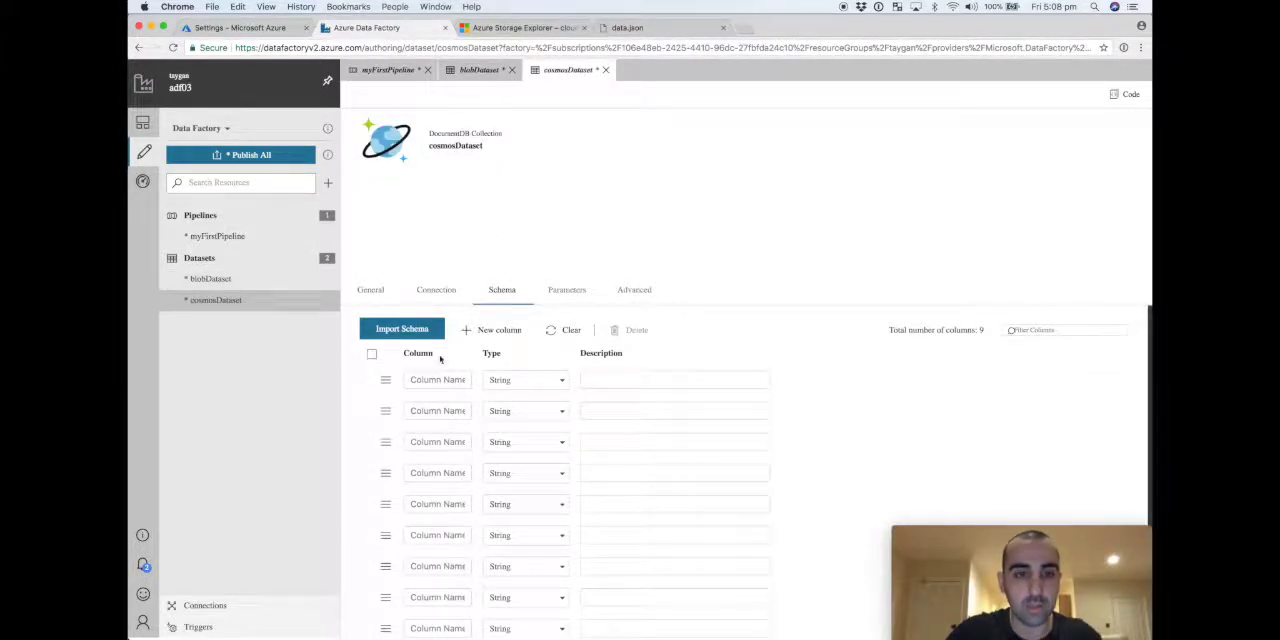
{"action": "type", "text": "high"}
{"action": "type", "text": "timestamp"}
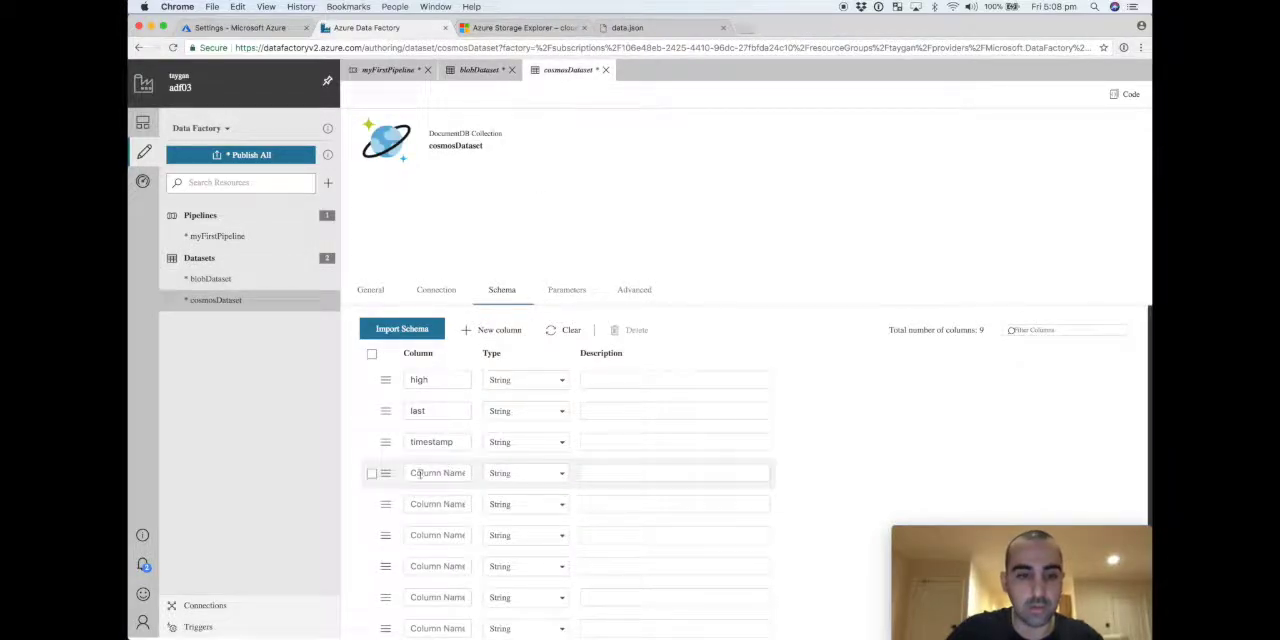
{"action": "type", "text": "bid"}
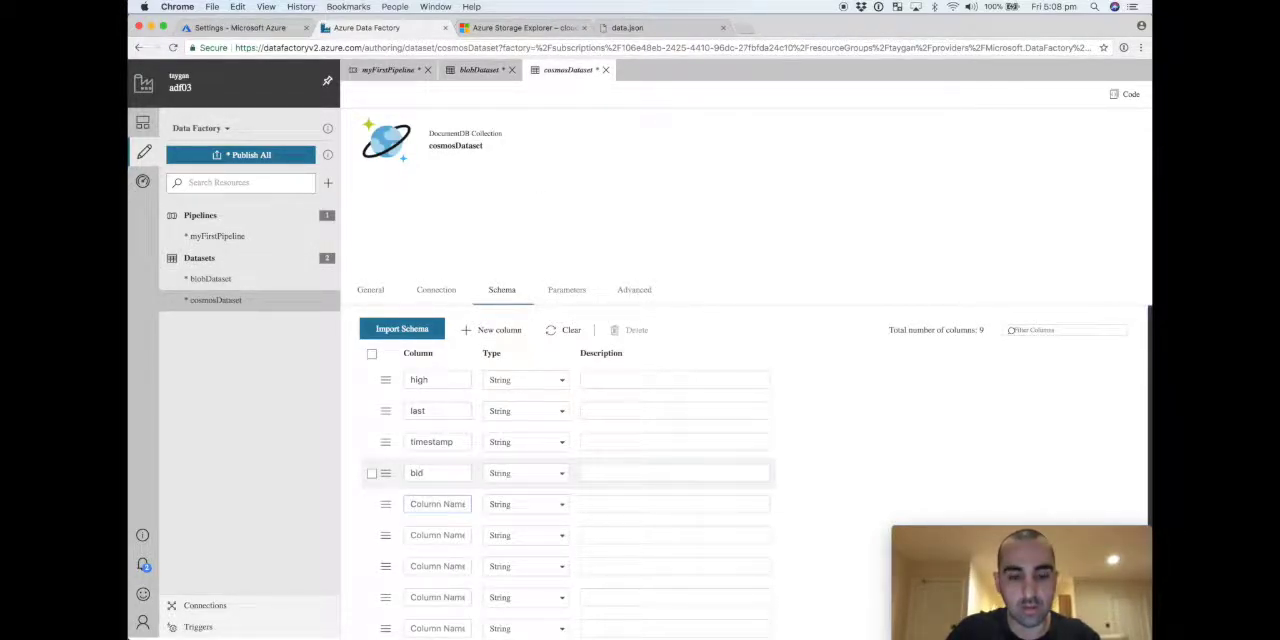
{"action": "type", "text": "vwap"}
{"action": "left_click", "coordinate": [437, 535]}
{"action": "type", "text": "volume"}
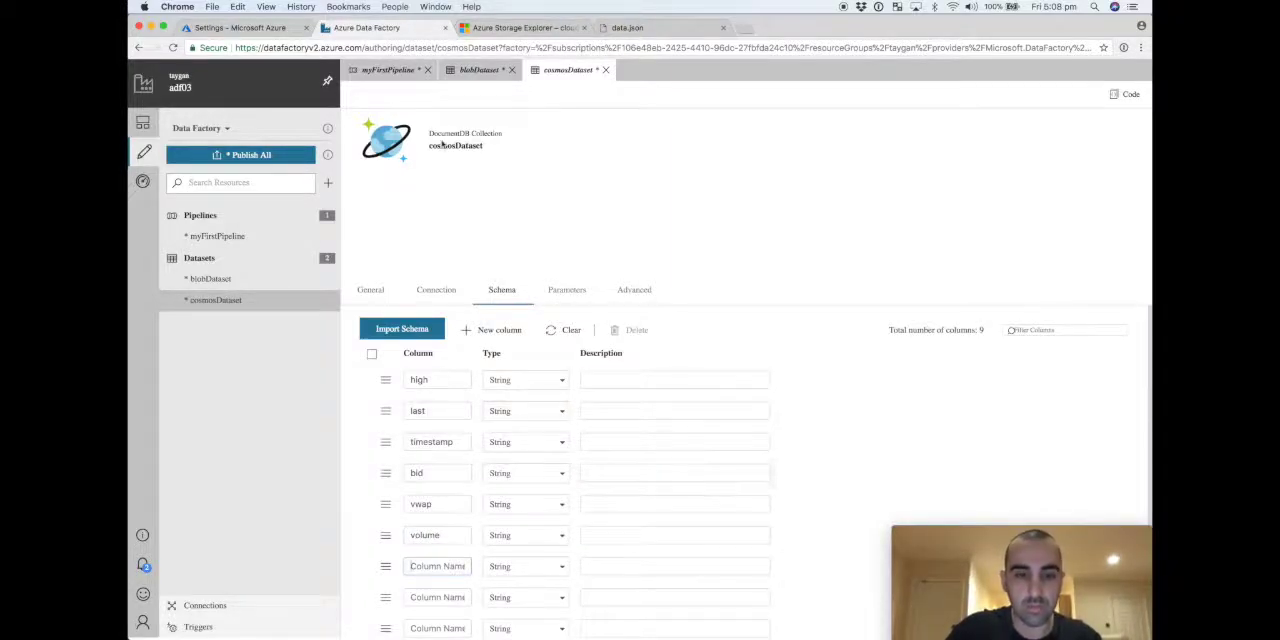
{"action": "left_click", "coordinate": [479, 69]}
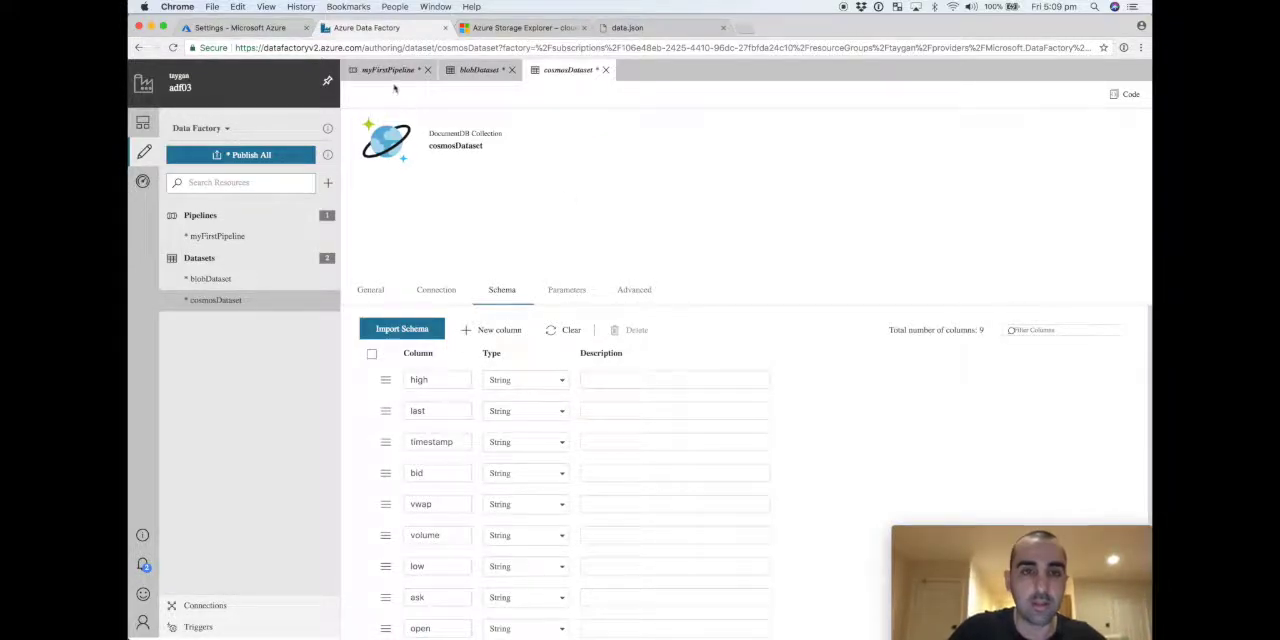
{"action": "mouse_move", "coordinate": [388, 69]}
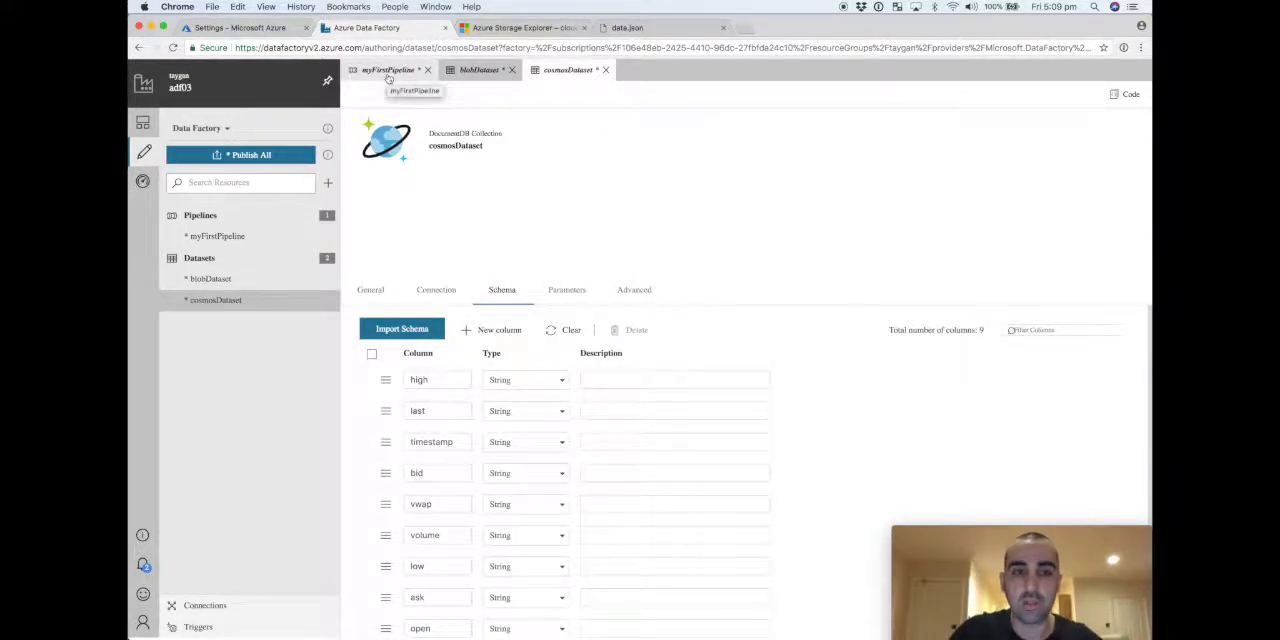
Step: Import schemas to map all nine copyBlobToCosmos fields, then validate myFirstPipeline error-free
{"action": "left_click", "coordinate": [388, 69]}
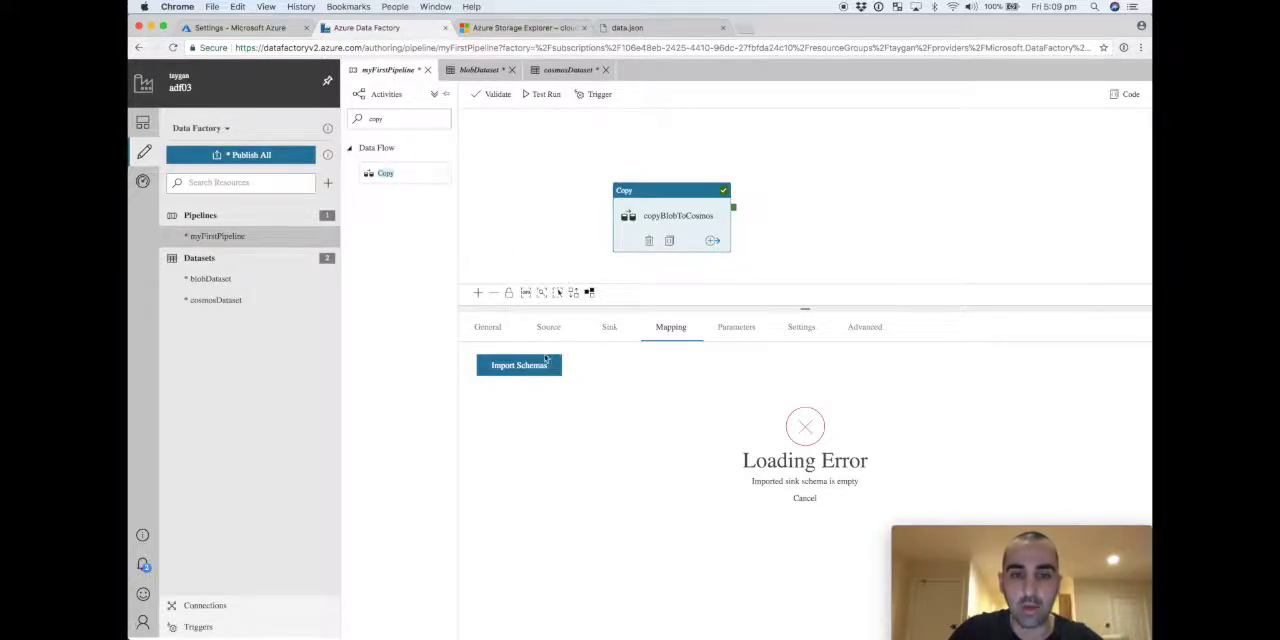
{"action": "left_click", "coordinate": [518, 365]}
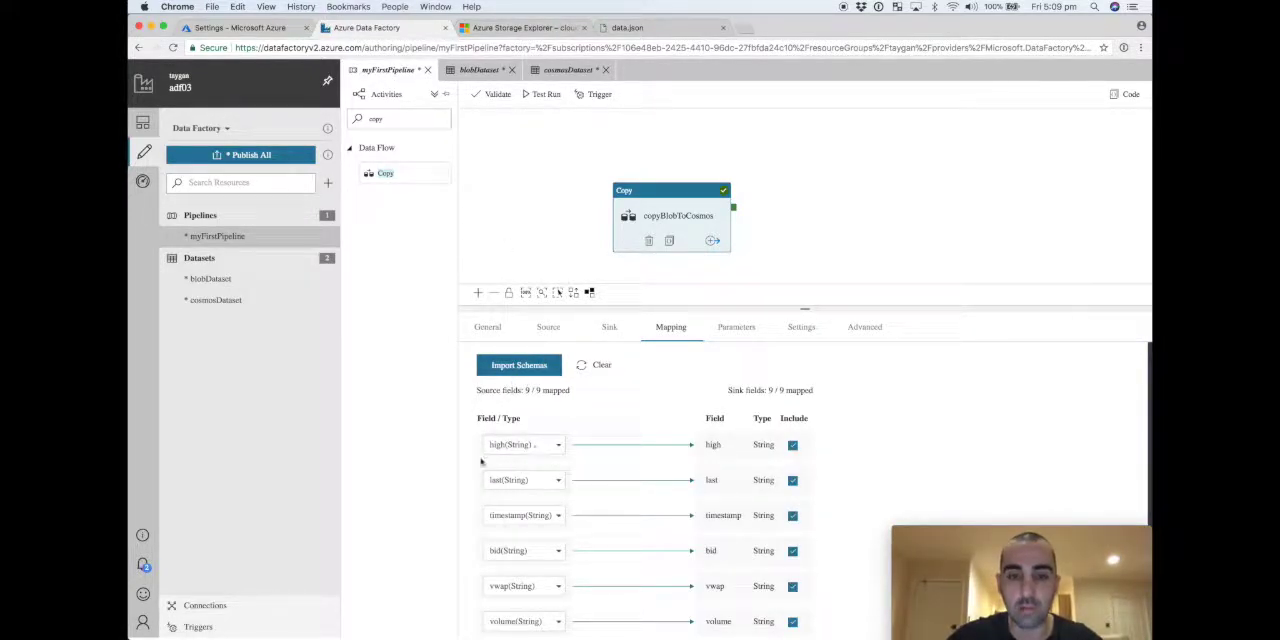
{"action": "scroll", "scroll_direction": "down", "scroll_amount": 3}
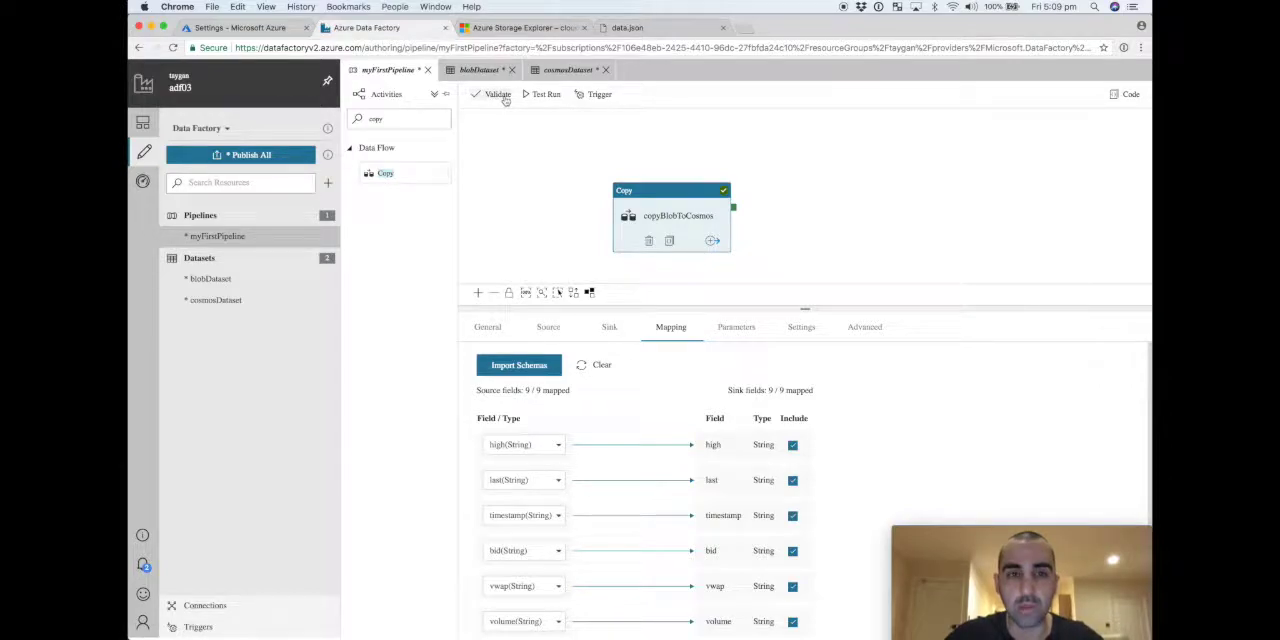
{"action": "left_click", "coordinate": [497, 94]}
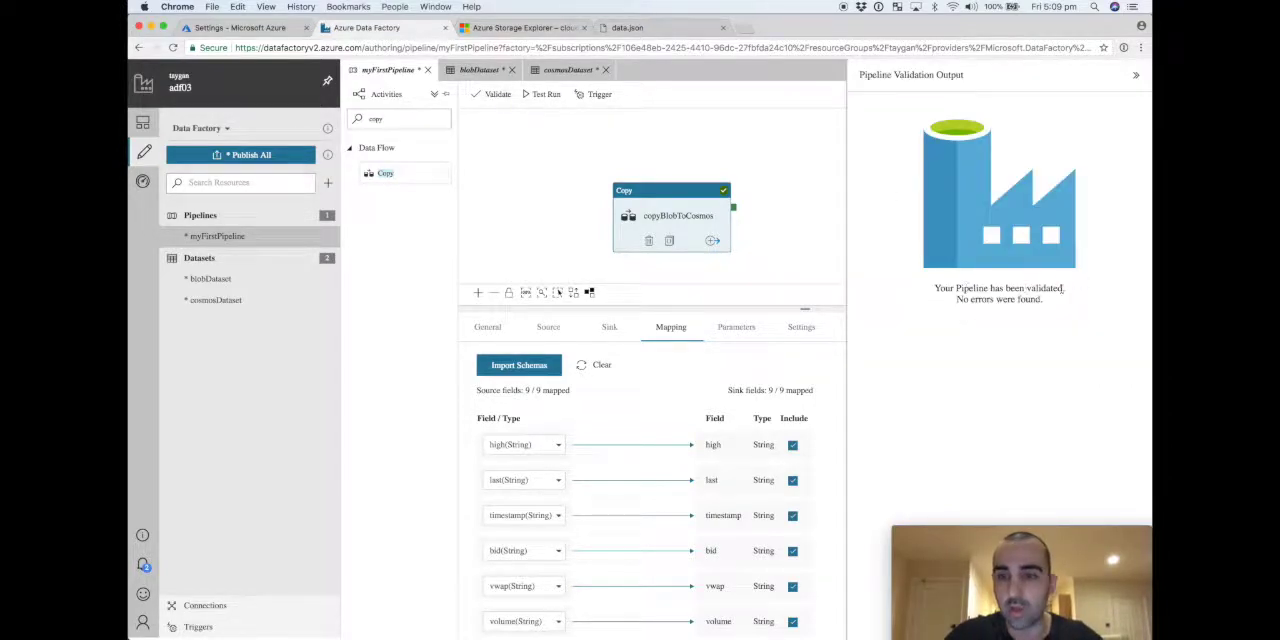
{"action": "left_click", "coordinate": [1135, 74]}
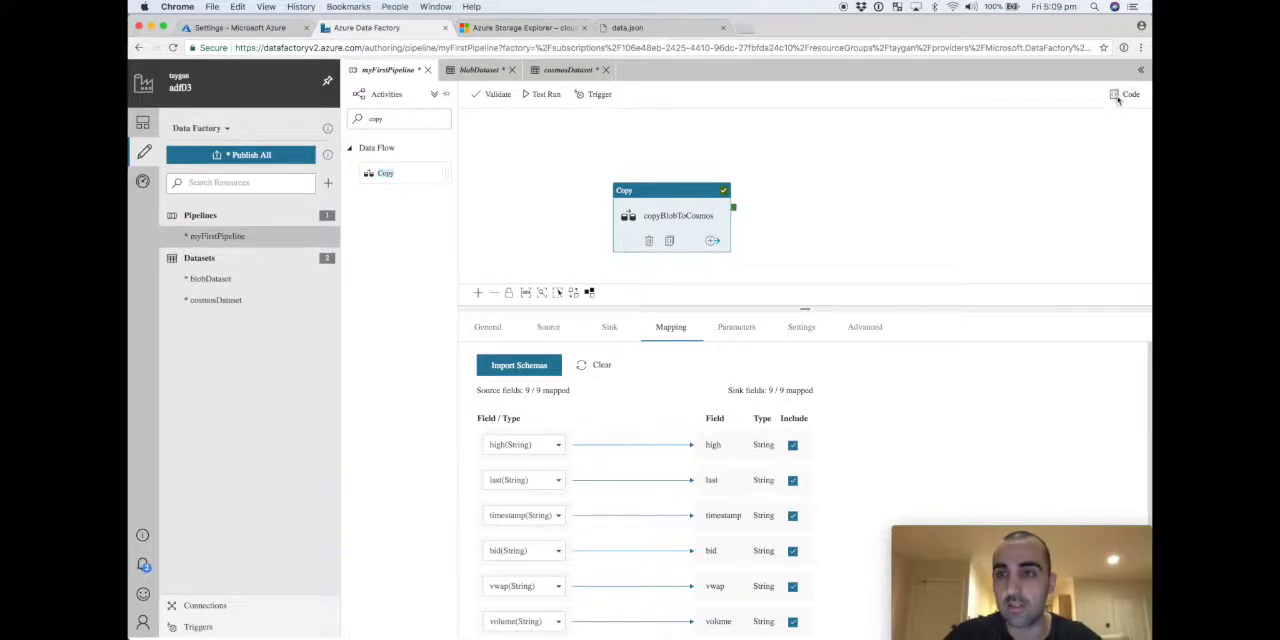
{"action": "left_click", "coordinate": [1127, 94]}
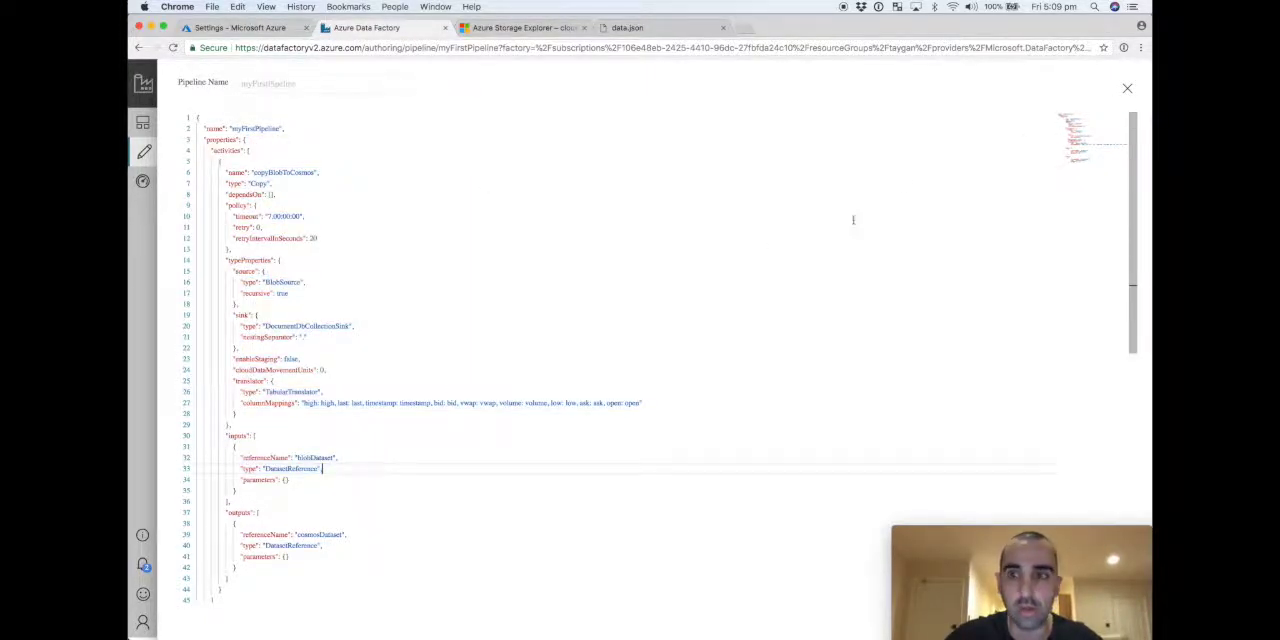
{"action": "left_click", "coordinate": [1128, 93]}
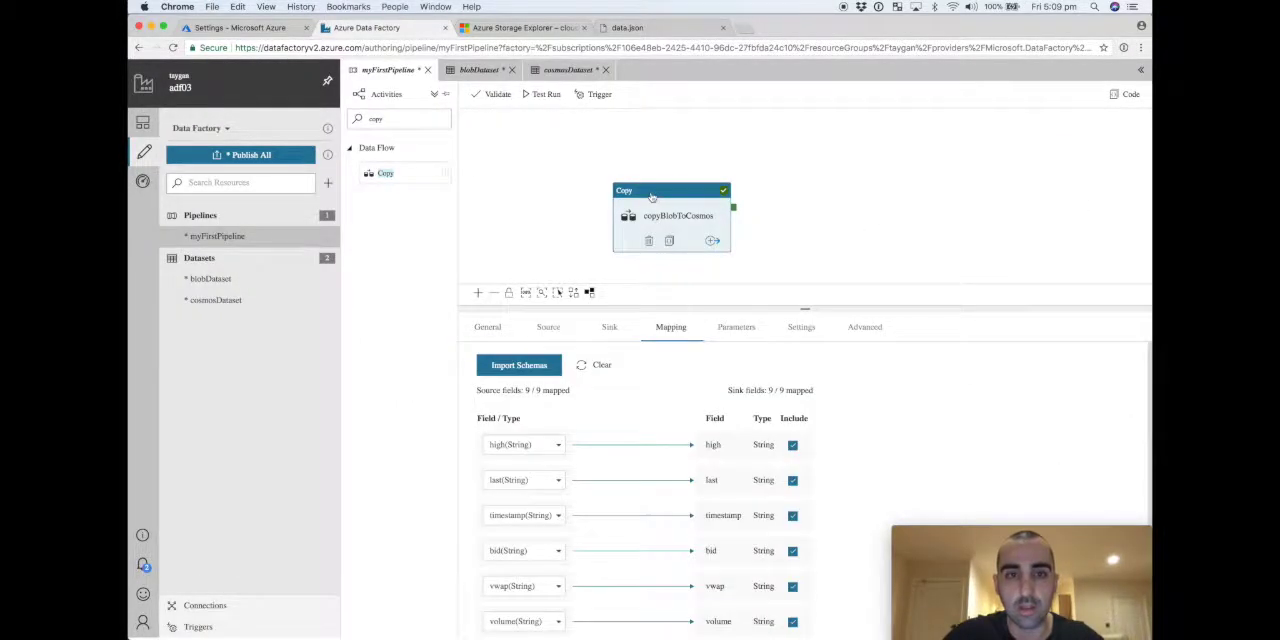
Step: Publish myFirstPipeline and both datasets, then launch a test run of the pipeline
{"action": "left_click", "coordinate": [240, 154]}
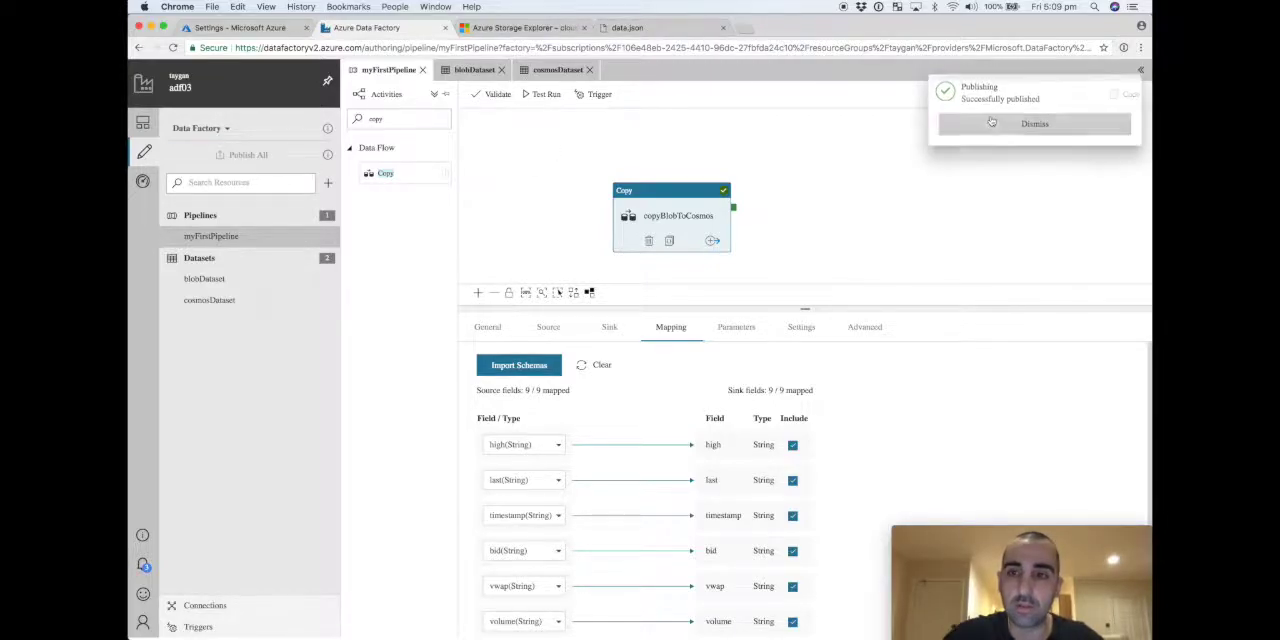
{"action": "left_click", "coordinate": [1034, 123]}
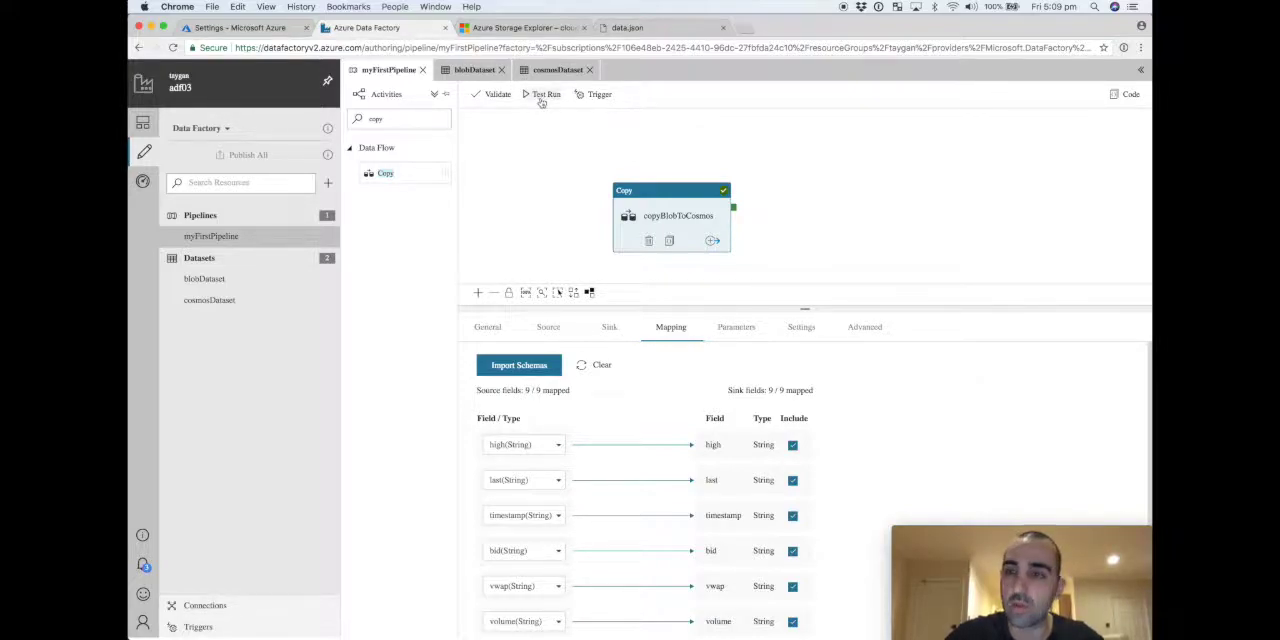
{"action": "left_click", "coordinate": [547, 94]}
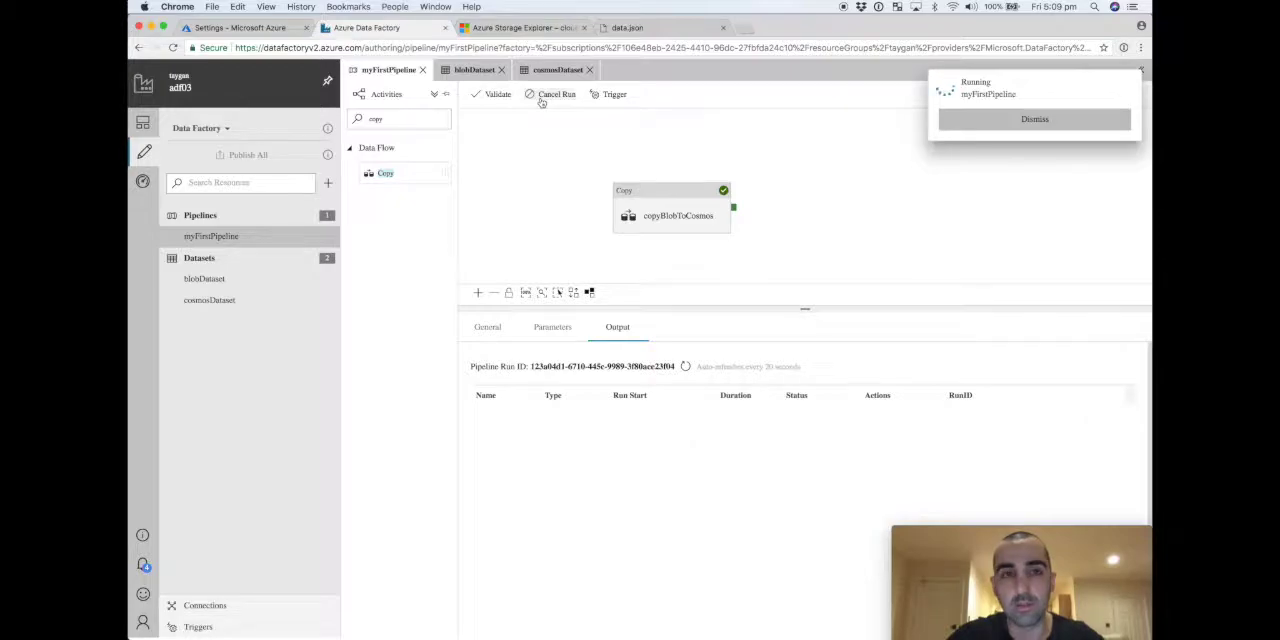
{"action": "left_click", "coordinate": [1034, 119]}
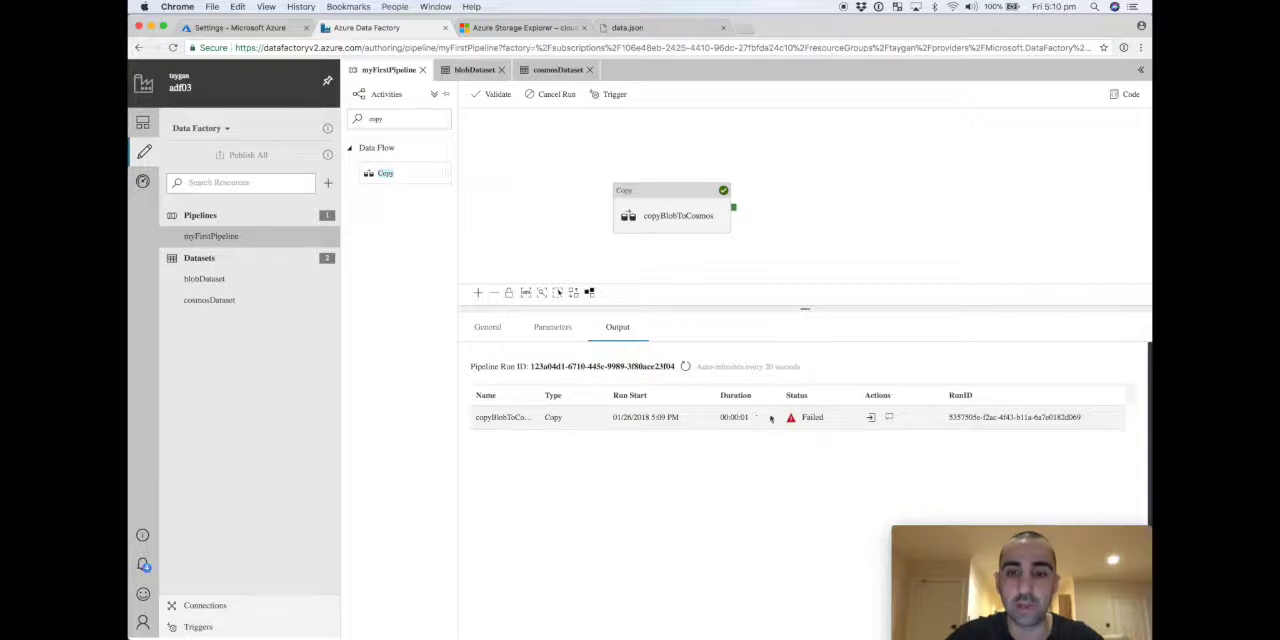
Step: Inspect the failed run's error: the Cosmos DB linked service region couldn't be detected
{"action": "left_click", "coordinate": [790, 417]}
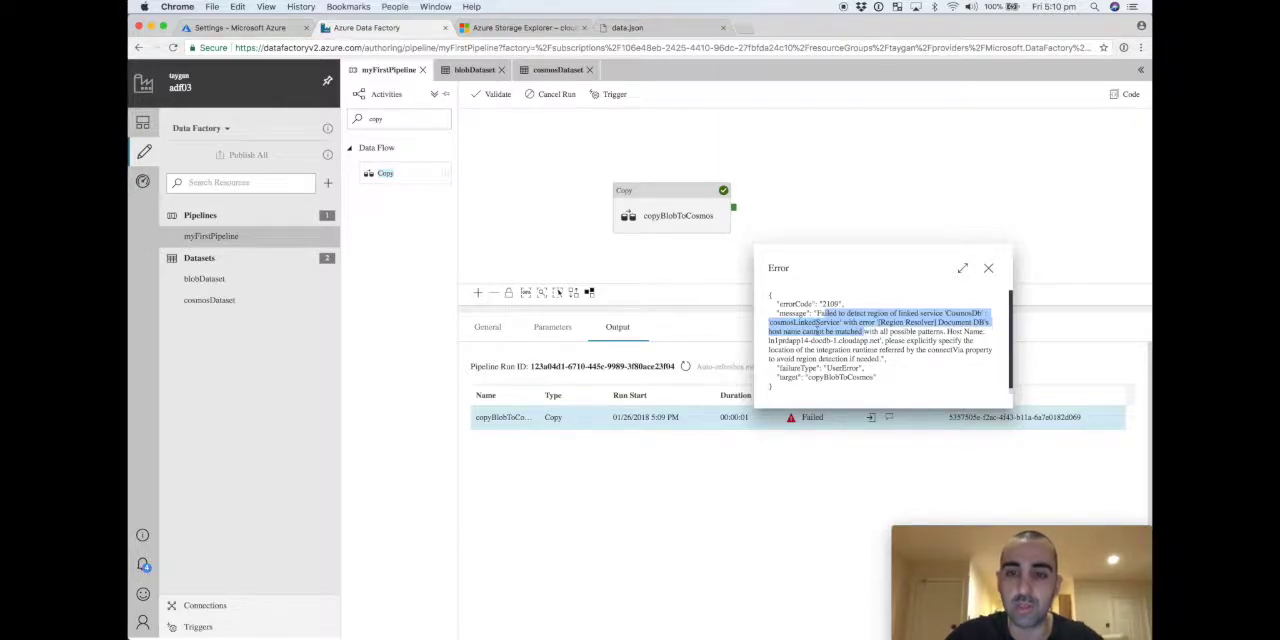
{"action": "left_click", "coordinate": [988, 268]}
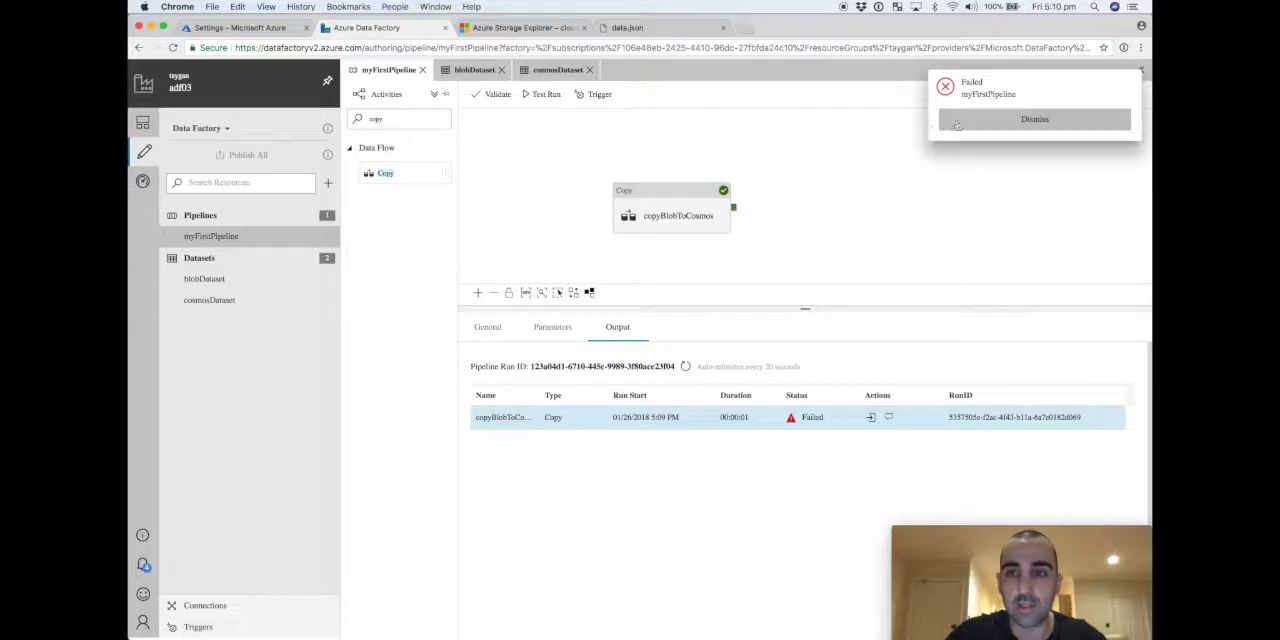
Step: Open the Cosmos DB linked service from cosmosDataset's connection settings for editing
{"action": "left_click", "coordinate": [557, 69]}
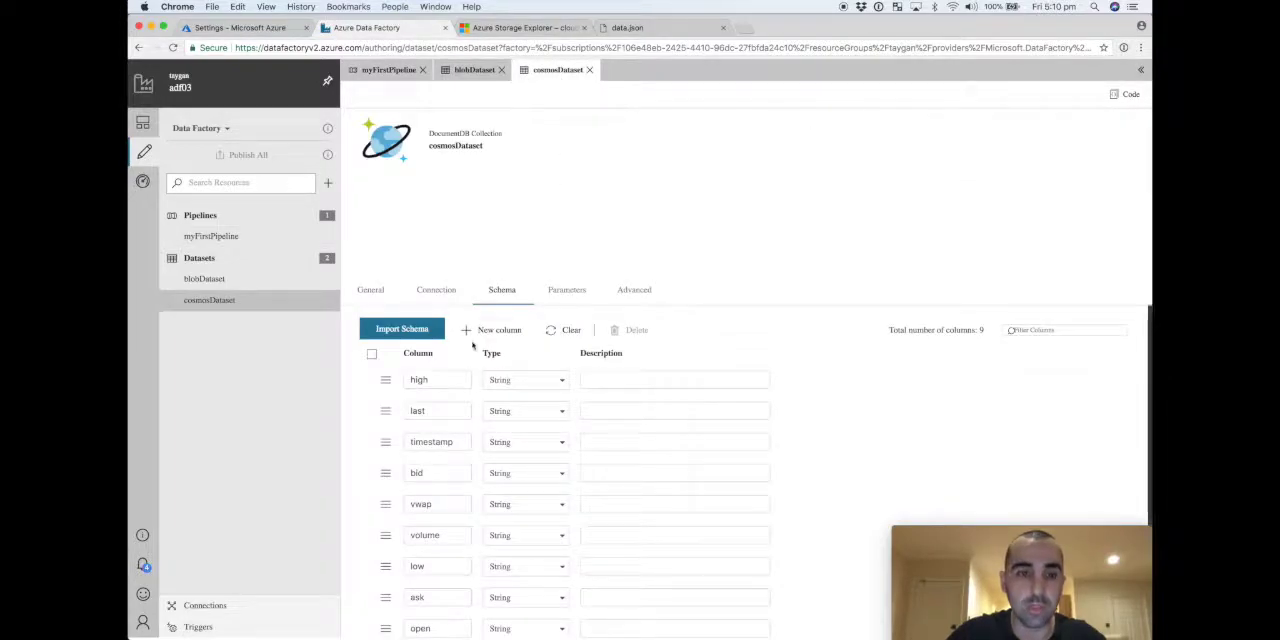
{"action": "left_click", "coordinate": [436, 290]}
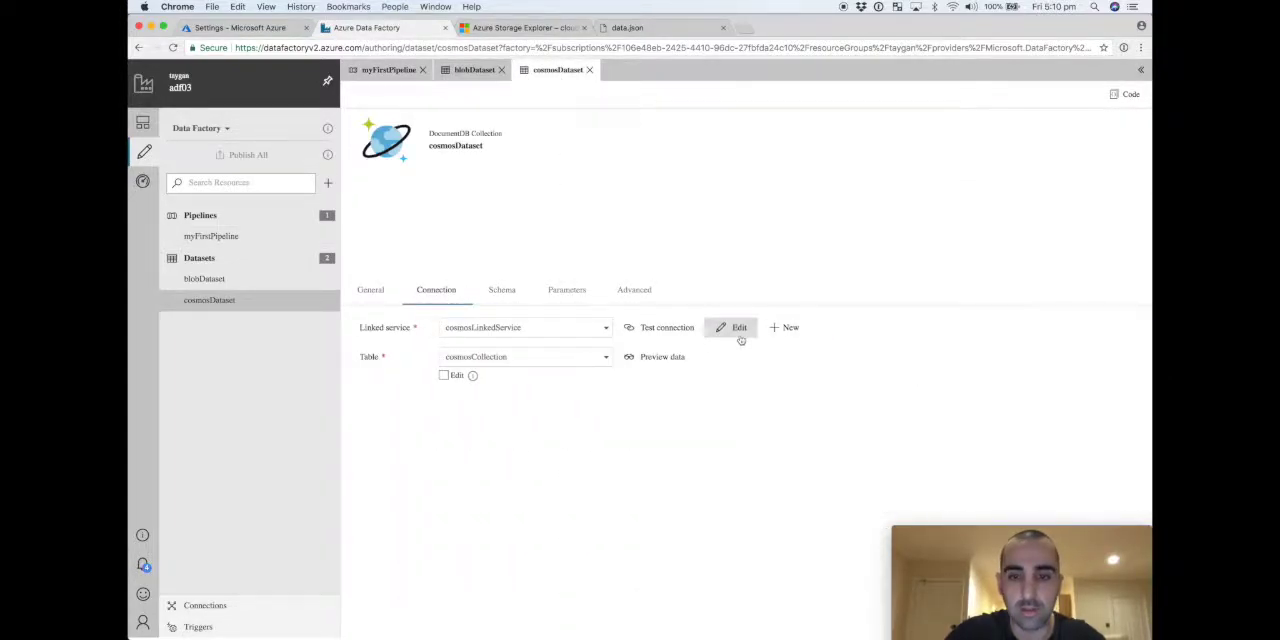
{"action": "left_click", "coordinate": [739, 327]}
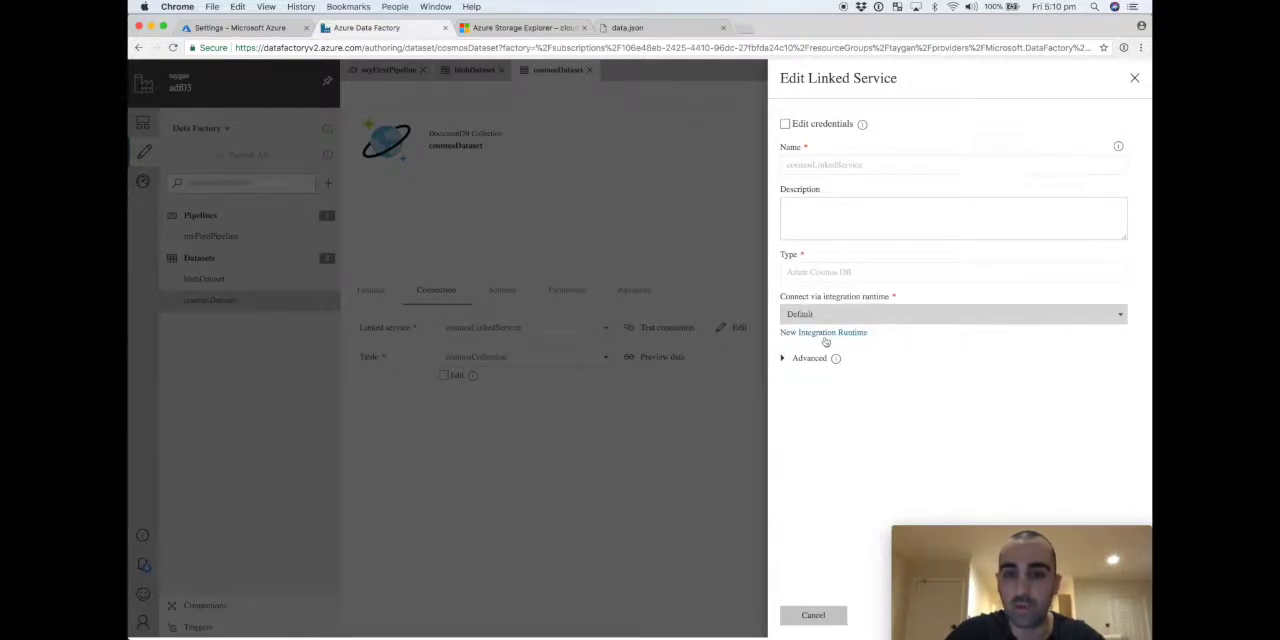
Step: Create a public-network integration runtime named ukSouthIntegrationRuntime in region UK South
{"action": "left_click", "coordinate": [824, 332]}
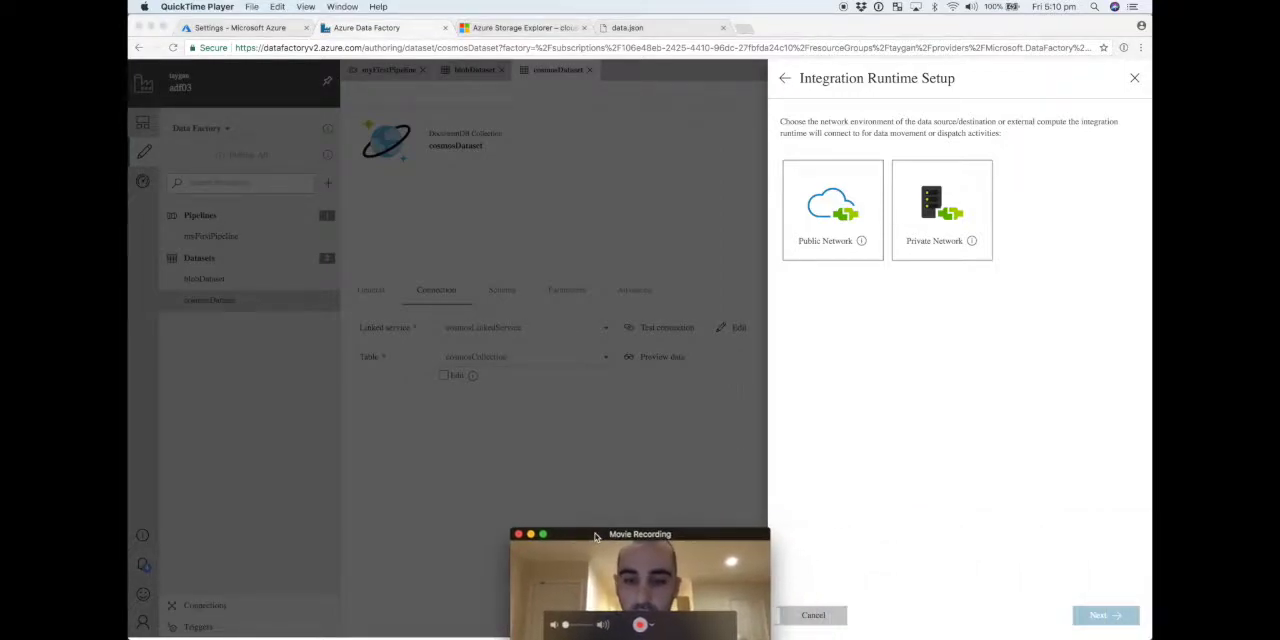
{"action": "left_click", "coordinate": [832, 208]}
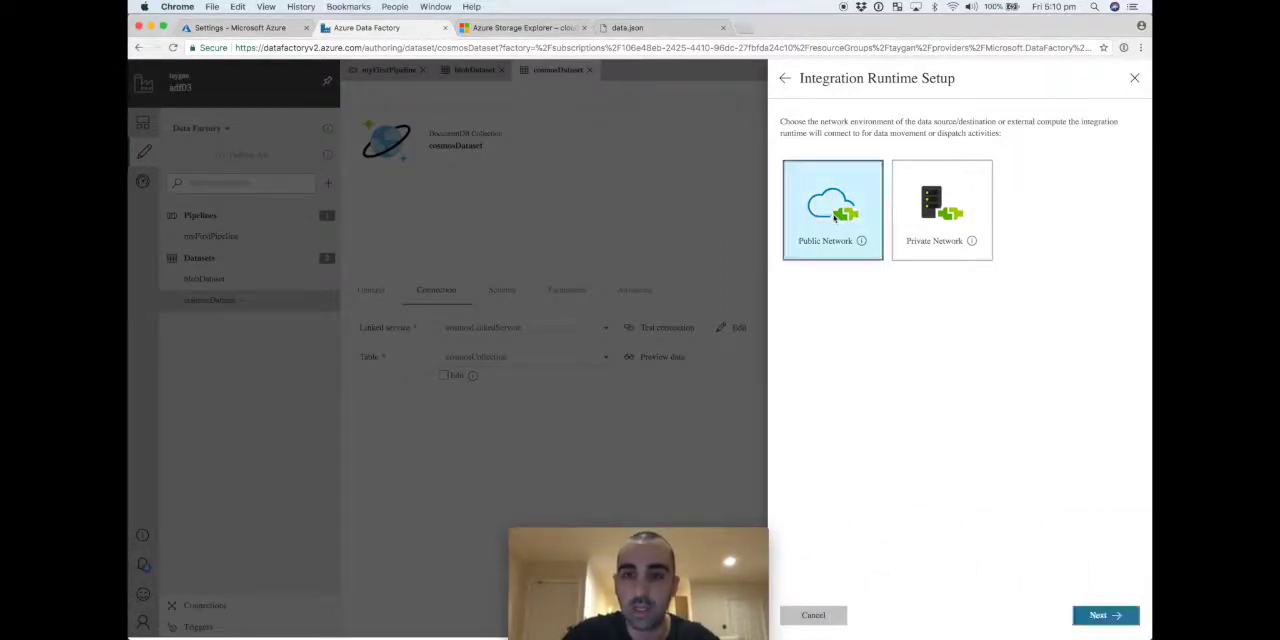
{"action": "left_click", "coordinate": [1105, 615]}
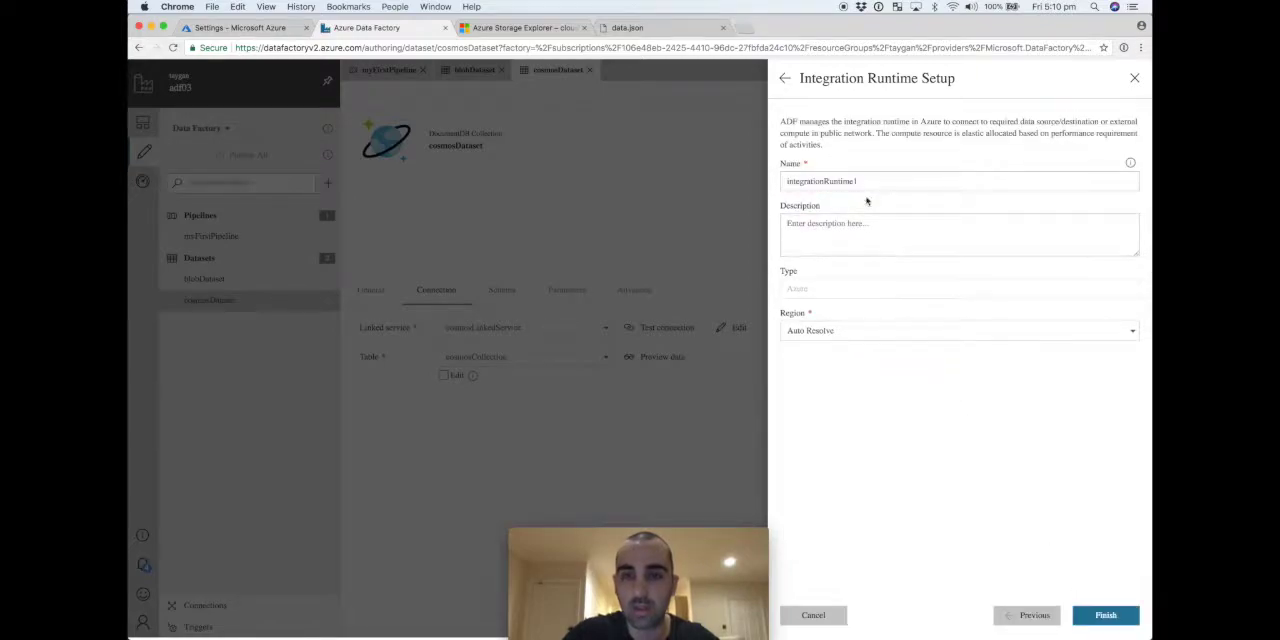
{"action": "type", "text": "ukSouth"}
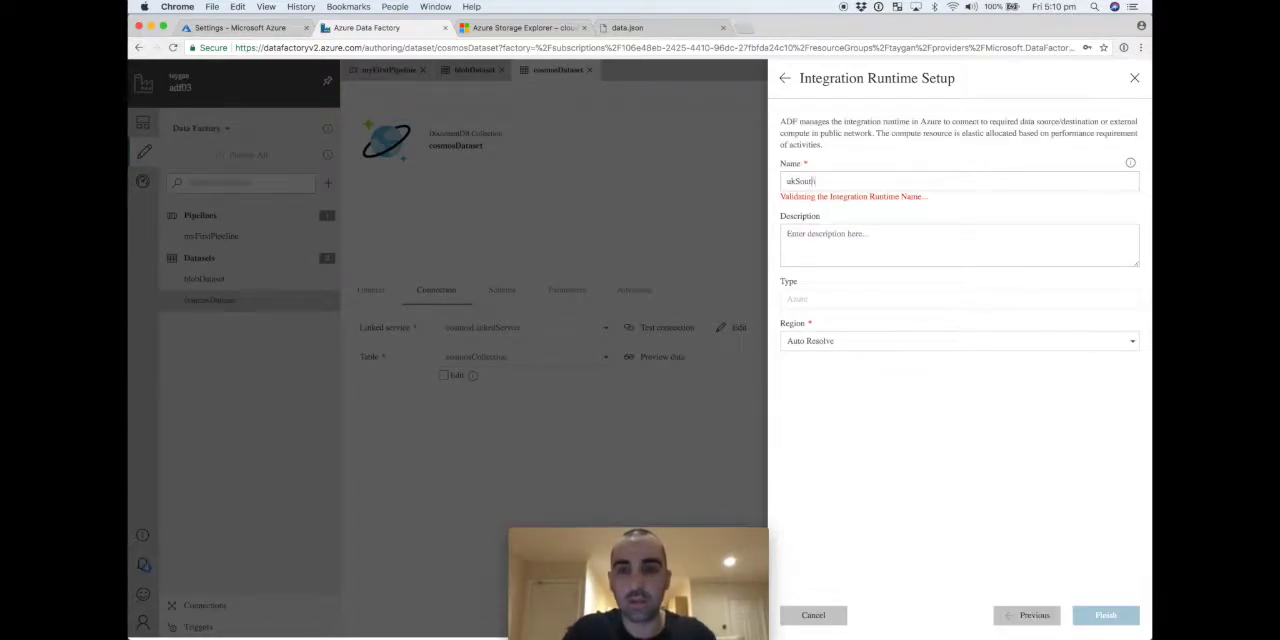
{"action": "type", "text": "IntegrationRuntime"}
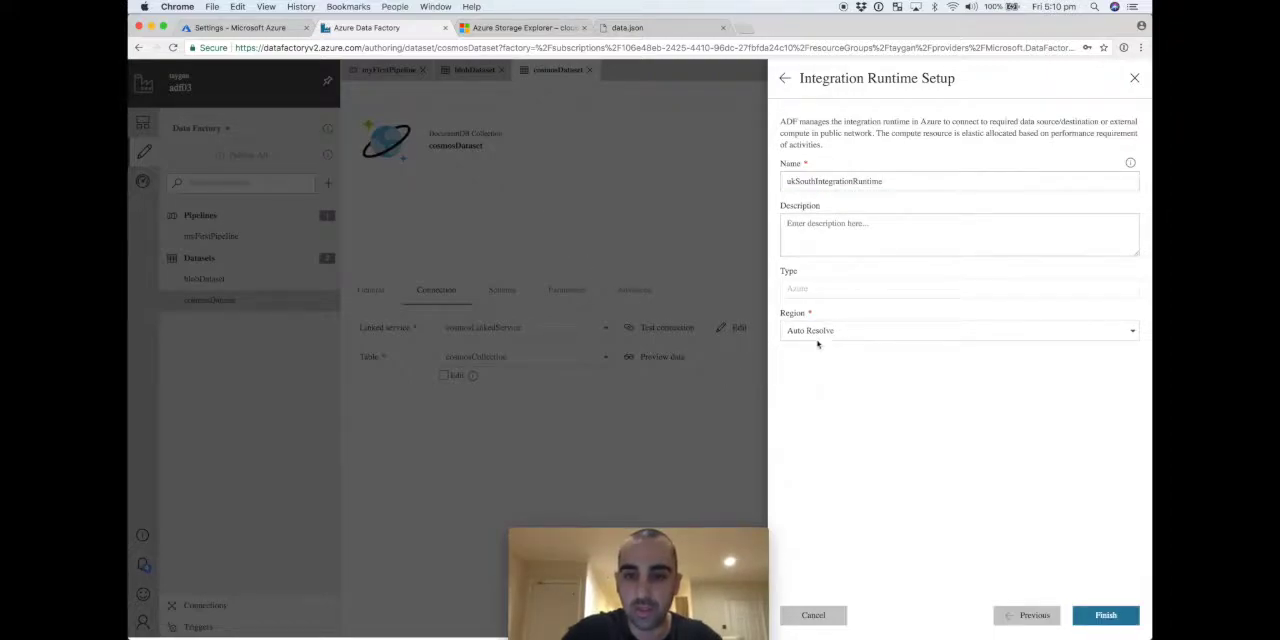
{"action": "left_click", "coordinate": [959, 330]}
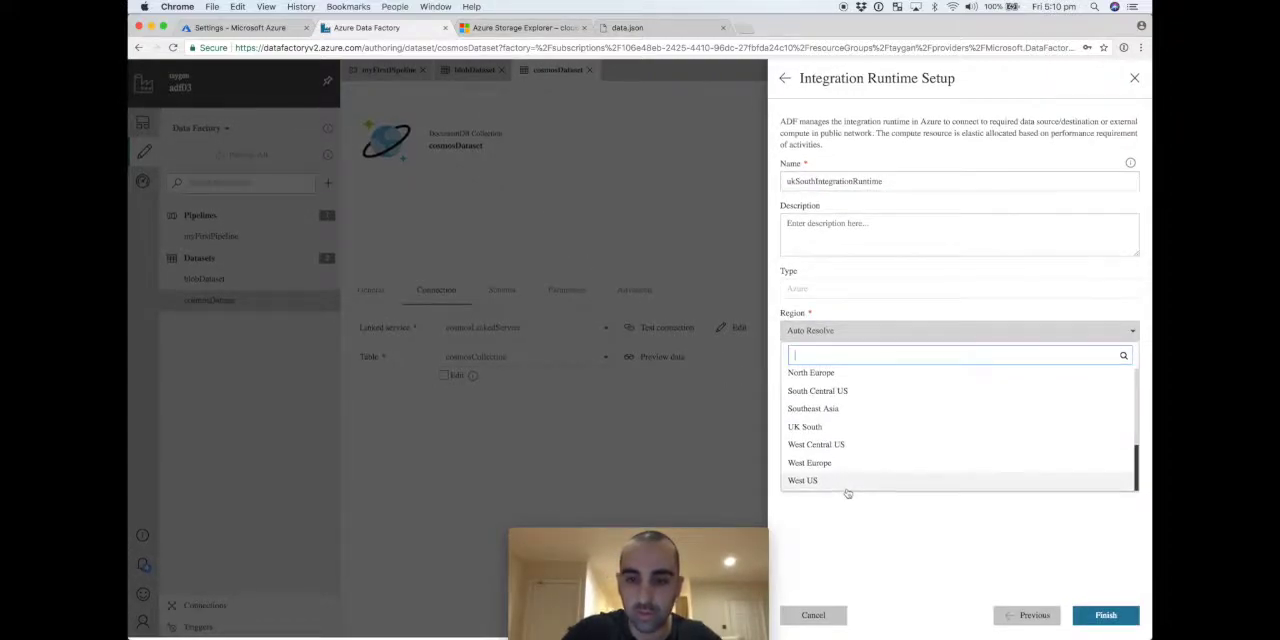
{"action": "left_click", "coordinate": [805, 427]}
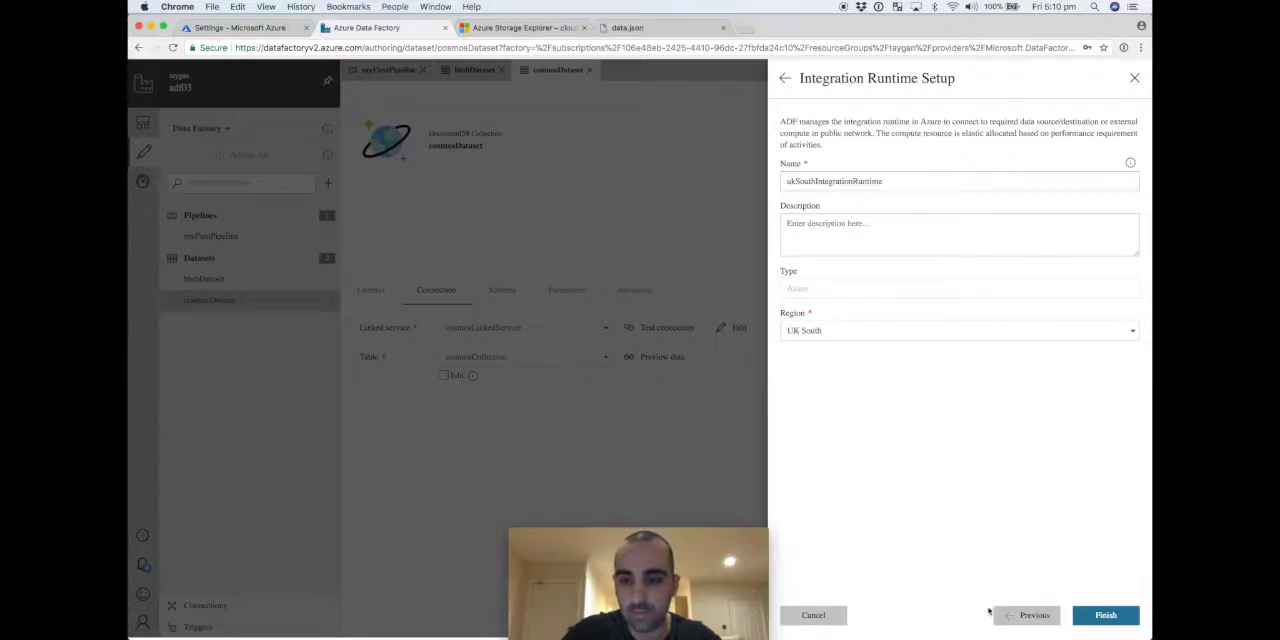
{"action": "left_click", "coordinate": [1105, 615]}
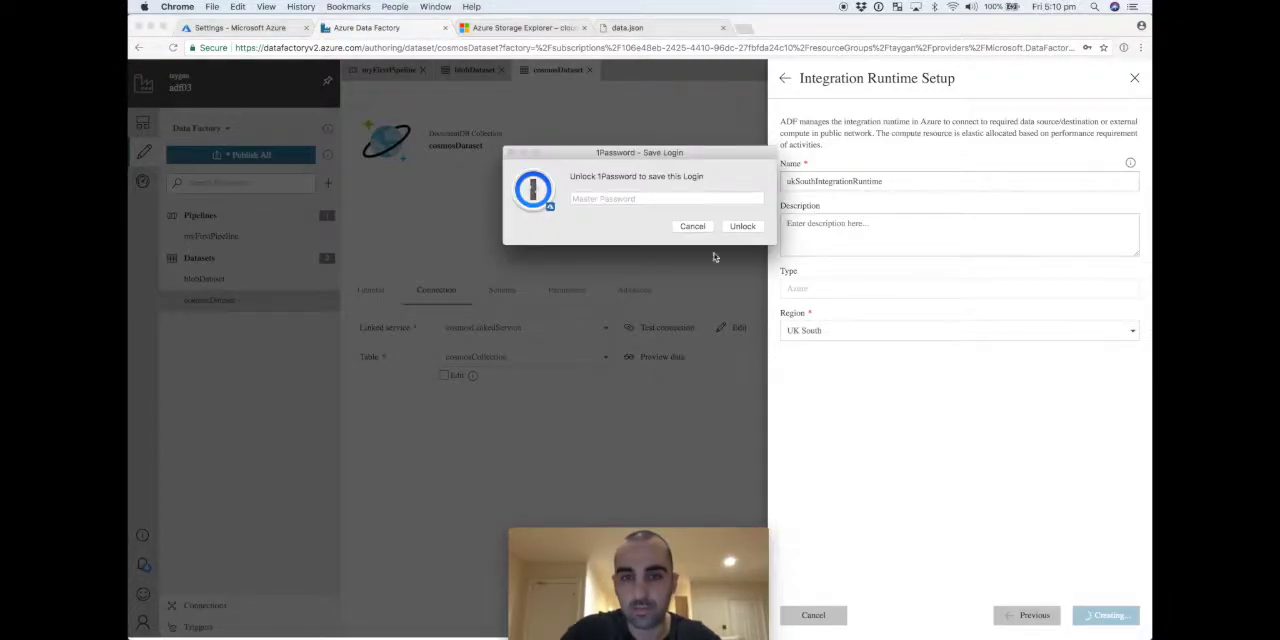
Step: Set cosmosLinkedService to account cosmos002 and database cosmosDb, then save it
{"action": "left_click", "coordinate": [692, 226]}
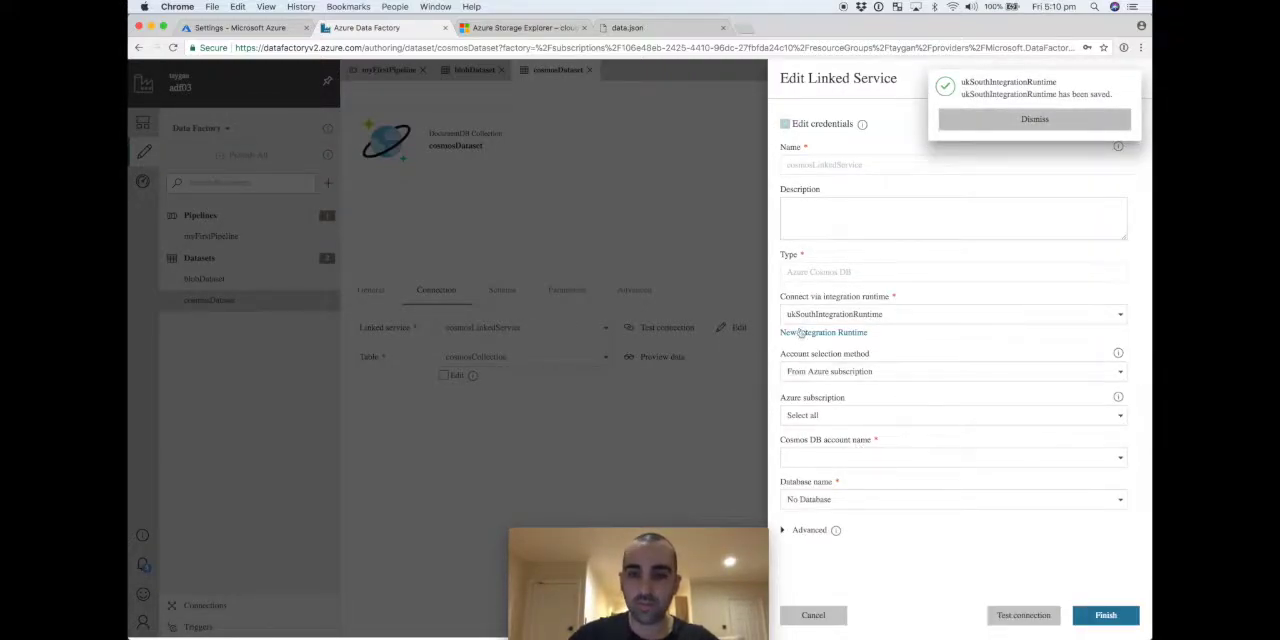
{"action": "left_click", "coordinate": [1034, 119]}
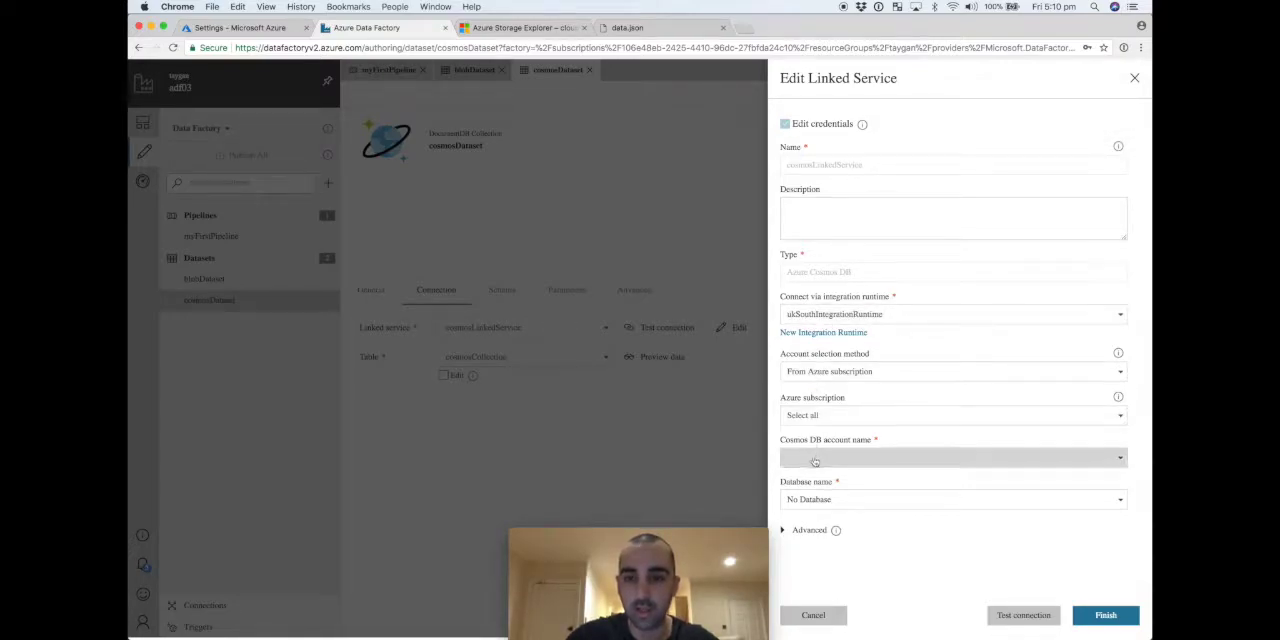
{"action": "left_click", "coordinate": [950, 457]}
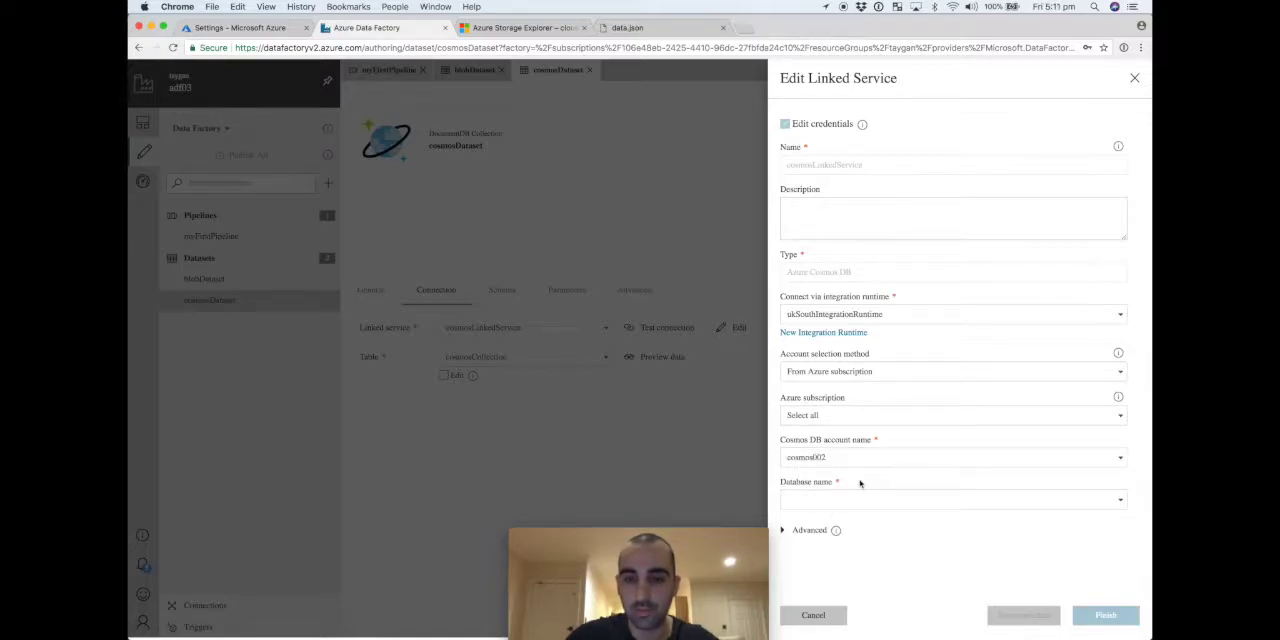
{"action": "type", "text": "cosmosDb"}
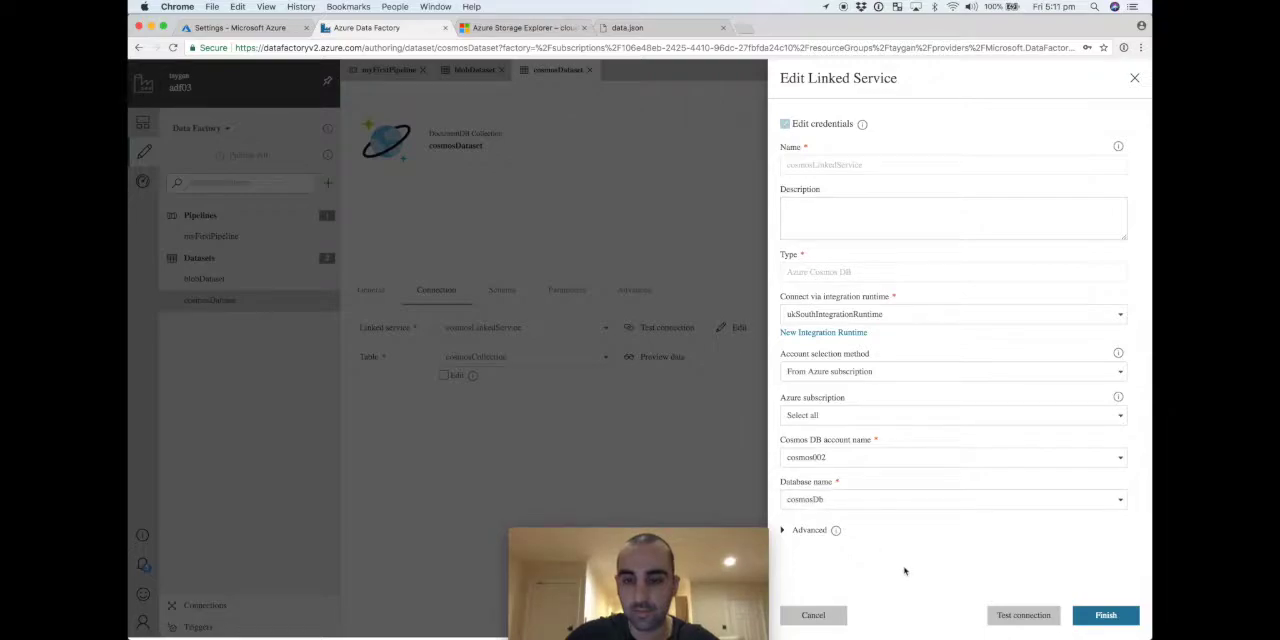
{"action": "left_click", "coordinate": [1023, 615]}
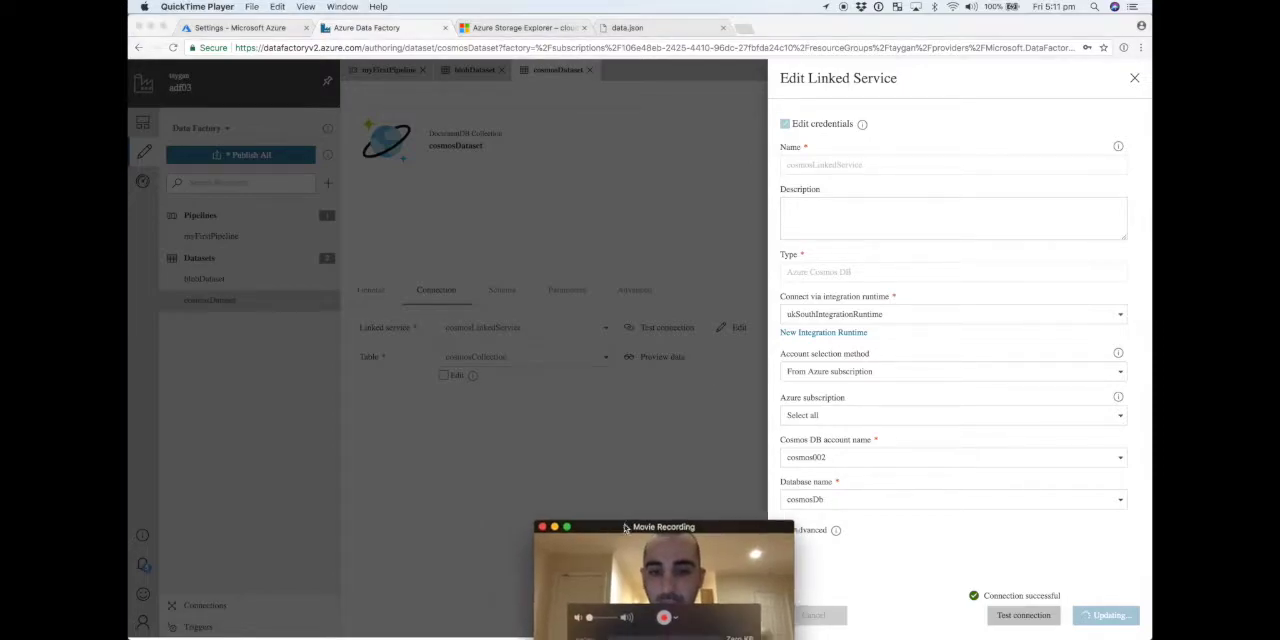
{"action": "left_click_drag", "start_coordinate": [660, 527], "coordinate": [1020, 524]}
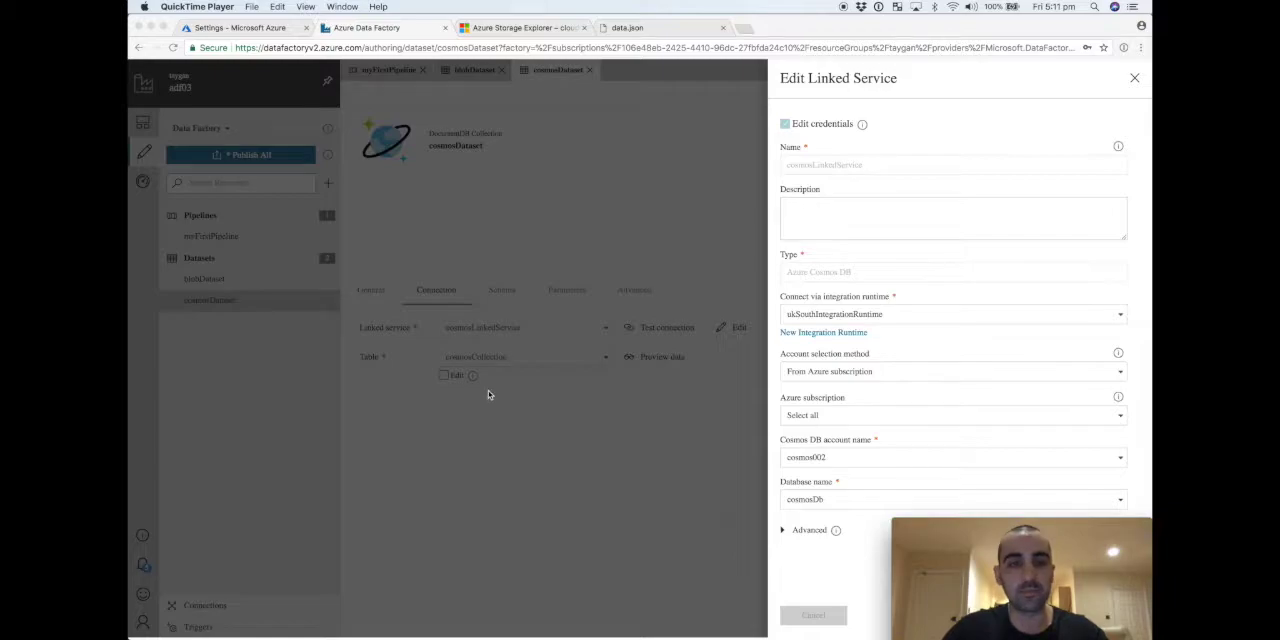
{"action": "left_click", "coordinate": [812, 615]}
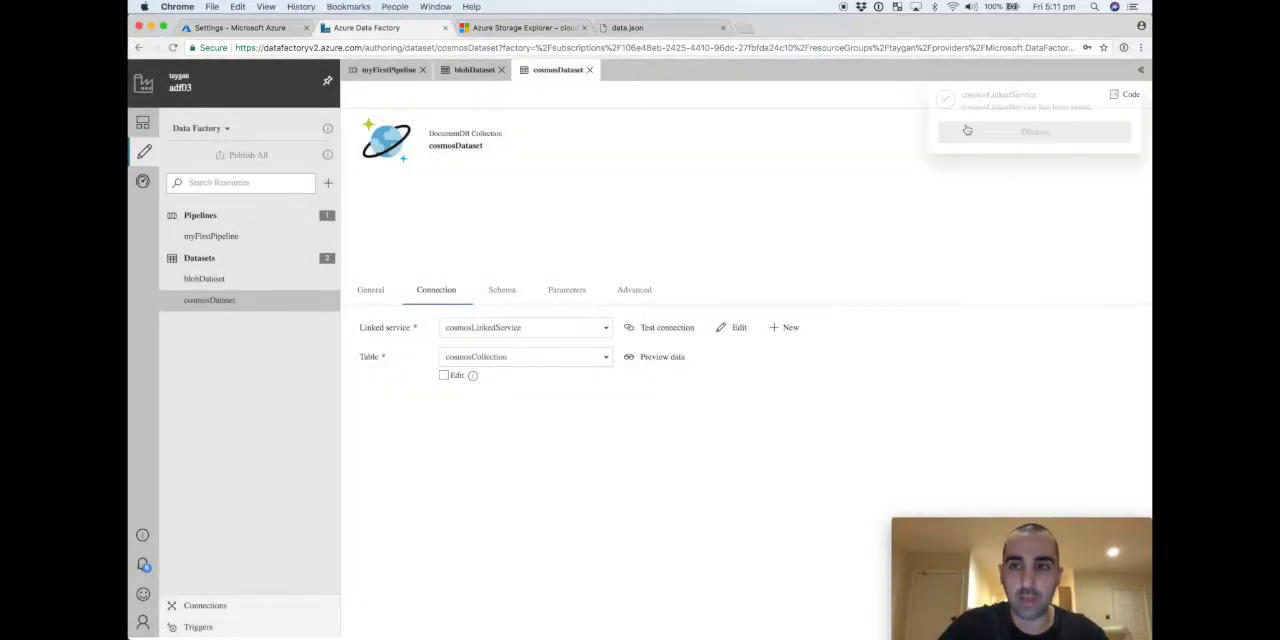
Step: Start a new test run of myFirstPipeline
{"action": "left_click", "coordinate": [388, 69]}
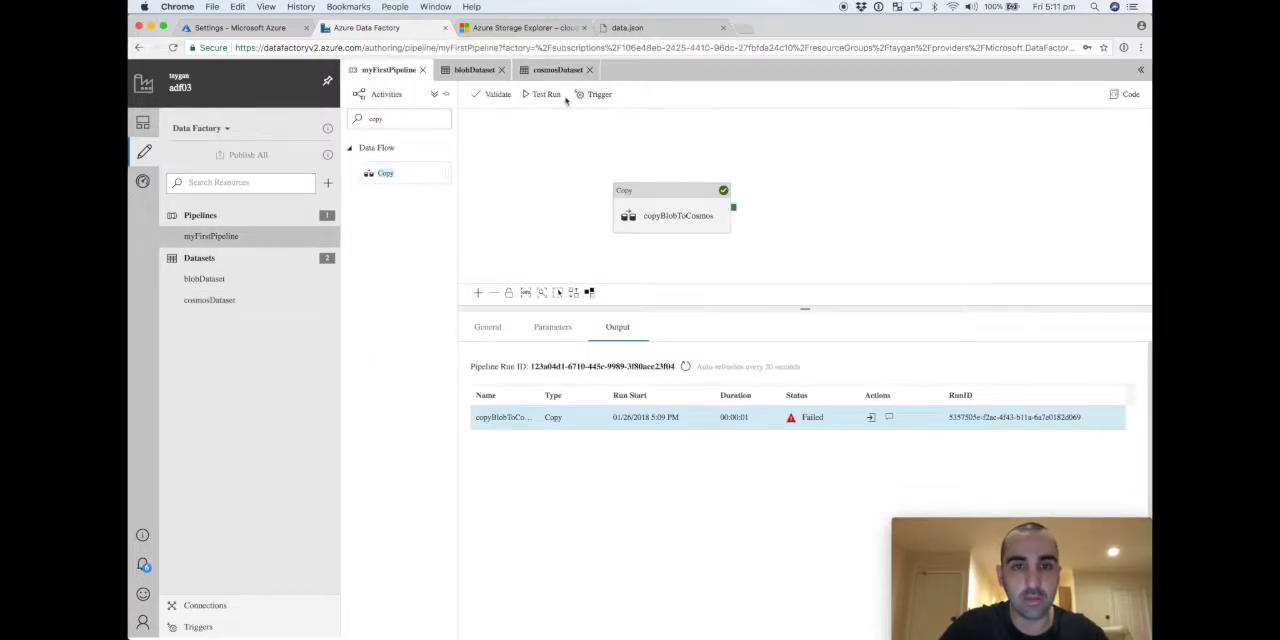
{"action": "mouse_move", "coordinate": [528, 200]}
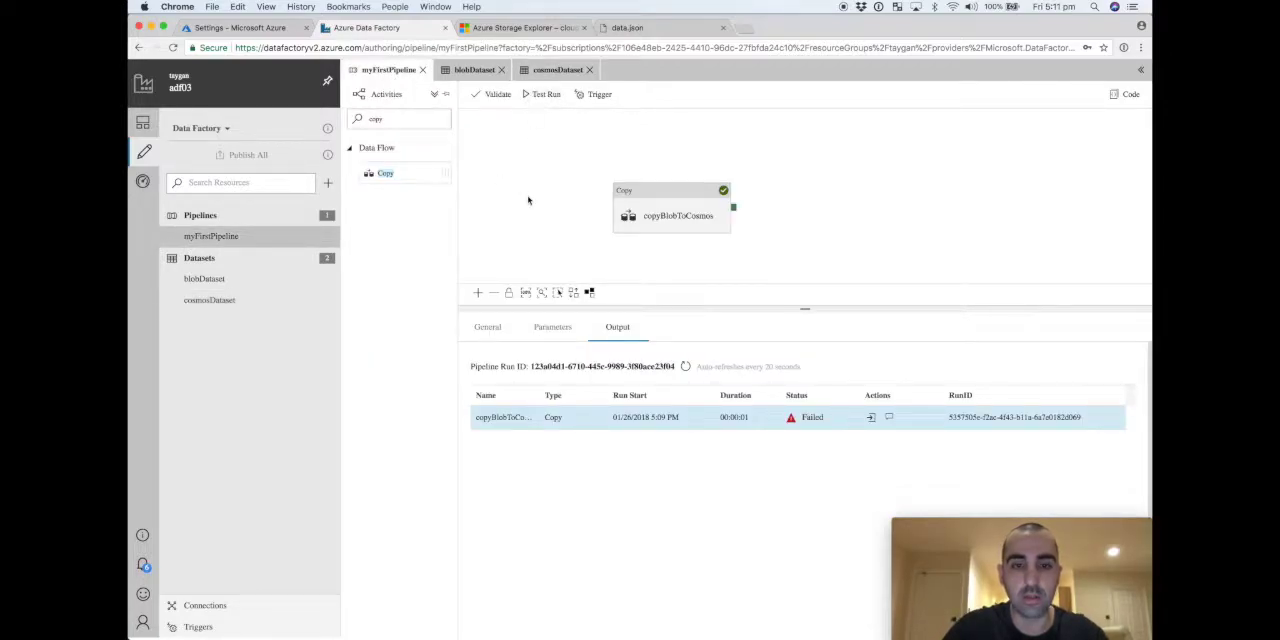
{"action": "left_click", "coordinate": [545, 94]}
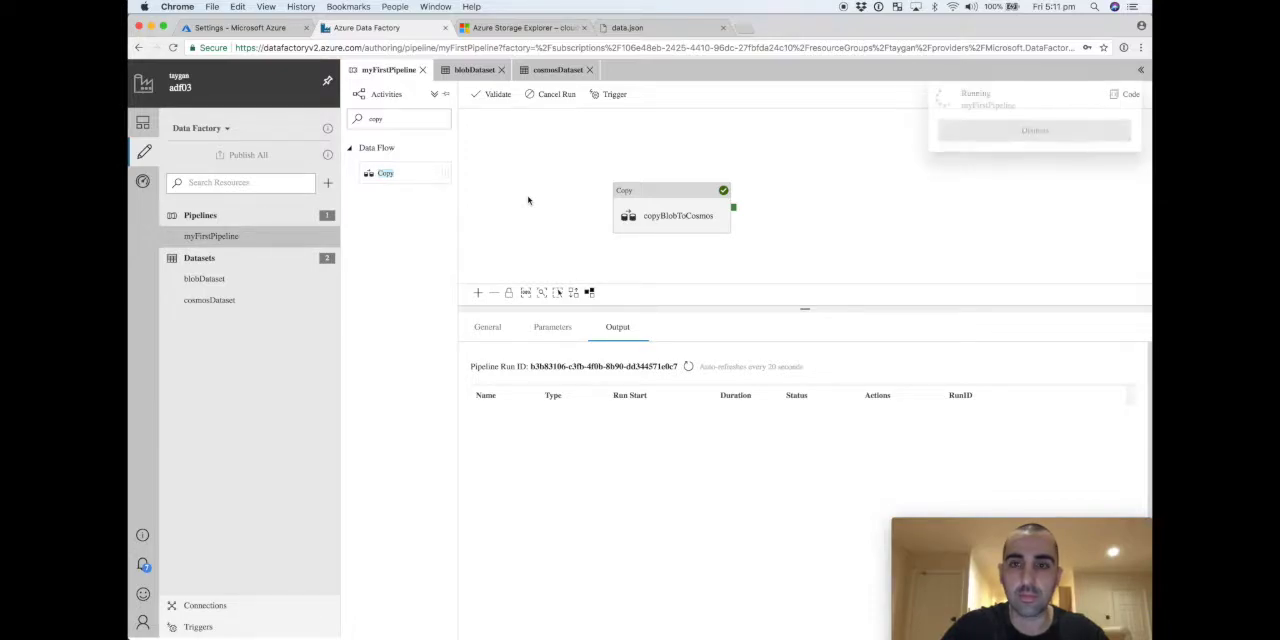
{"action": "left_click", "coordinate": [1034, 130]}
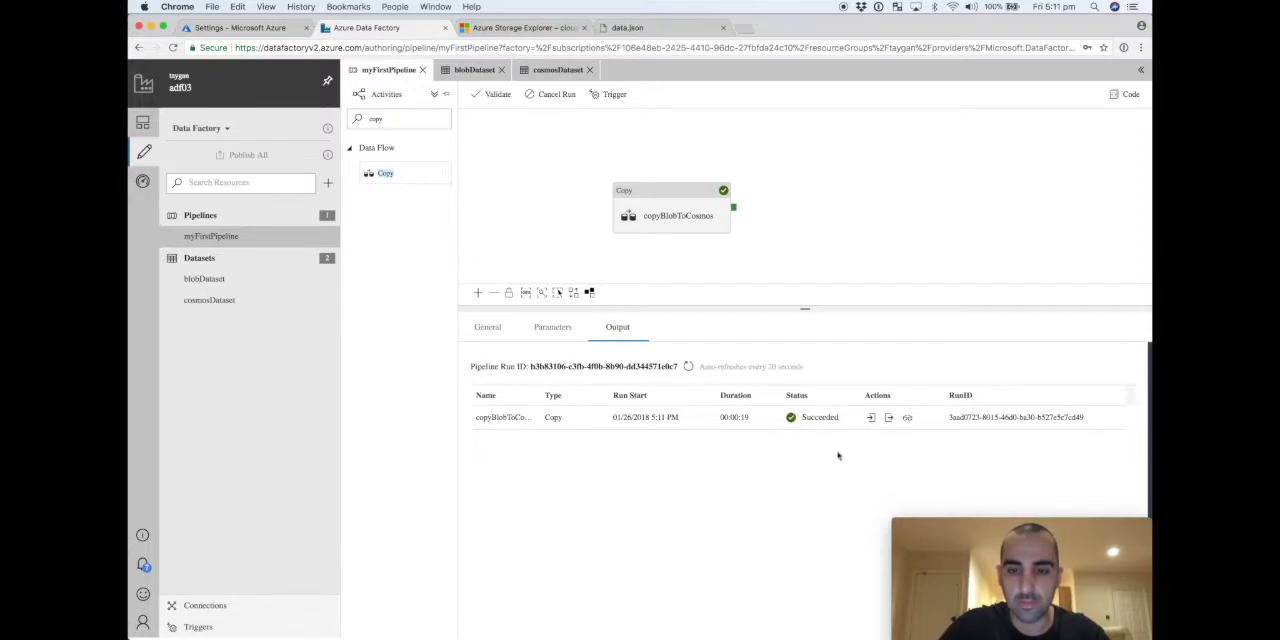
Step: Review the succeeded copy activity's details showing one row copied from data.json
{"action": "left_click", "coordinate": [871, 417]}
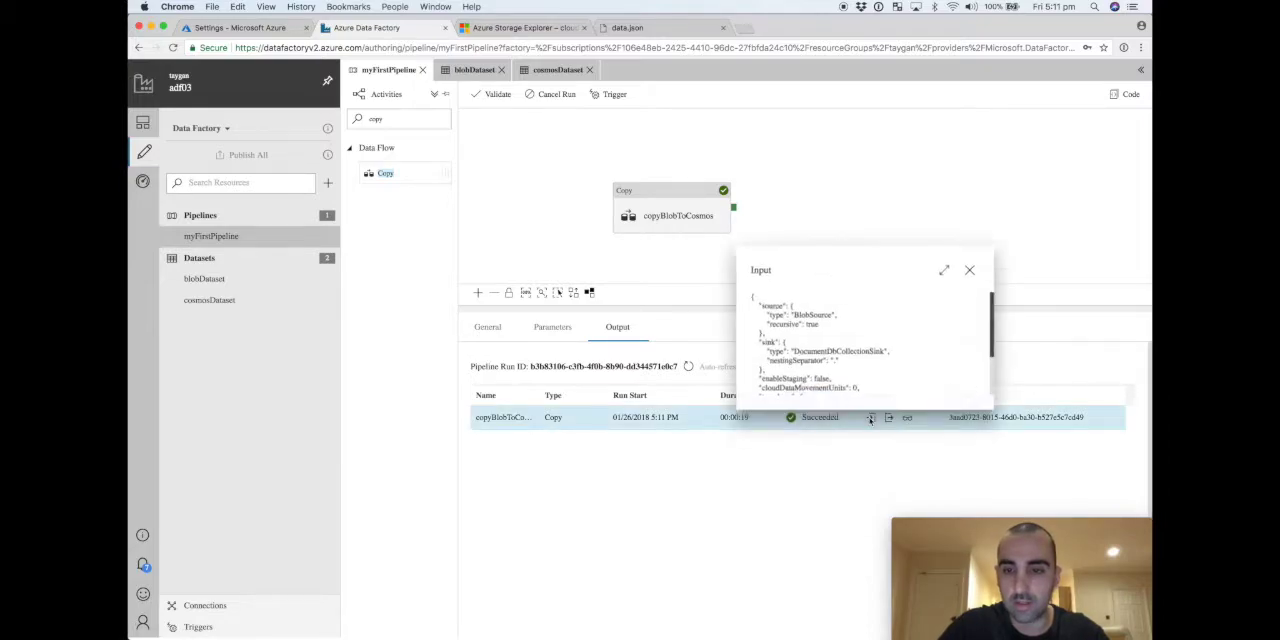
{"action": "scroll", "scroll_direction": "down", "scroll_amount": 3}
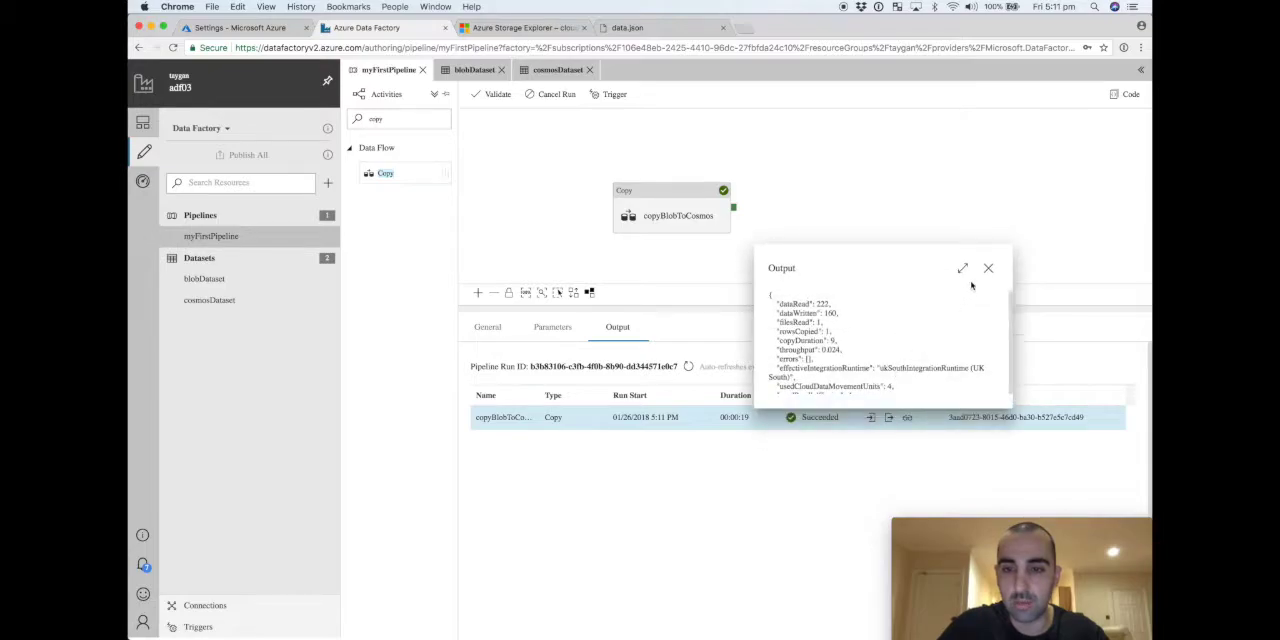
{"action": "left_click", "coordinate": [988, 268]}
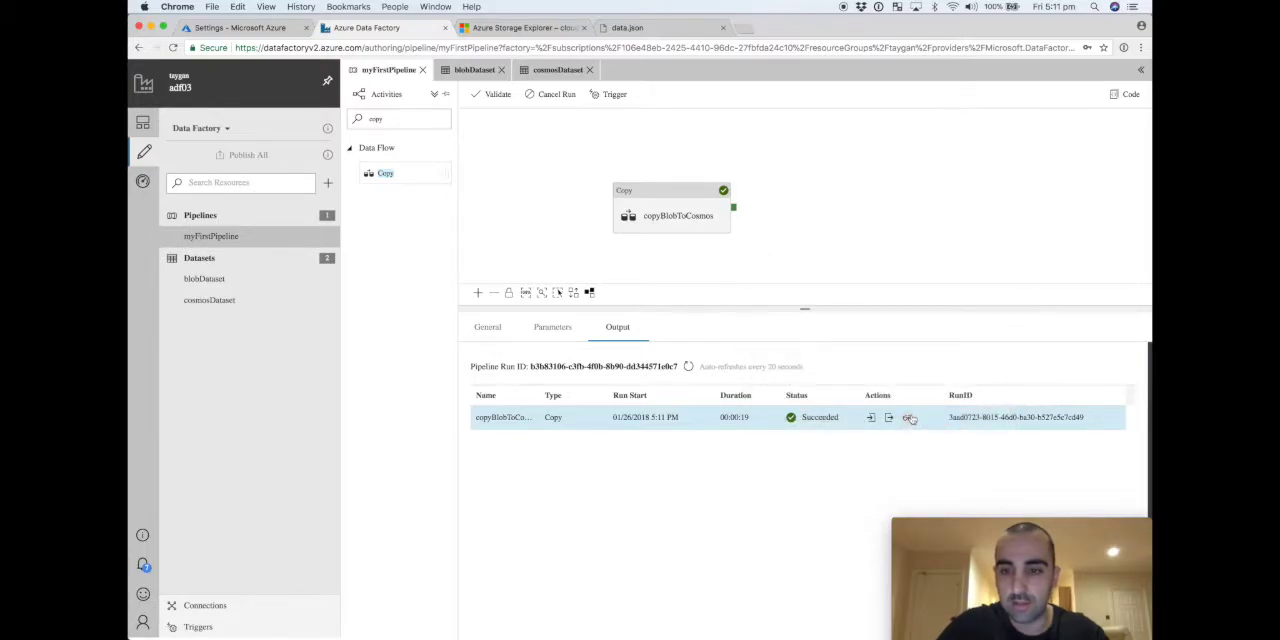
{"action": "left_click", "coordinate": [908, 417]}
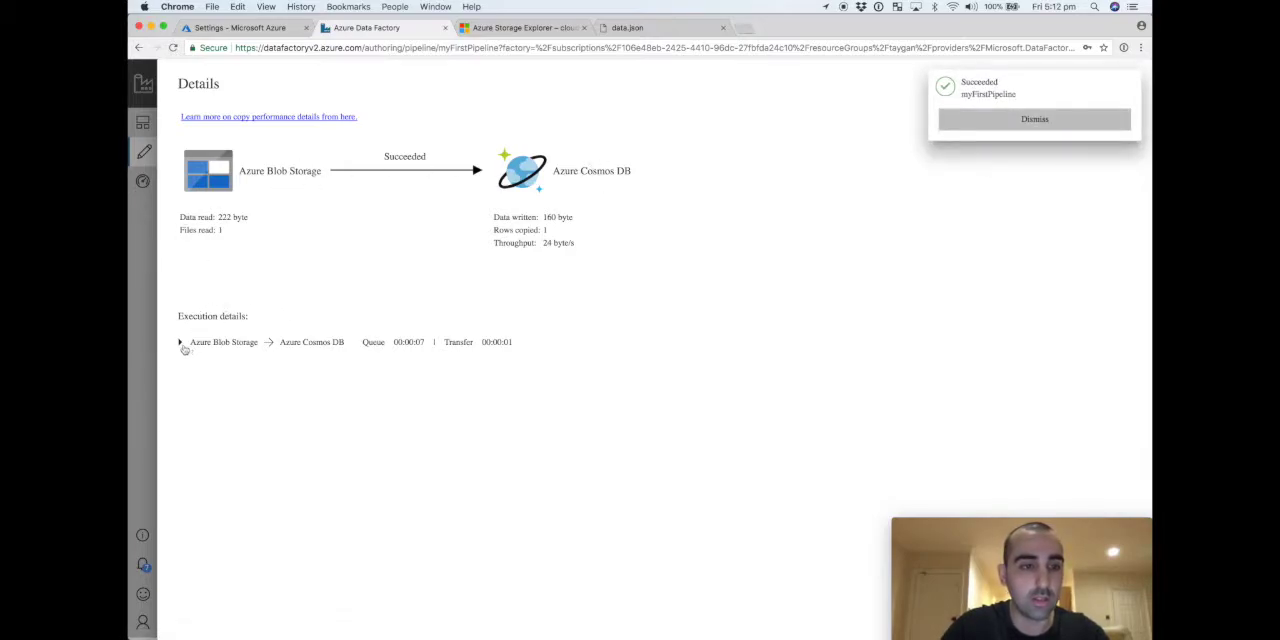
{"action": "left_click", "coordinate": [180, 342]}
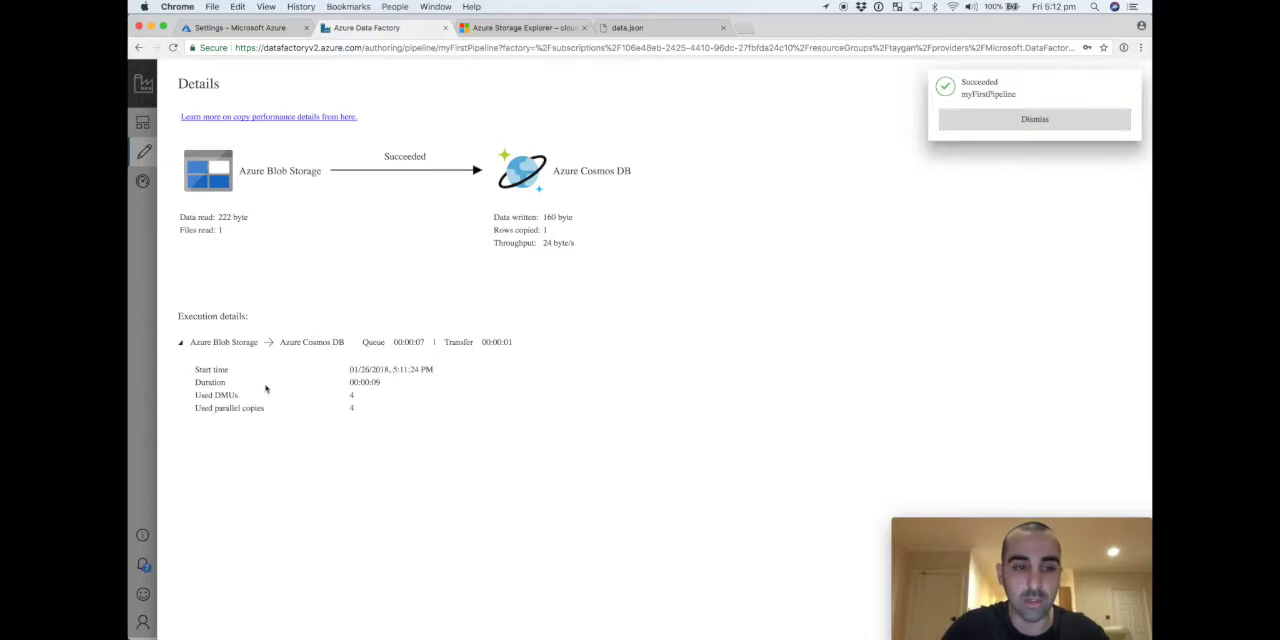
{"action": "left_click", "coordinate": [1127, 84]}
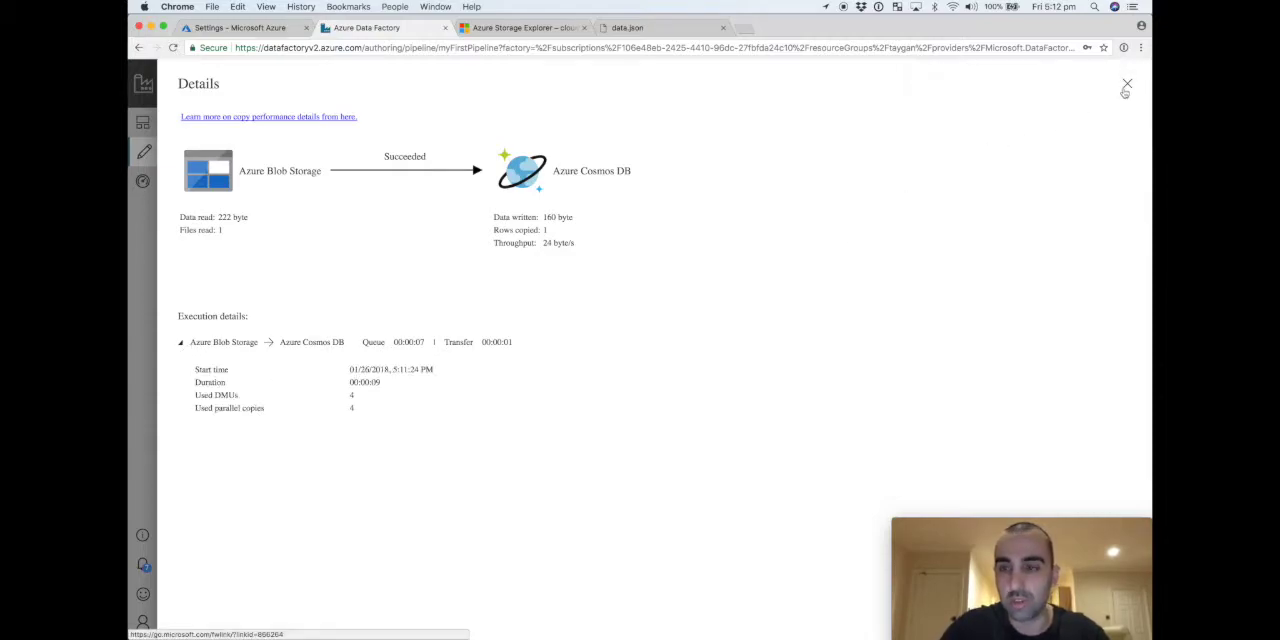
{"action": "left_click", "coordinate": [1127, 84]}
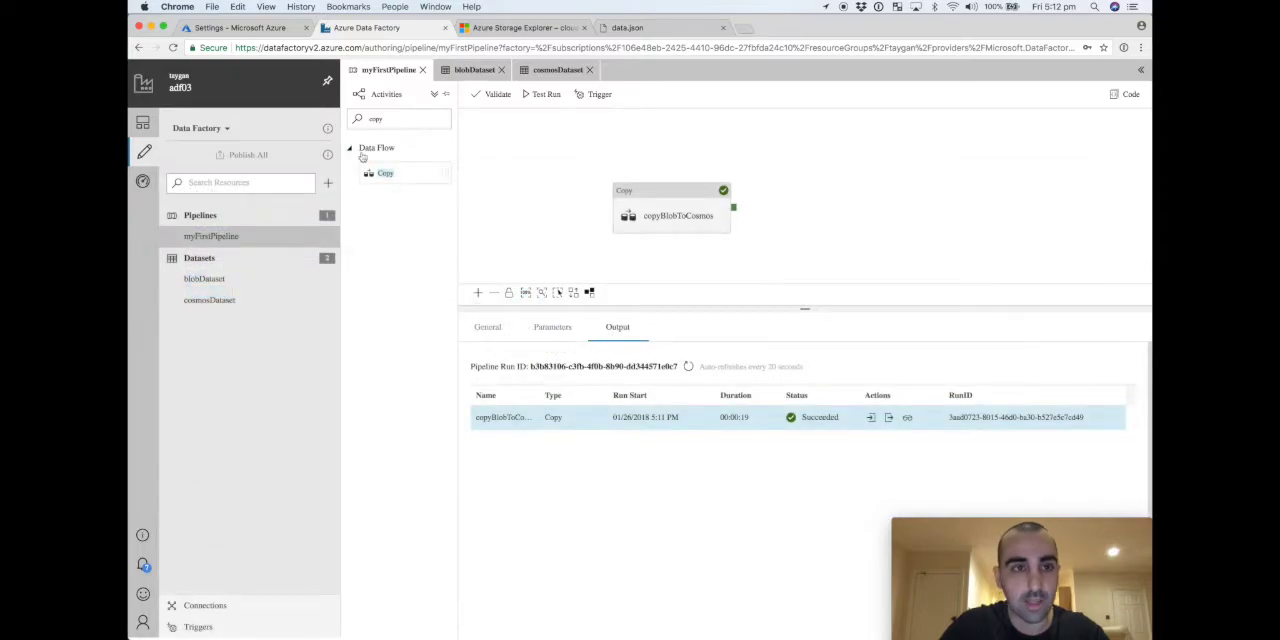
Step: Open the cosmos002 Cosmos DB account from the Azure portal resource list
{"action": "left_click", "coordinate": [240, 27]}
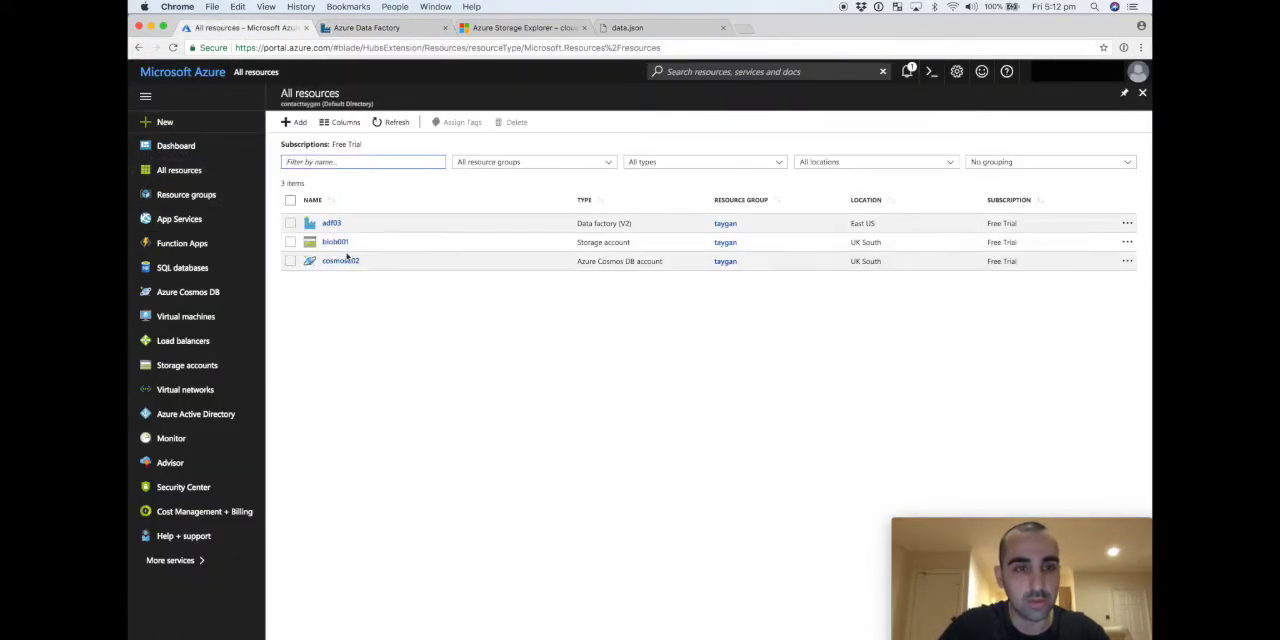
{"action": "left_click", "coordinate": [340, 261]}
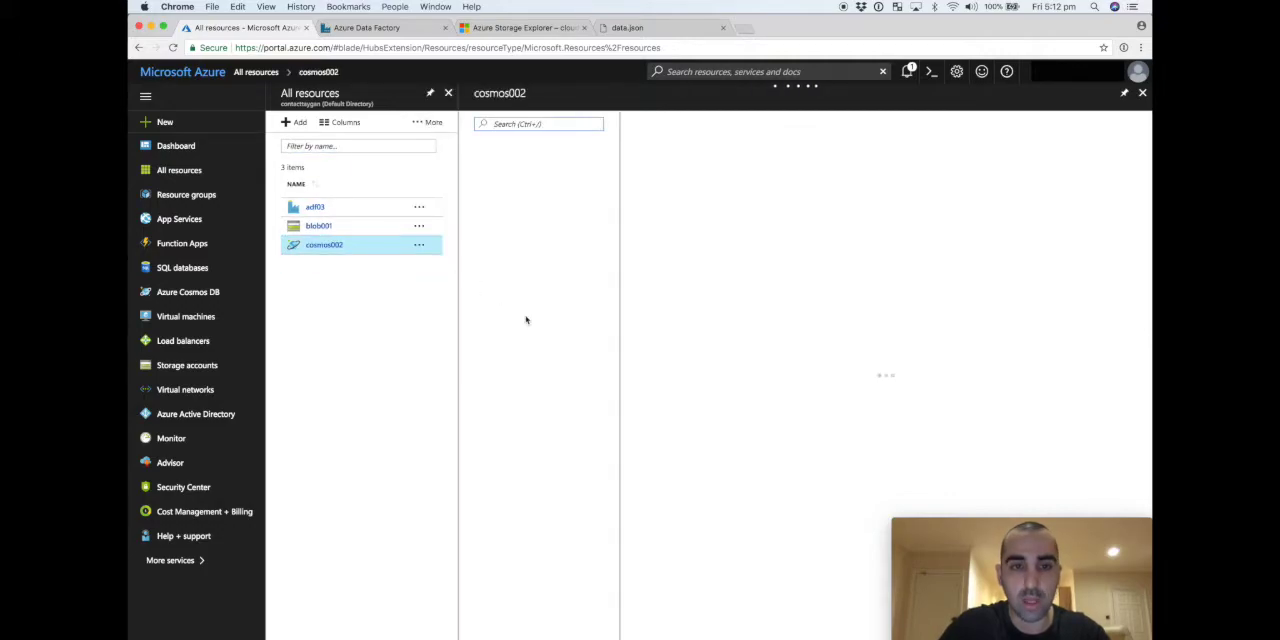
{"action": "left_click", "coordinate": [323, 245]}
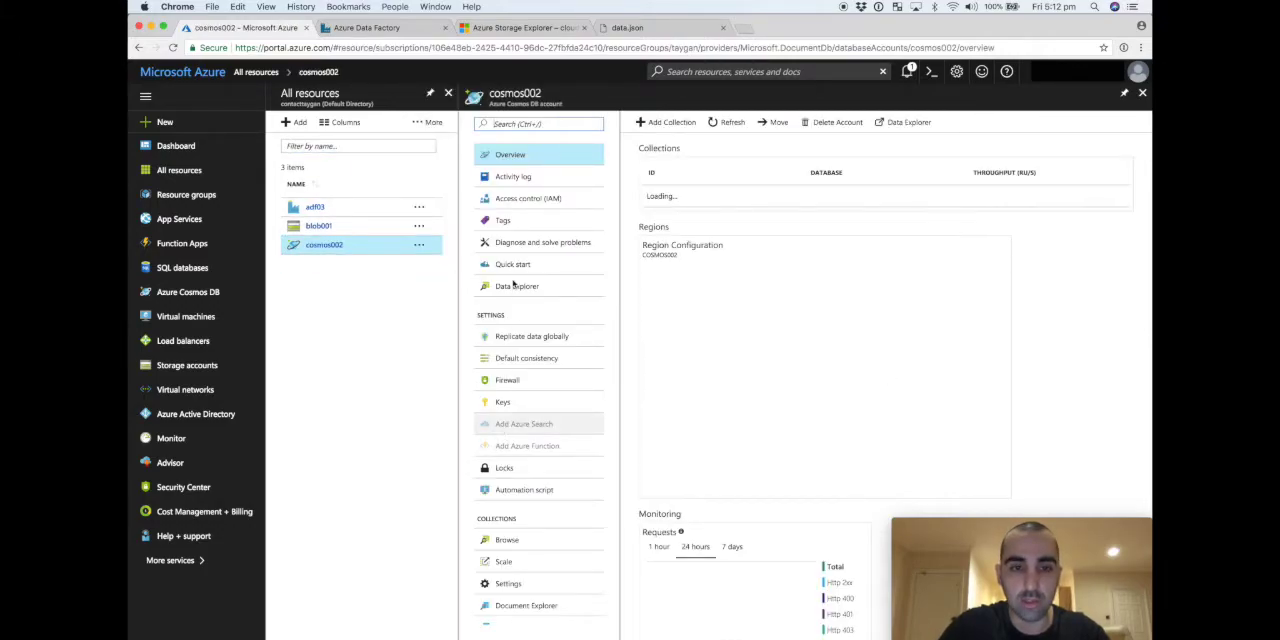
Step: View the copied document's JSON in cosmosCollection via Data Explorer
{"action": "left_click", "coordinate": [517, 286]}
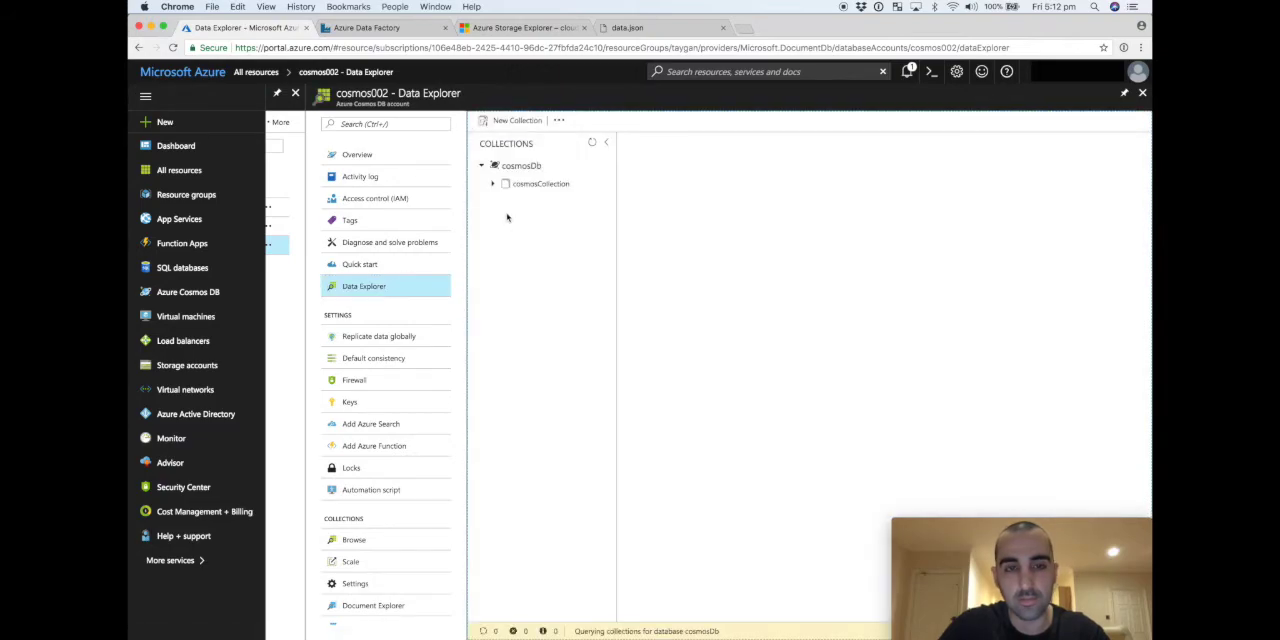
{"action": "left_click", "coordinate": [540, 183]}
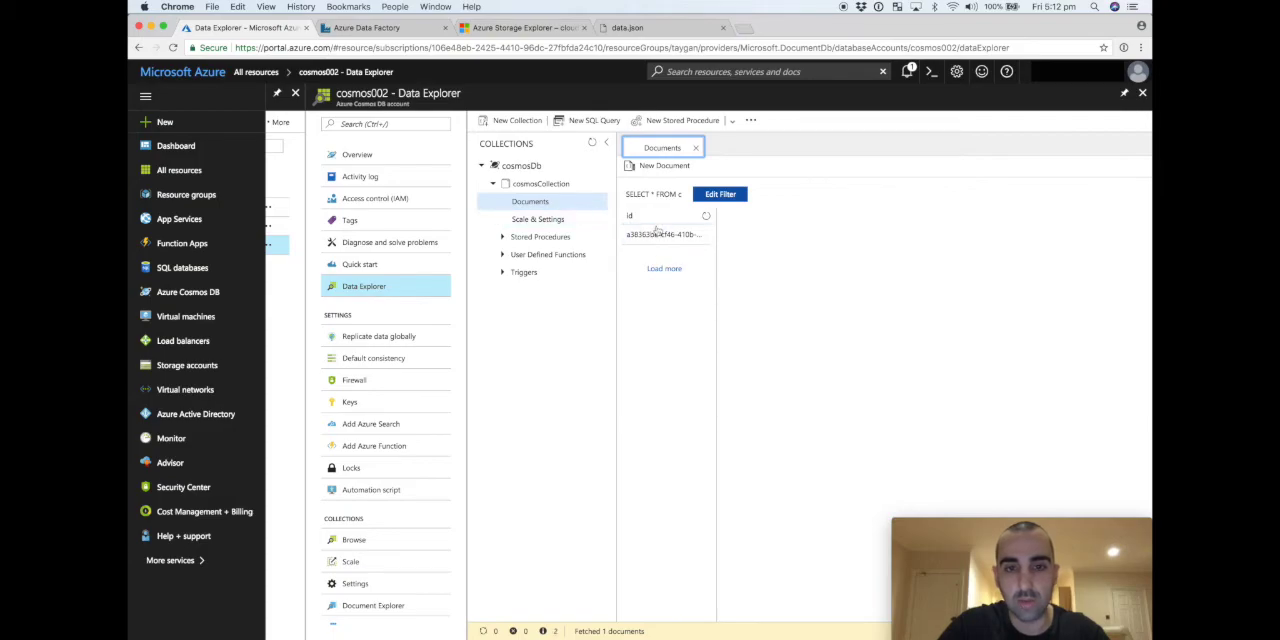
{"action": "left_click", "coordinate": [663, 234]}
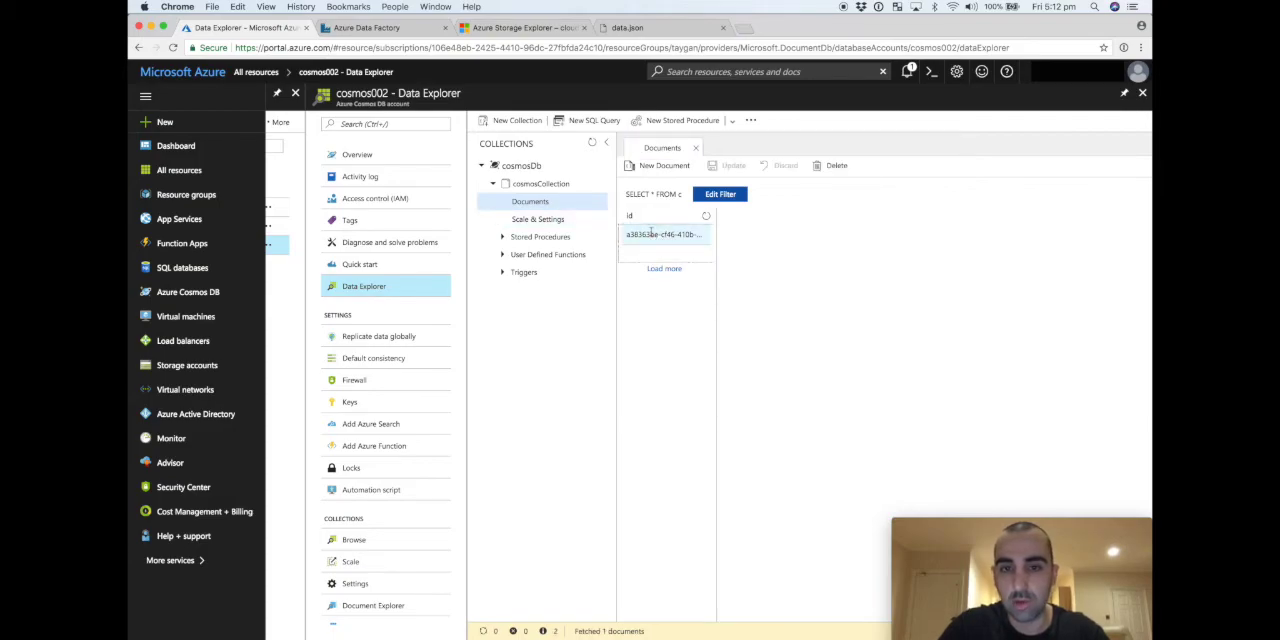
{"action": "left_click", "coordinate": [664, 234]}
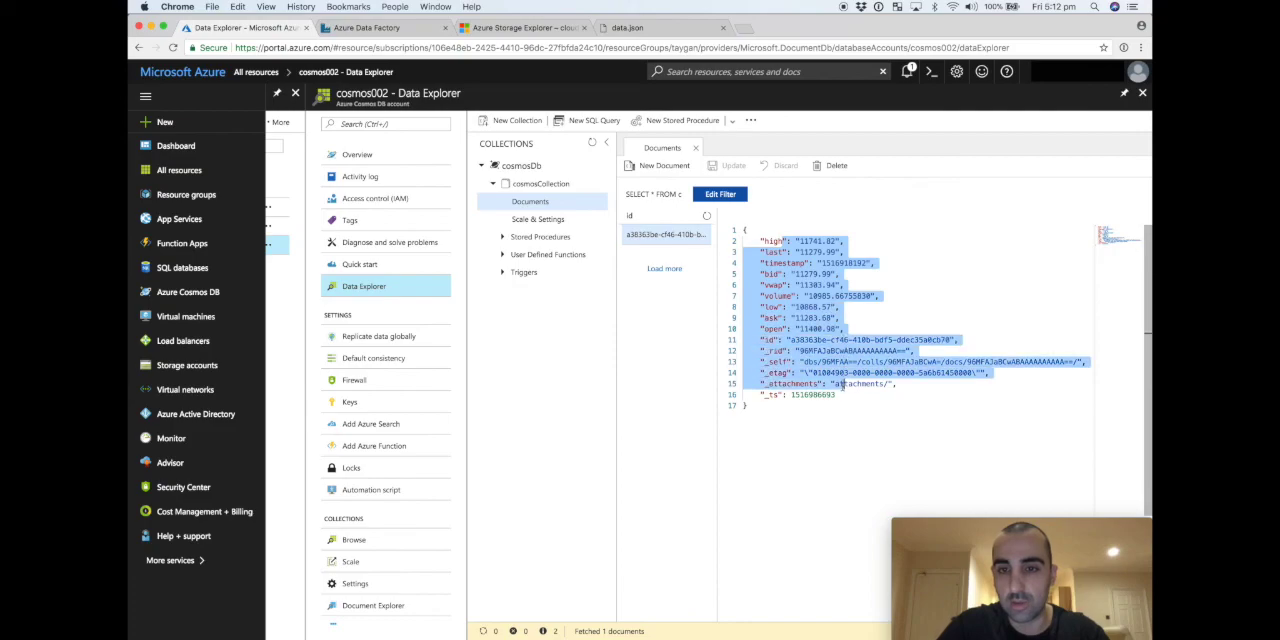